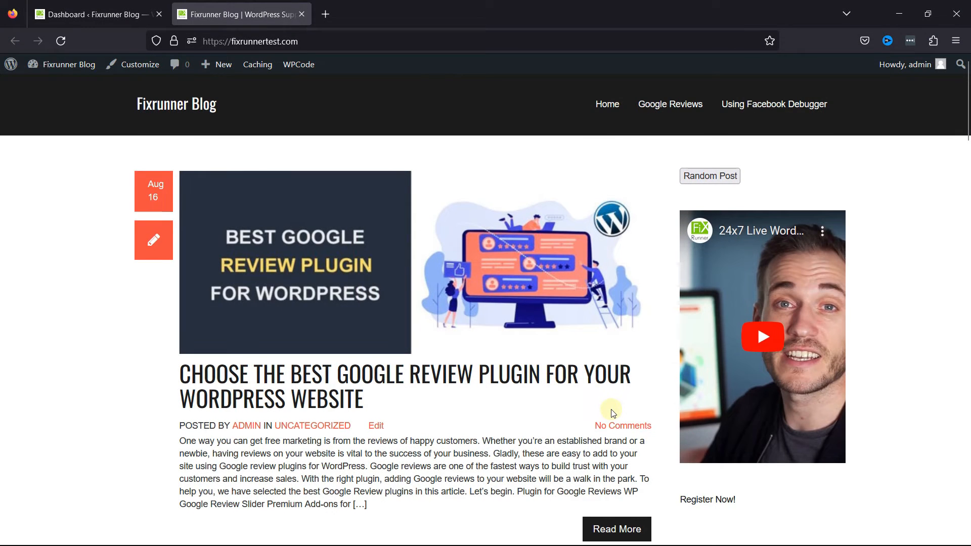
# Leave the public Fixrunner Blog homepage and return to the WordPress admin Dashboard.
pyautogui.click(710, 176)
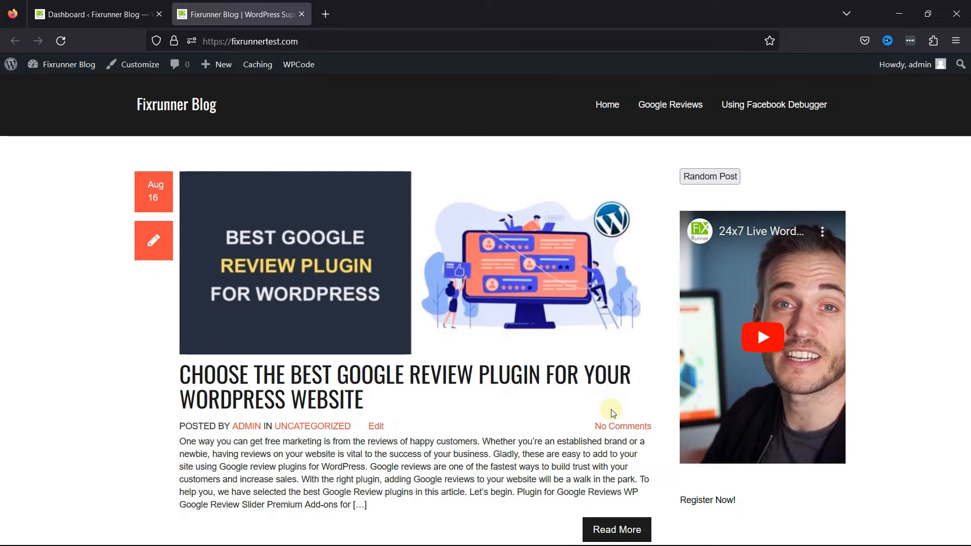
pyautogui.click(93, 13)
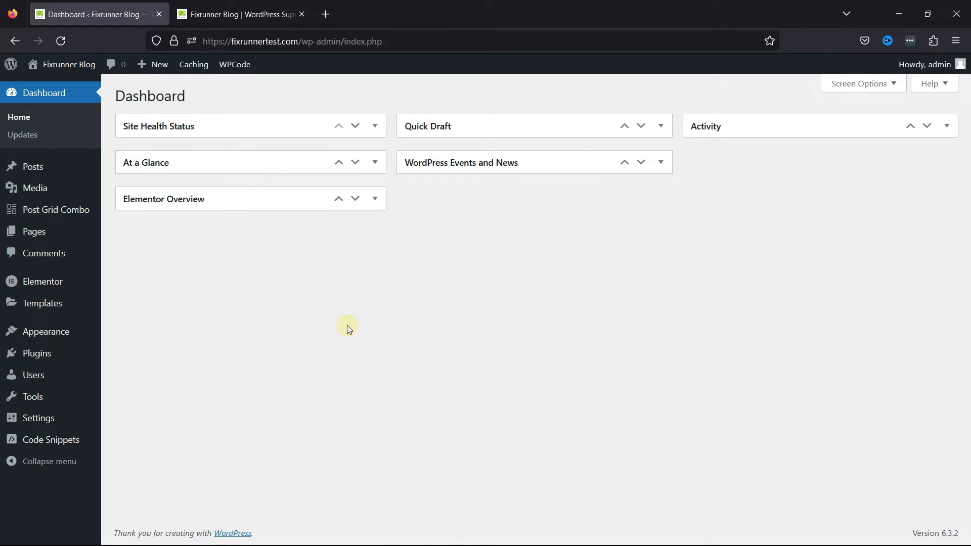
pyautogui.moveTo(175, 390)
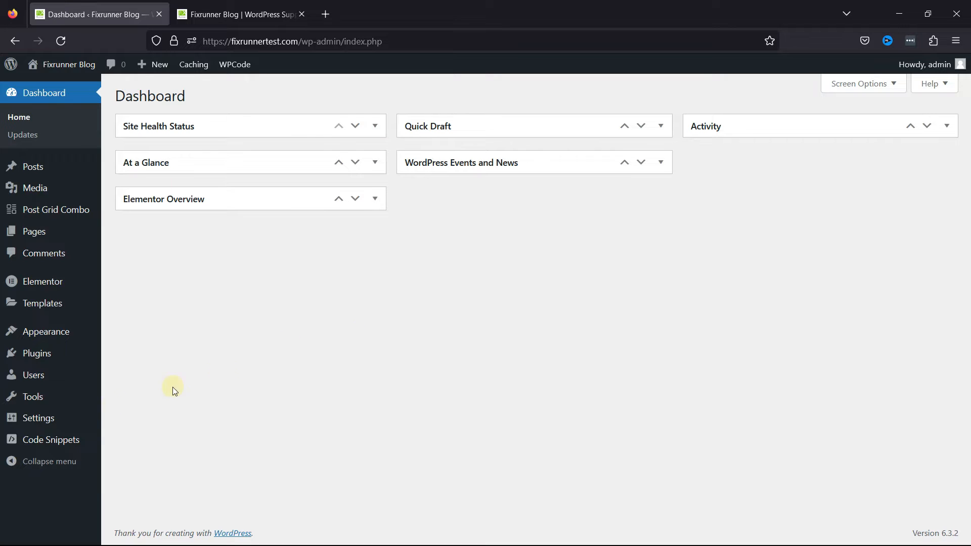
pyautogui.moveTo(39, 417)
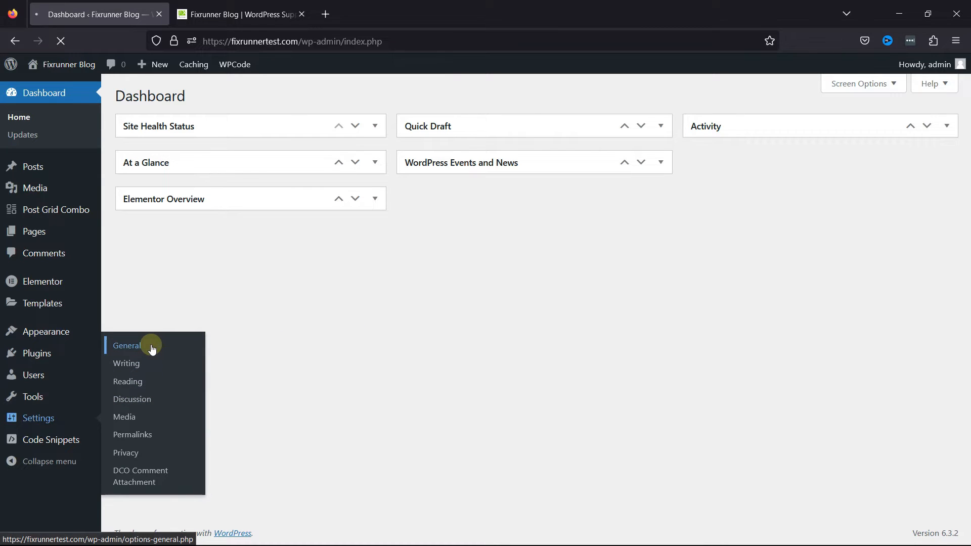
# Enable 'Anyone can register' in General Settings and save the change.
pyautogui.click(127, 346)
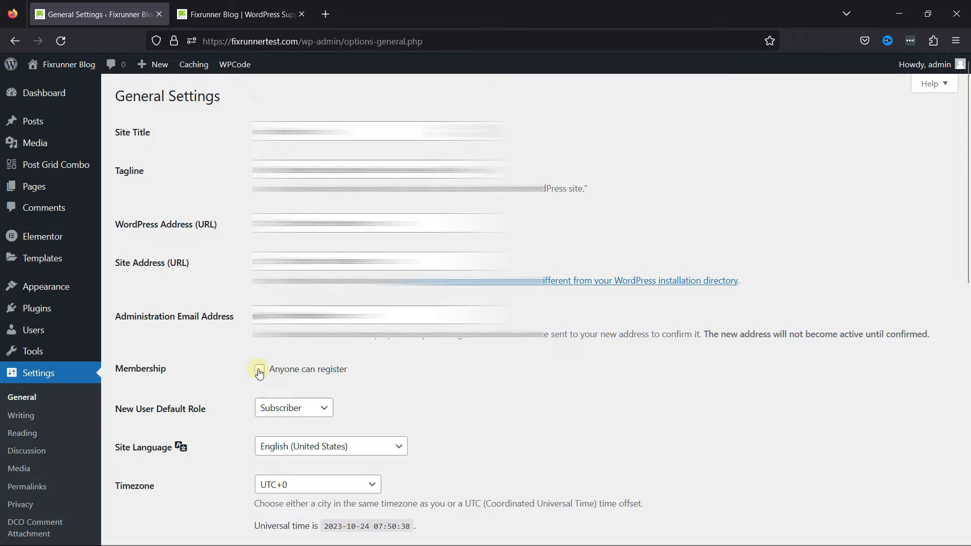
pyautogui.click(259, 370)
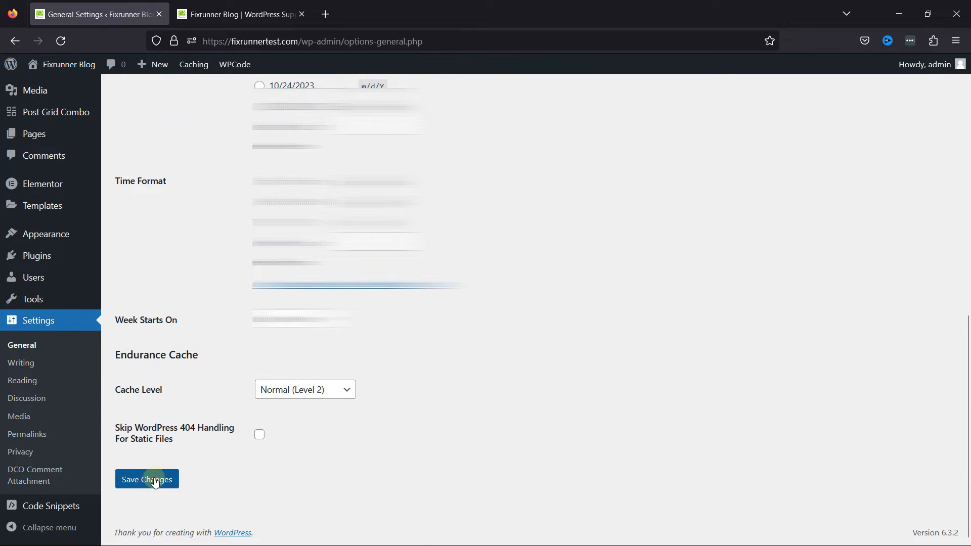
pyautogui.click(146, 480)
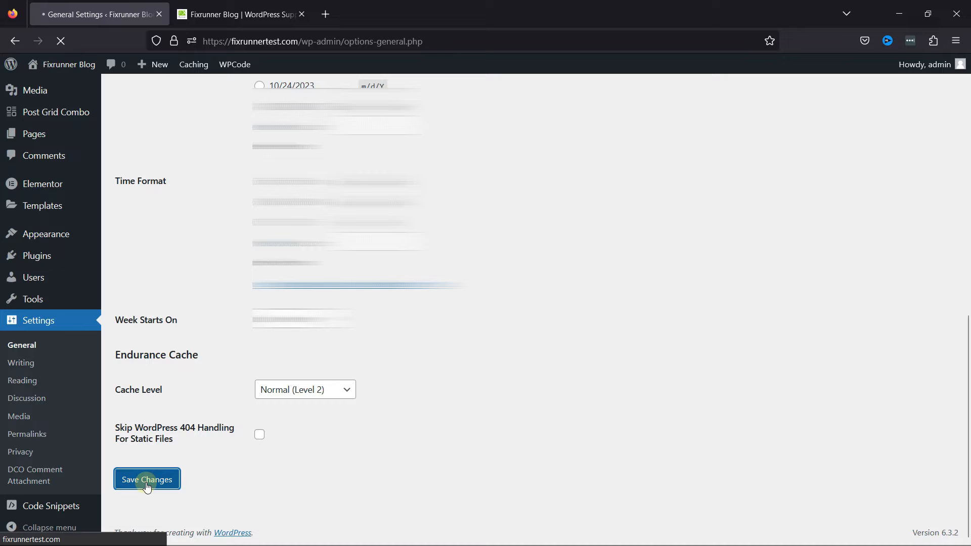
pyautogui.click(146, 480)
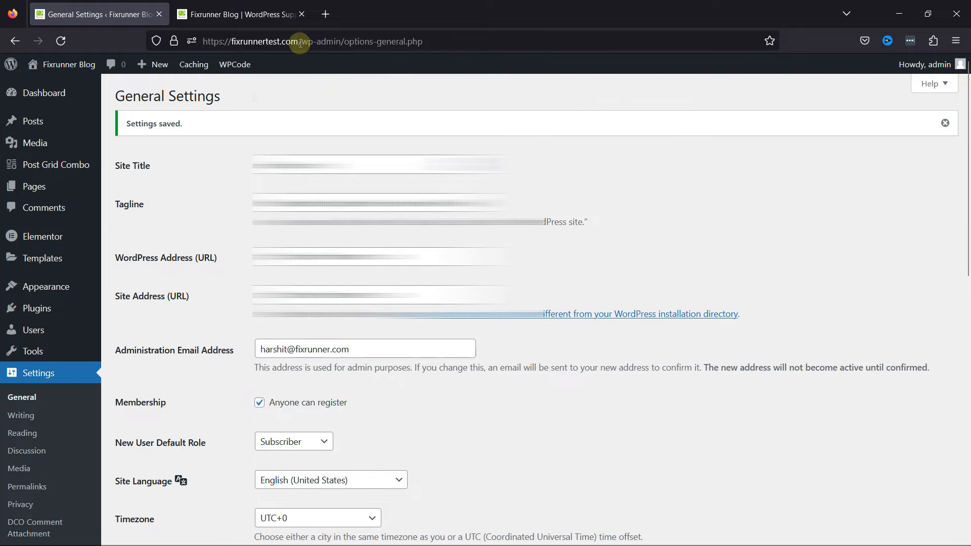
# Check the site's registration form from fixrunnertest.com/wp-admin in a new private window.
pyautogui.click(301, 41)
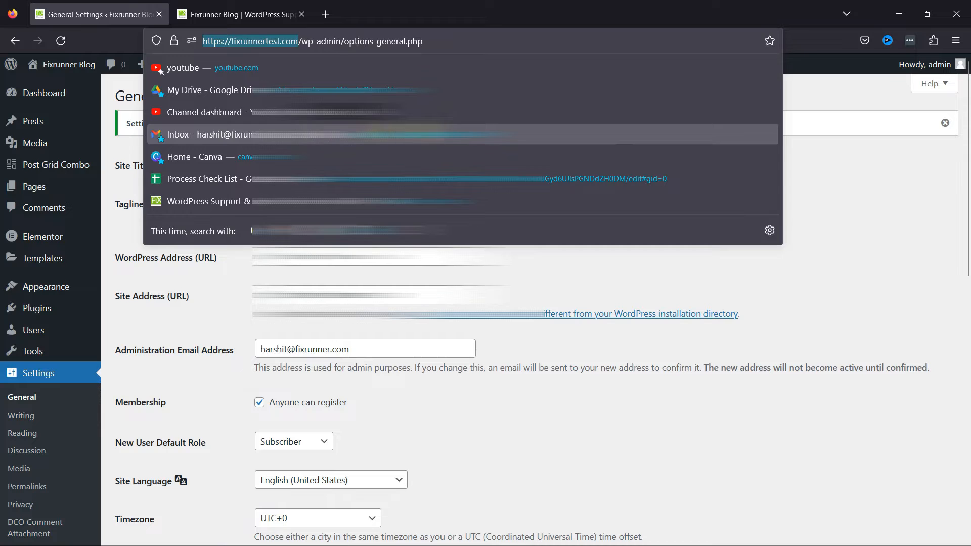
pyautogui.click(954, 40)
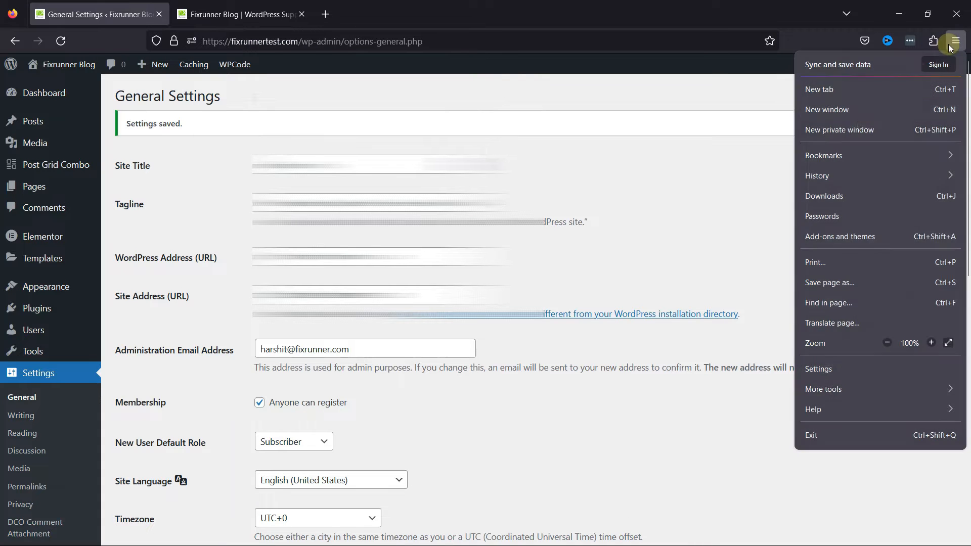
pyautogui.click(840, 129)
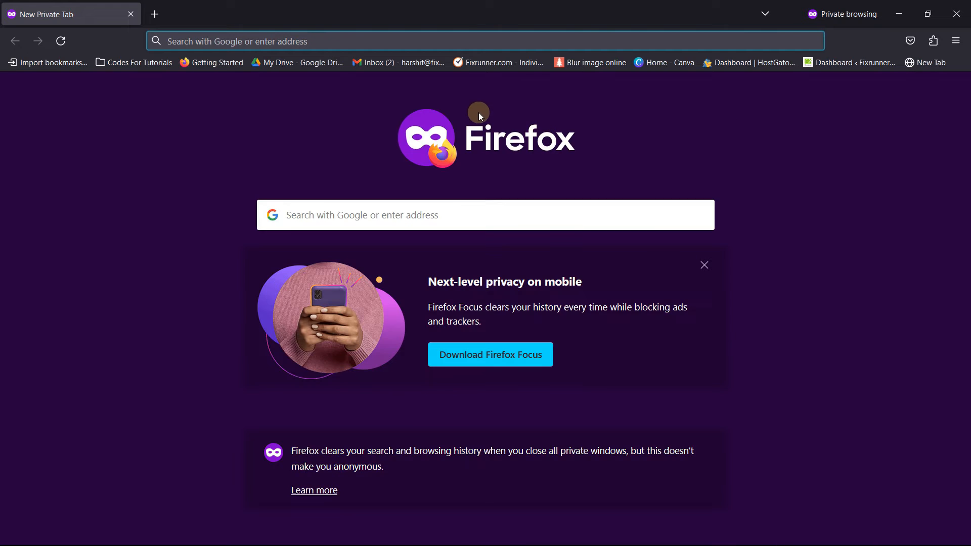
pyautogui.write('https://fixrunnertest.com/wp-admin')
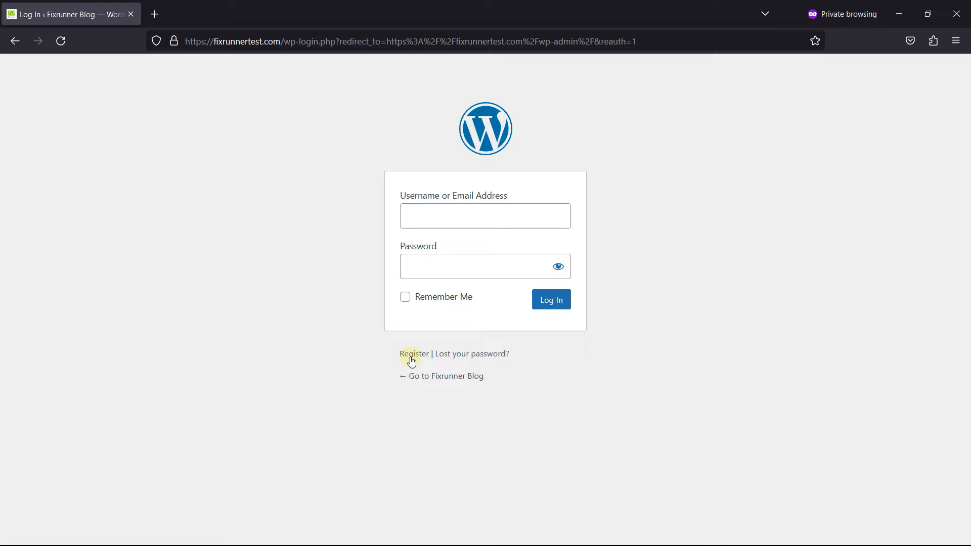
pyautogui.click(413, 354)
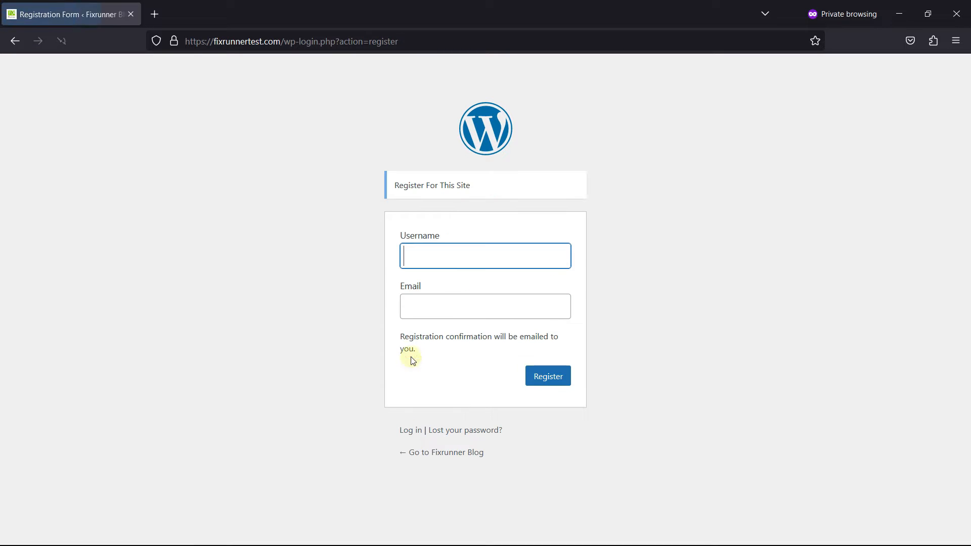
pyautogui.moveTo(778, 298)
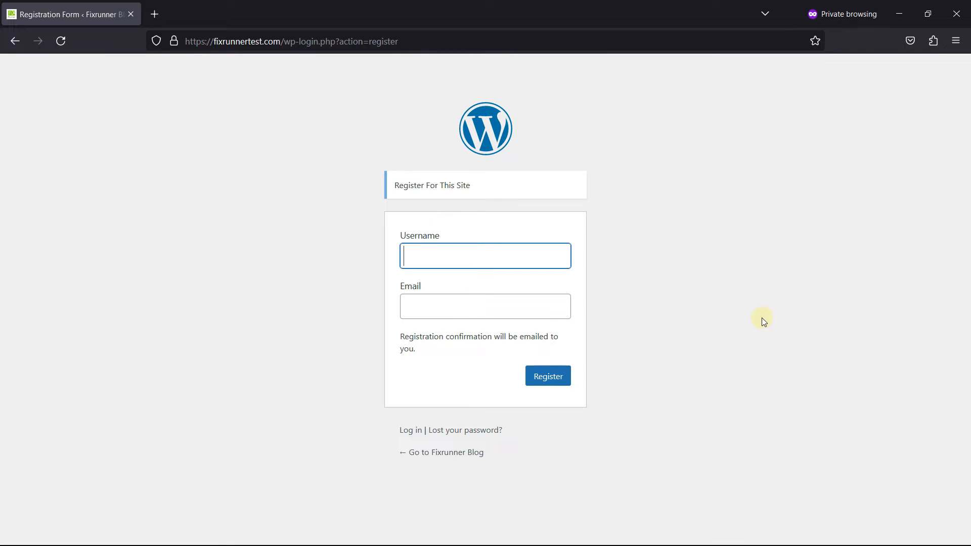
pyautogui.moveTo(265, 321)
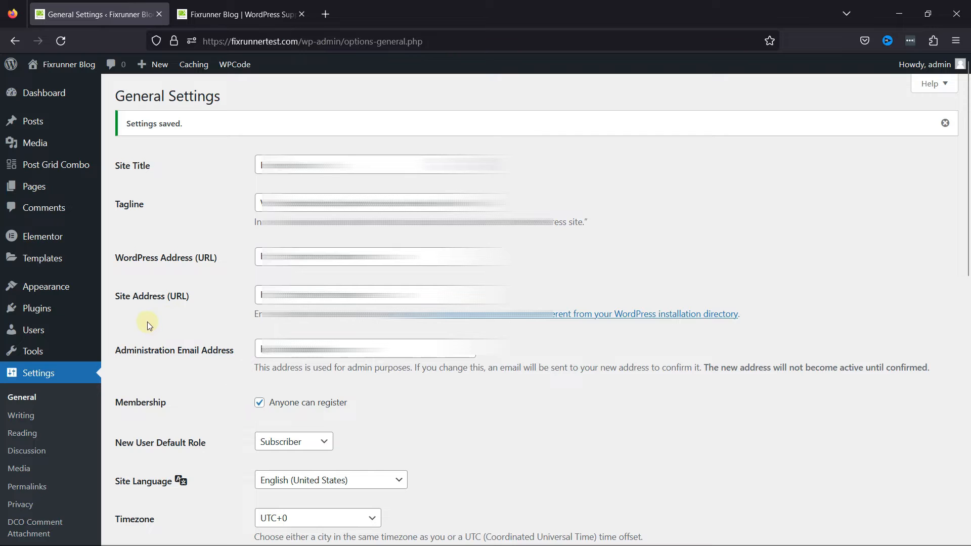
pyautogui.moveTo(36, 308)
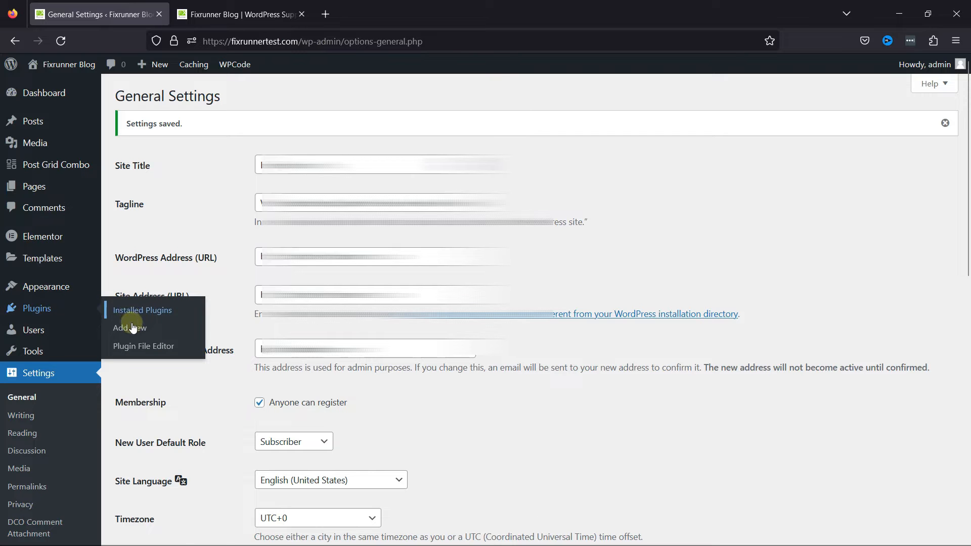
# Search the plugin directory for 'ultimate member', install Ultimate Member and activate it.
pyautogui.click(128, 328)
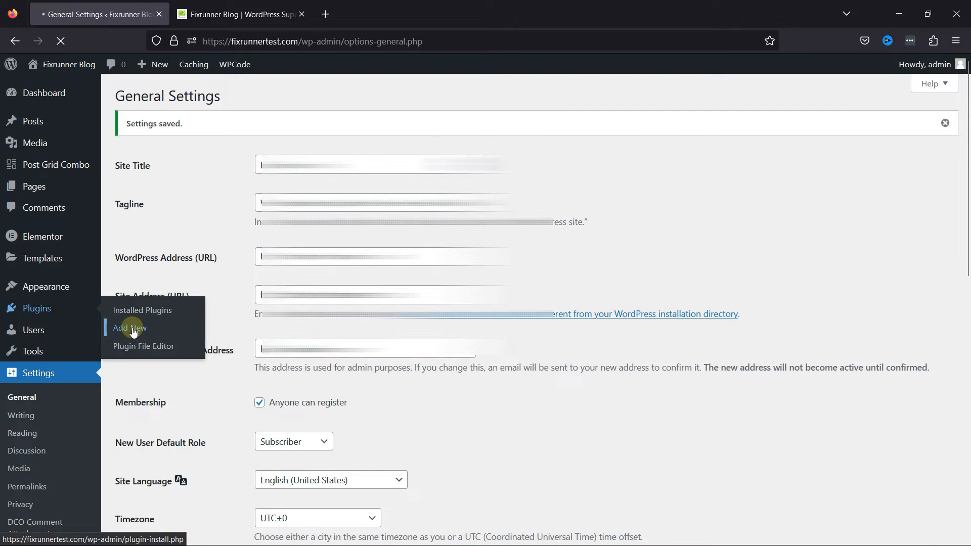
pyautogui.click(129, 328)
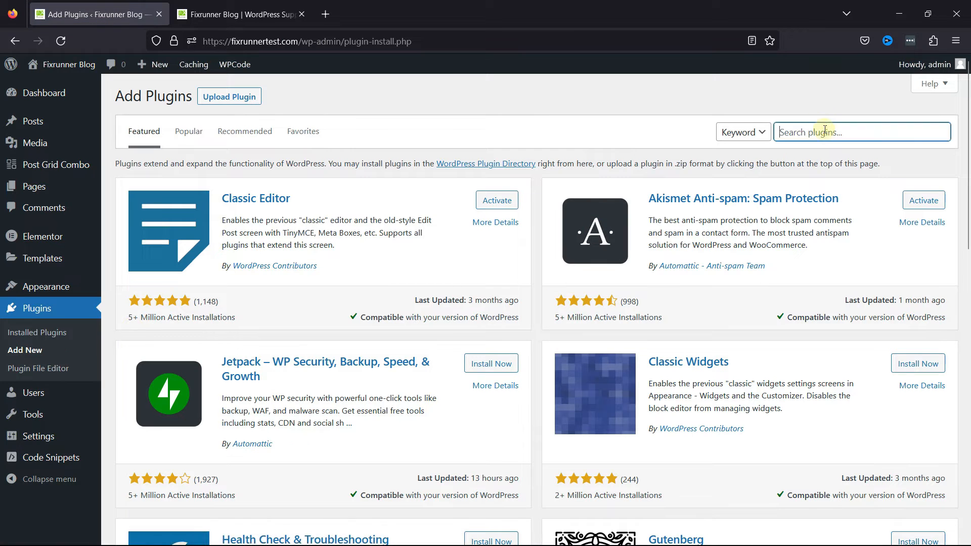
pyautogui.write('ultimate member')
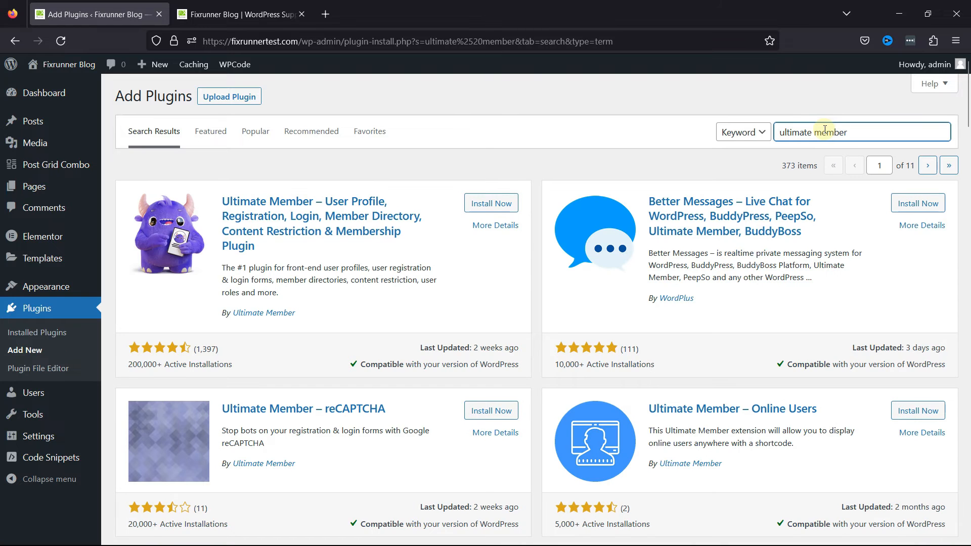
pyautogui.moveTo(442, 333)
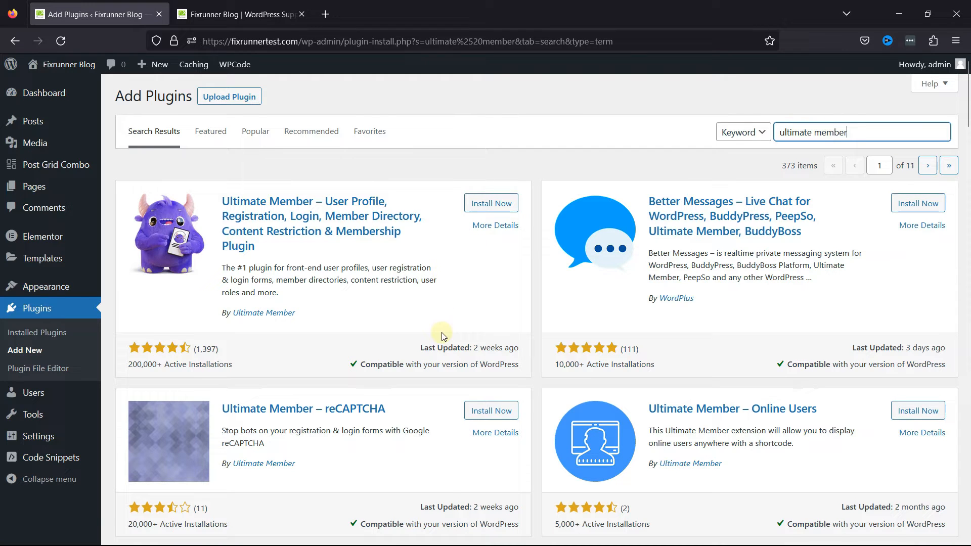
pyautogui.click(491, 203)
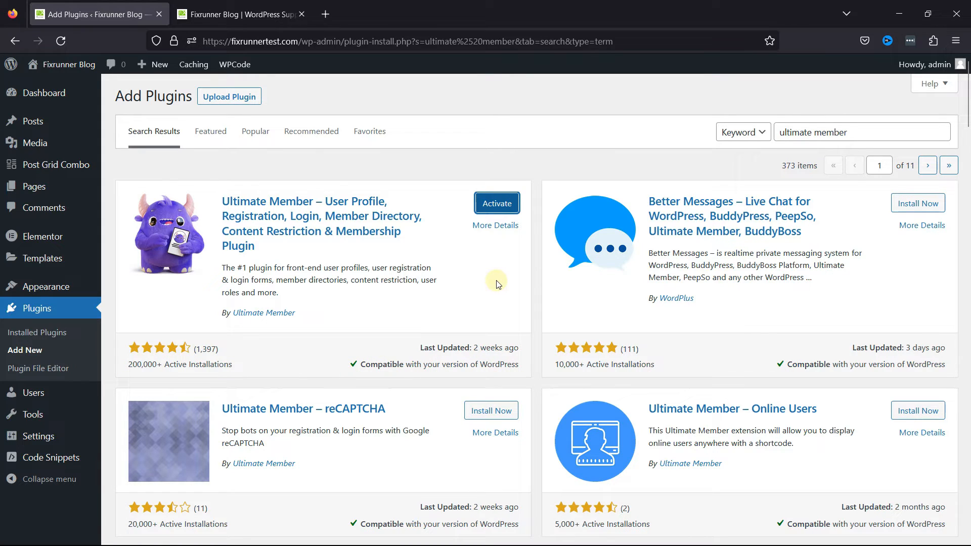
pyautogui.click(495, 202)
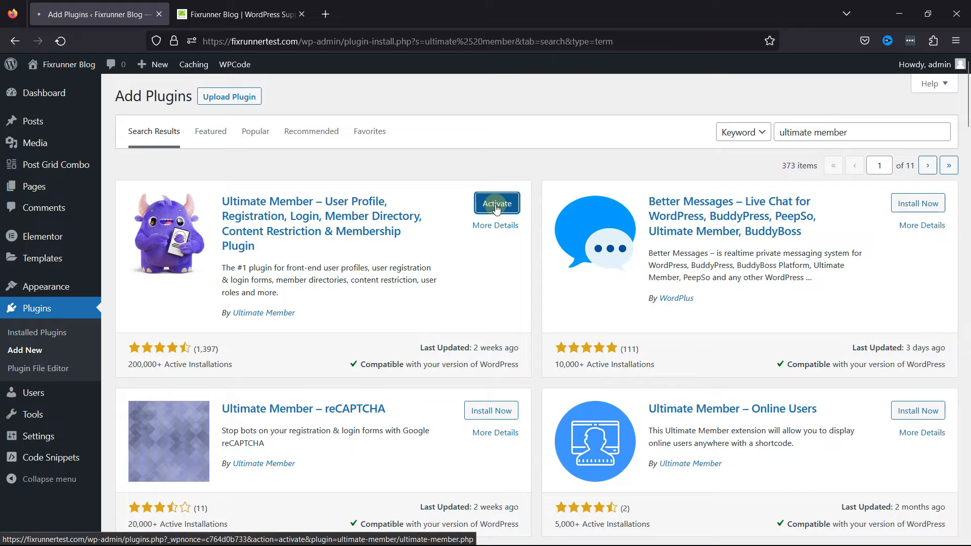
pyautogui.click(497, 203)
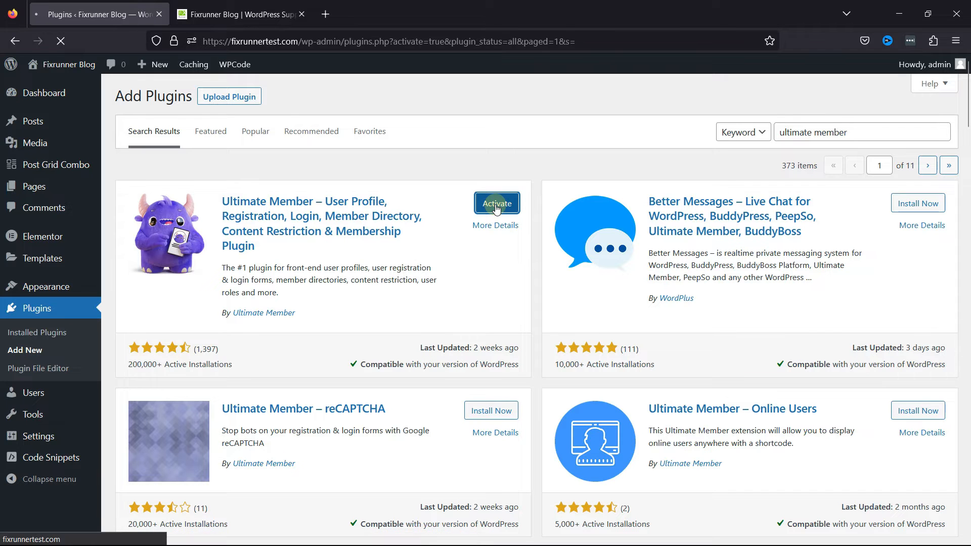
# Generate Ultimate Member's required Login, Registration and Account pages via Create Pages.
pyautogui.click(497, 203)
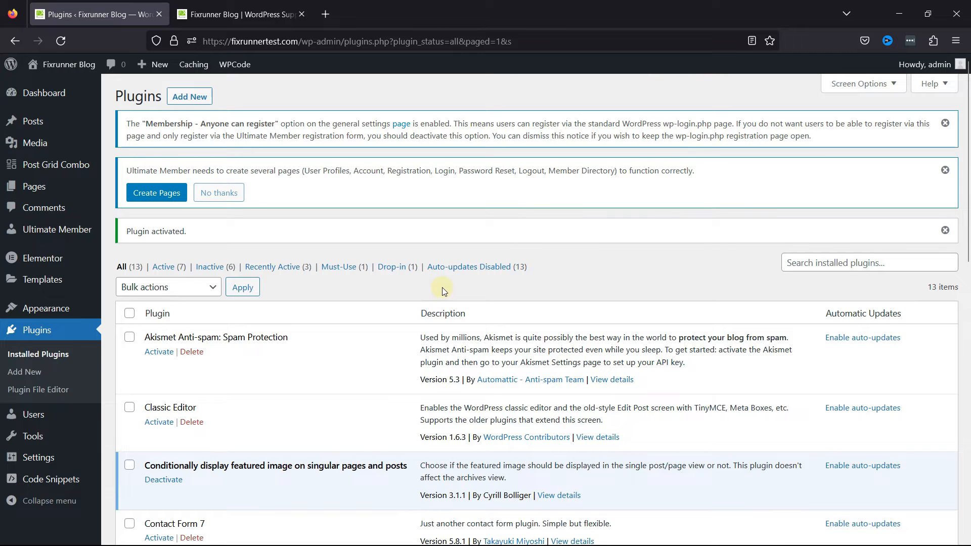
pyautogui.scroll(-3)
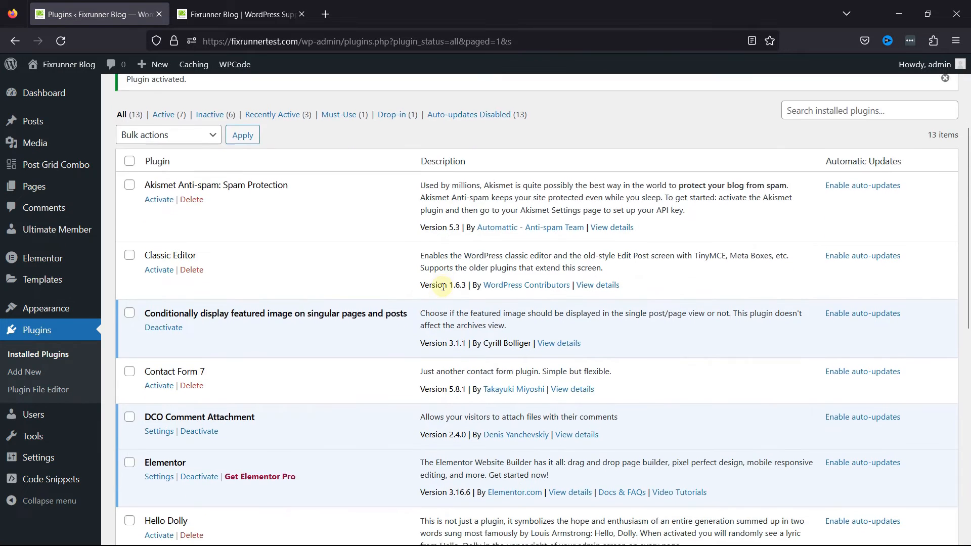
pyautogui.scroll(-3)
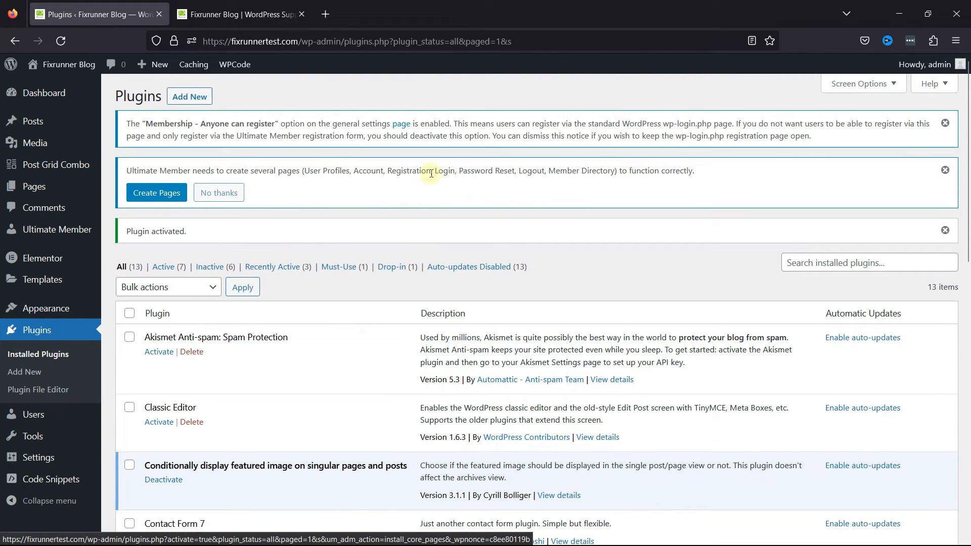
pyautogui.click(155, 192)
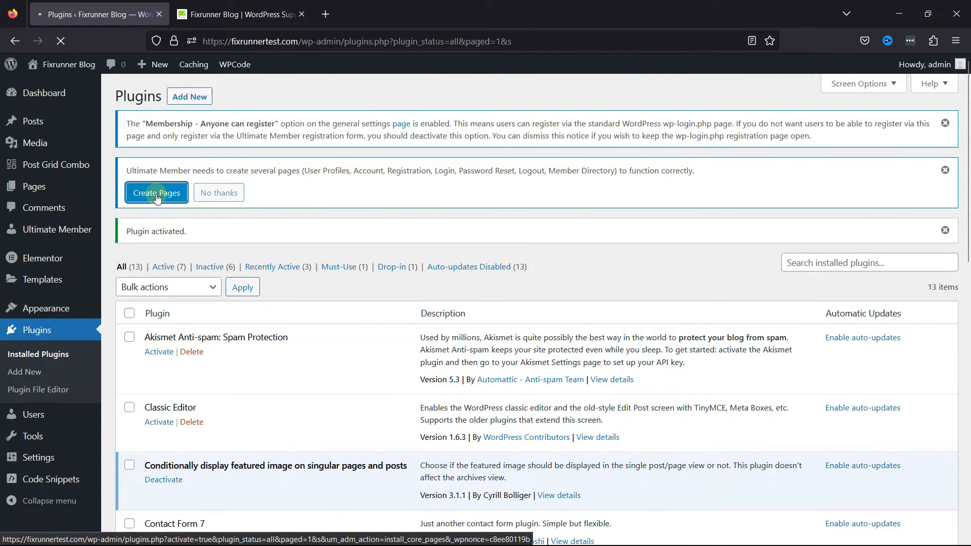
pyautogui.click(156, 192)
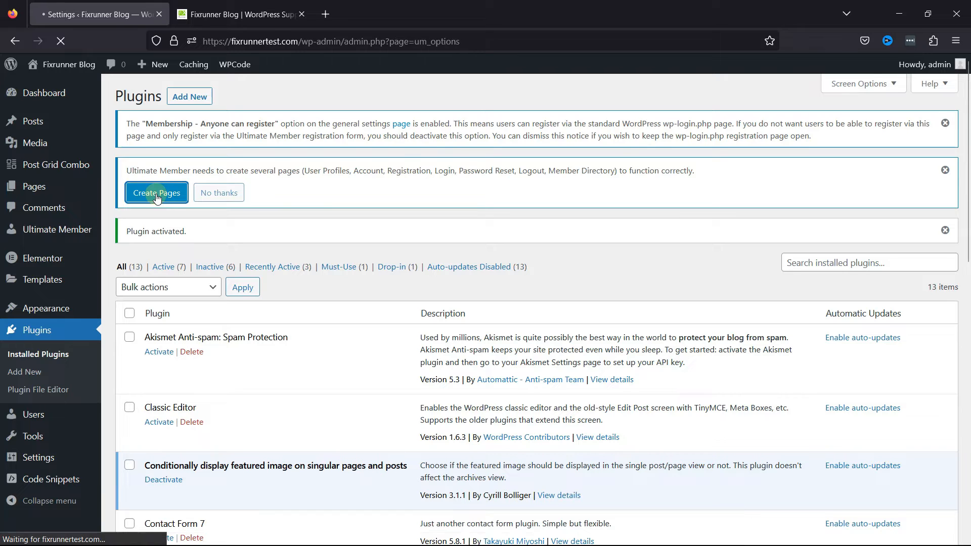
pyautogui.click(156, 192)
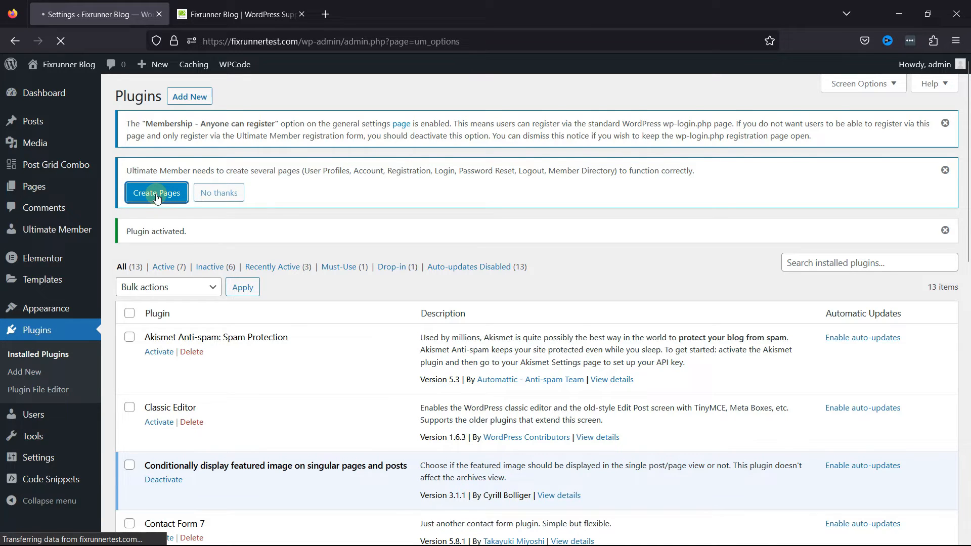
pyautogui.click(155, 193)
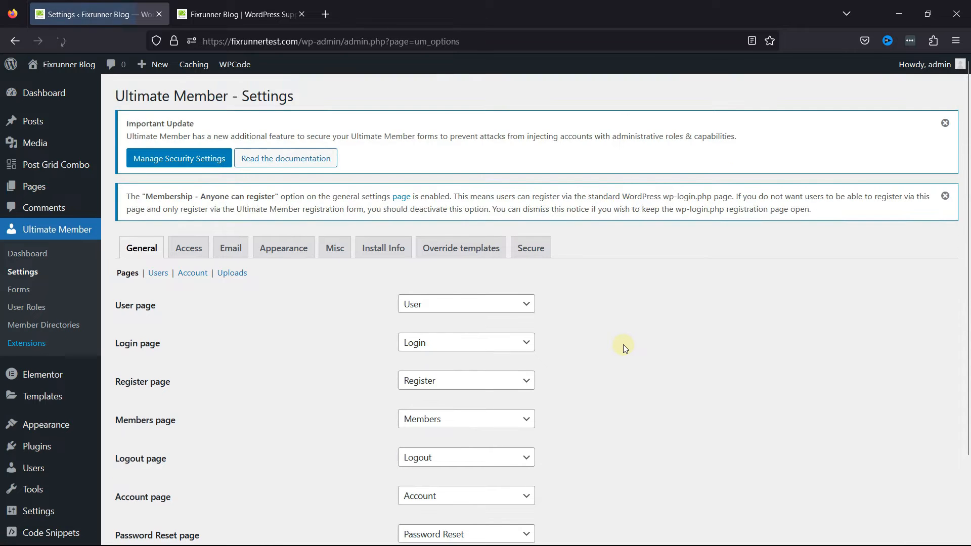
pyautogui.scroll(-3)
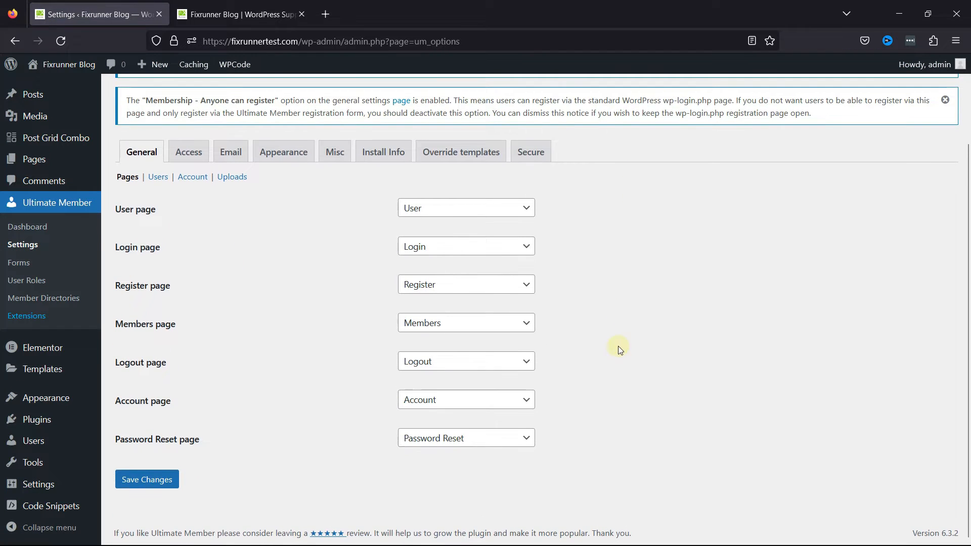
pyautogui.moveTo(618, 407)
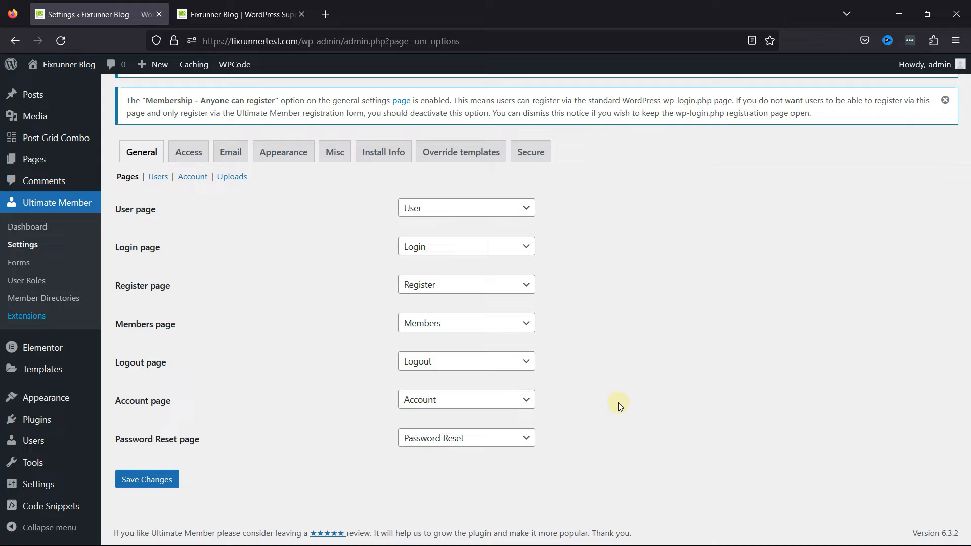
pyautogui.moveTo(128, 196)
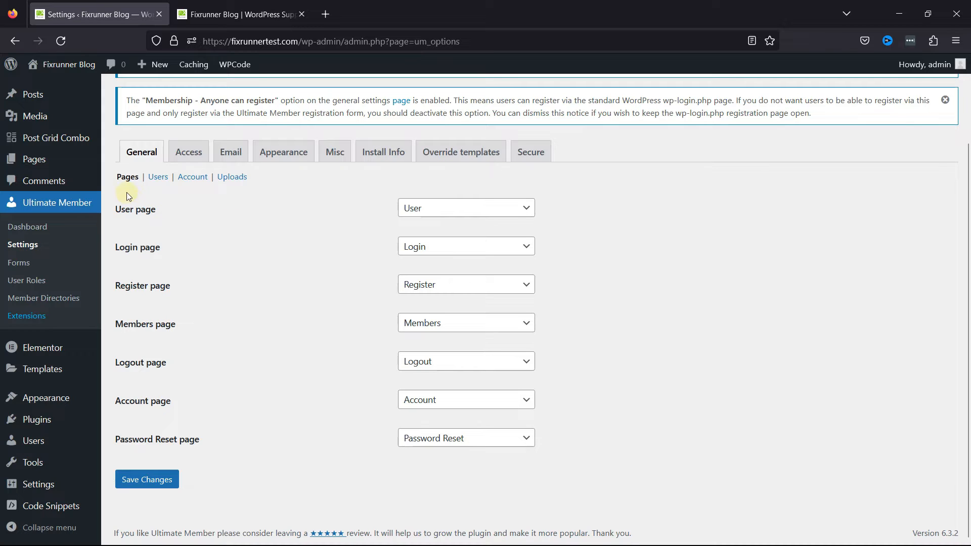
pyautogui.moveTo(113, 182)
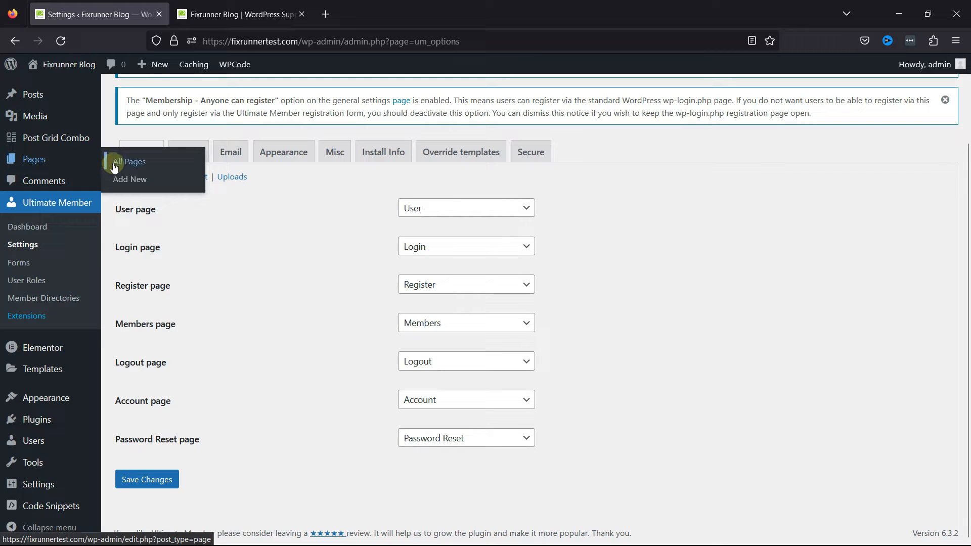
# Show All Pages, listing the new UM Account, Login, Logout and Register pages.
pyautogui.click(128, 162)
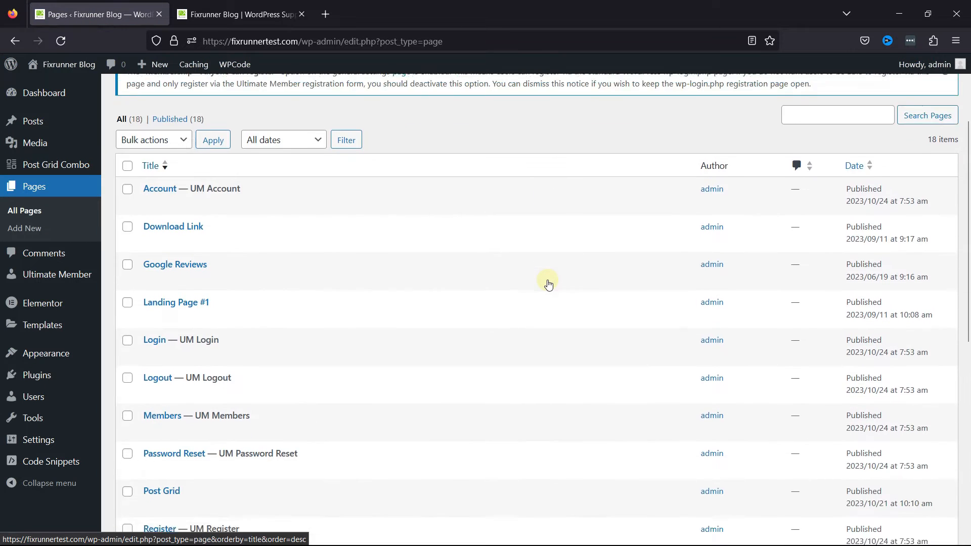
pyautogui.scroll(-3)
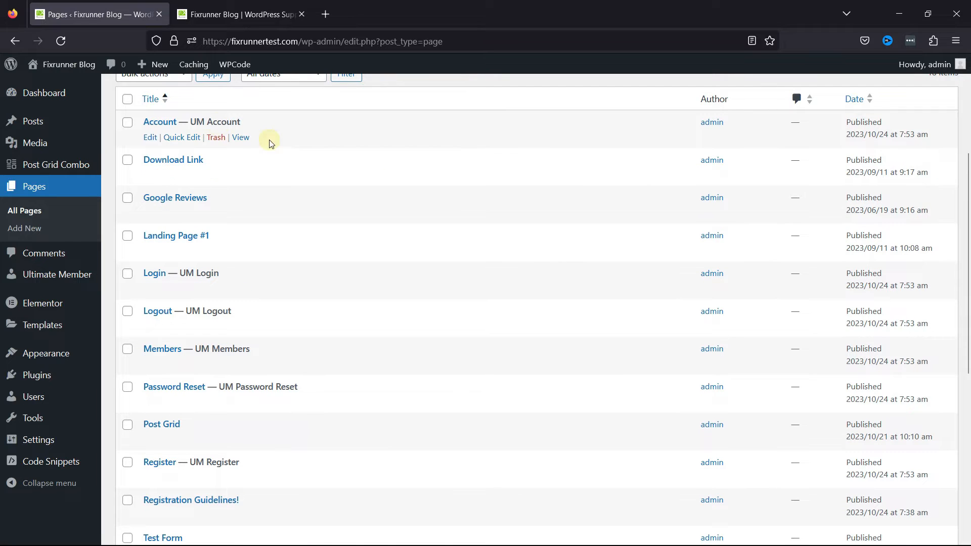
pyautogui.moveTo(218, 326)
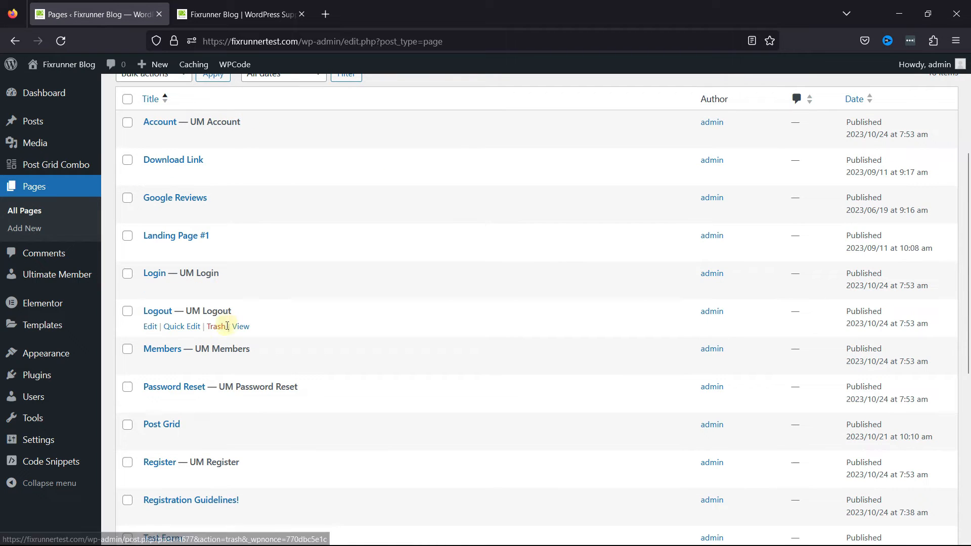
pyautogui.moveTo(594, 263)
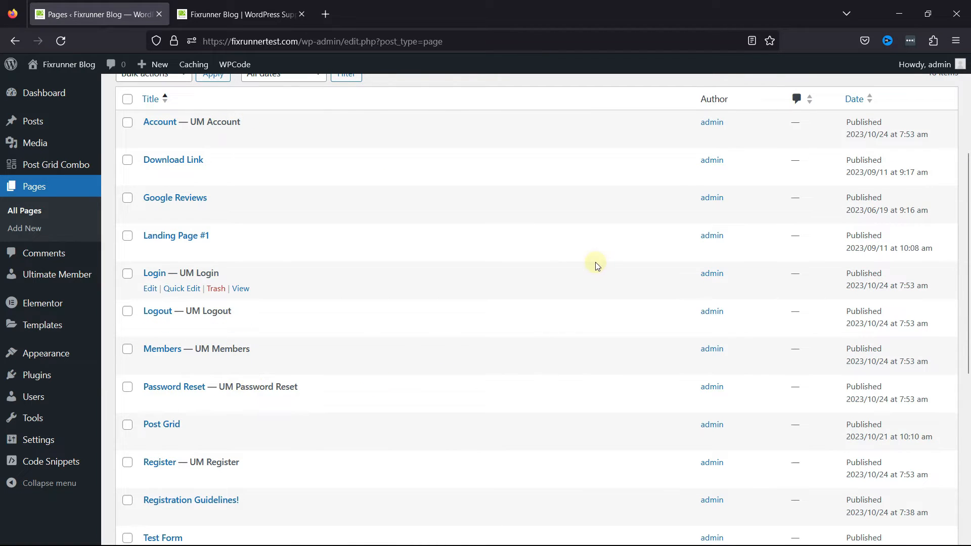
pyautogui.moveTo(593, 256)
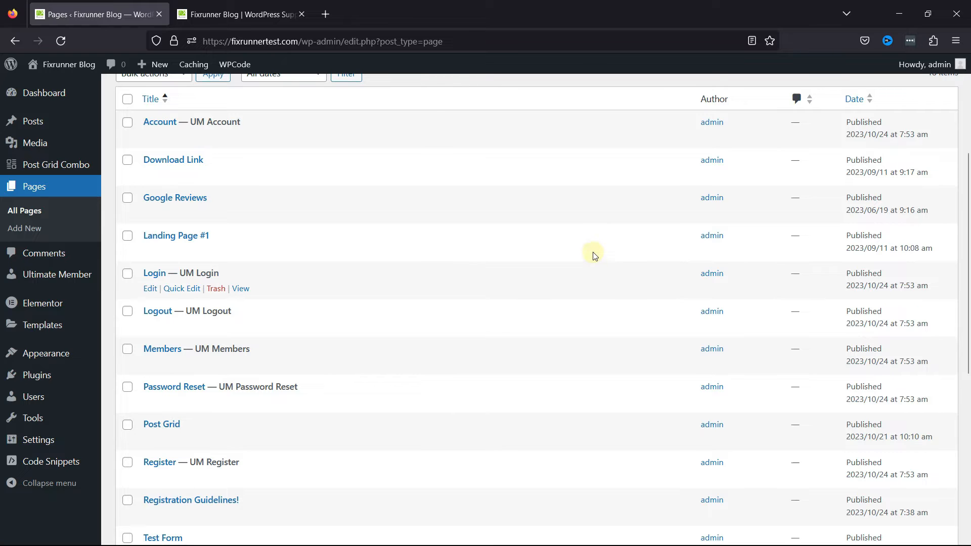
# View the Register — UM Register page on the live site, which reports the admin already registered.
pyautogui.scroll(-3)
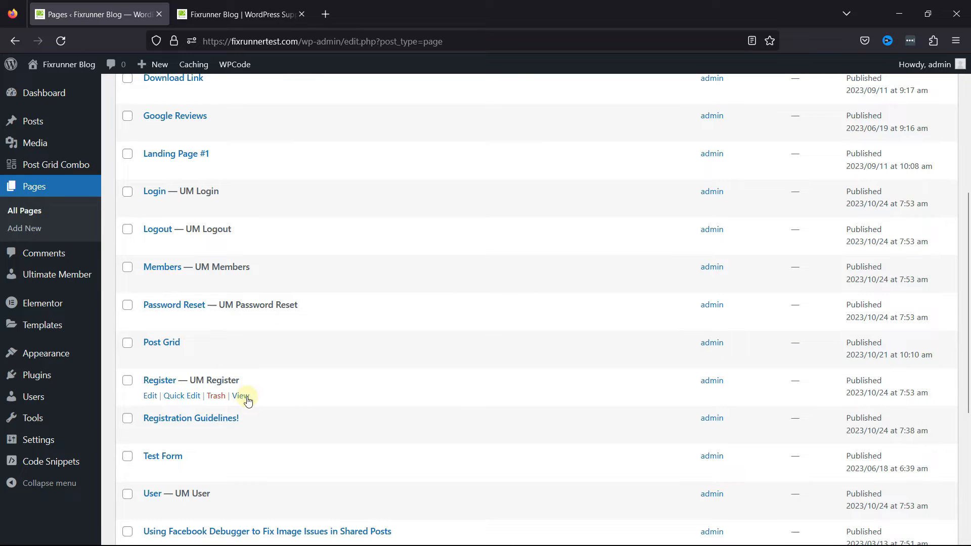
pyautogui.click(241, 396)
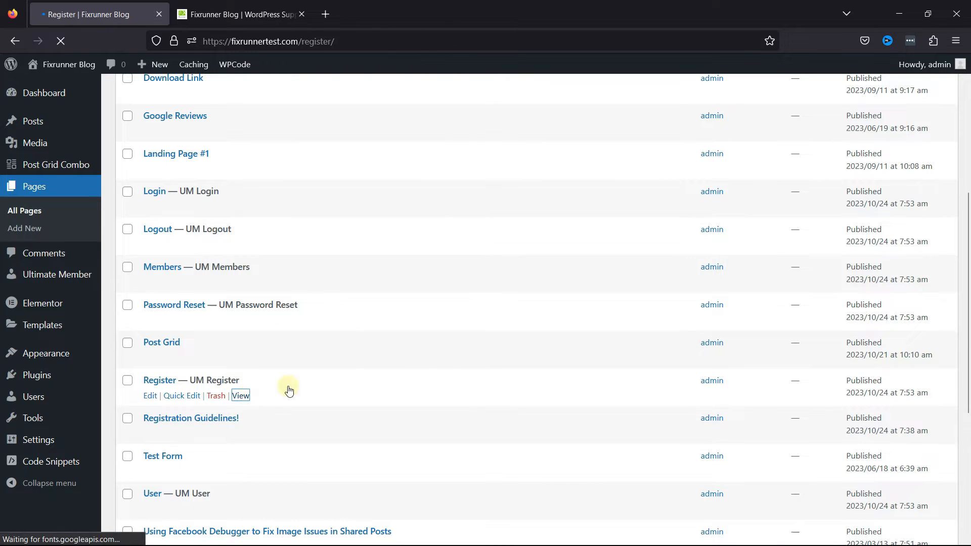
pyautogui.click(240, 396)
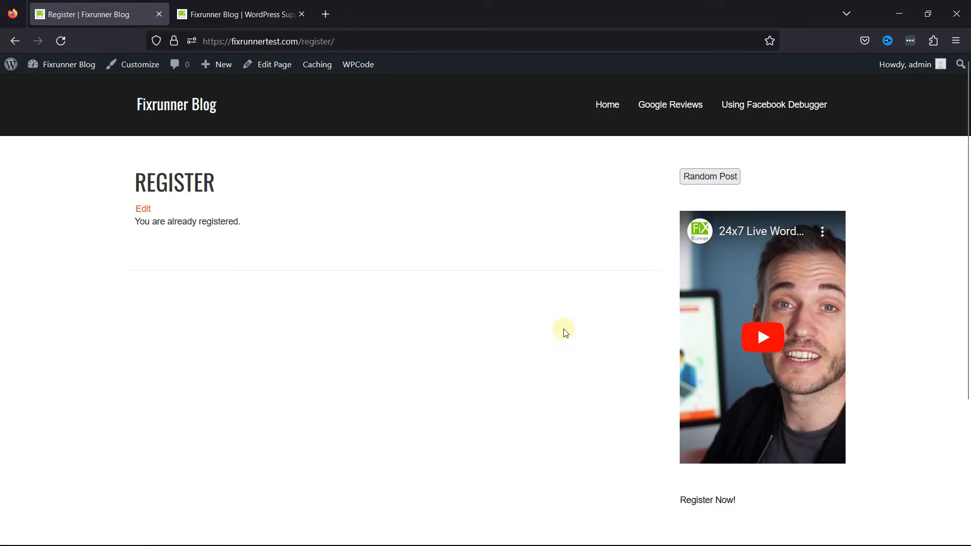
pyautogui.scroll(-3)
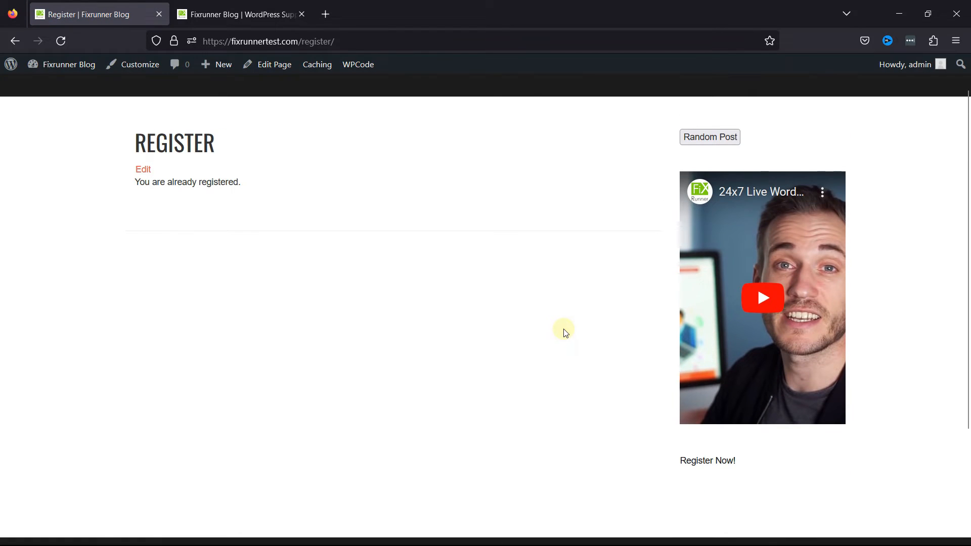
pyautogui.moveTo(355, 41)
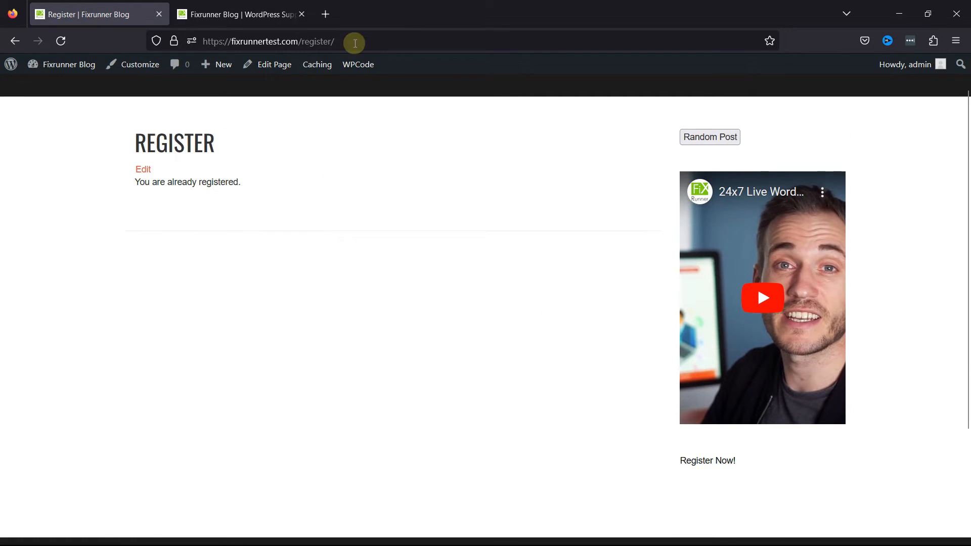
# Copy the Register page URL, confirm its full signup form in a private window, then return to the main window.
pyautogui.click(268, 41)
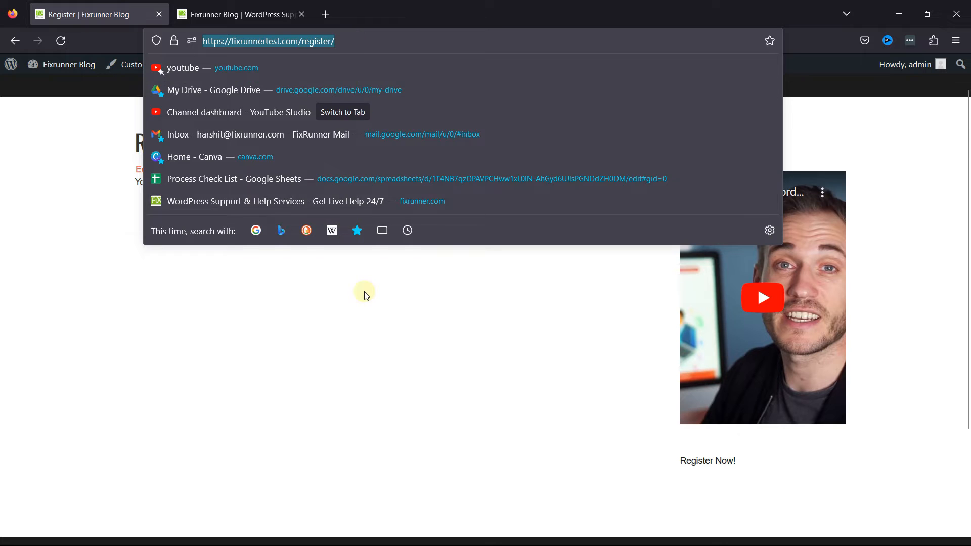
pyautogui.press('Enter')
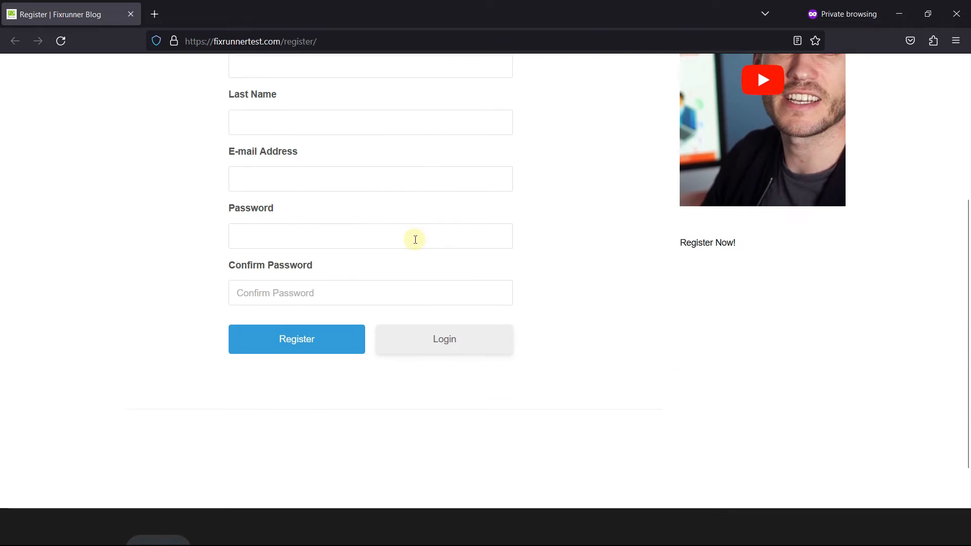
pyautogui.scroll(3)
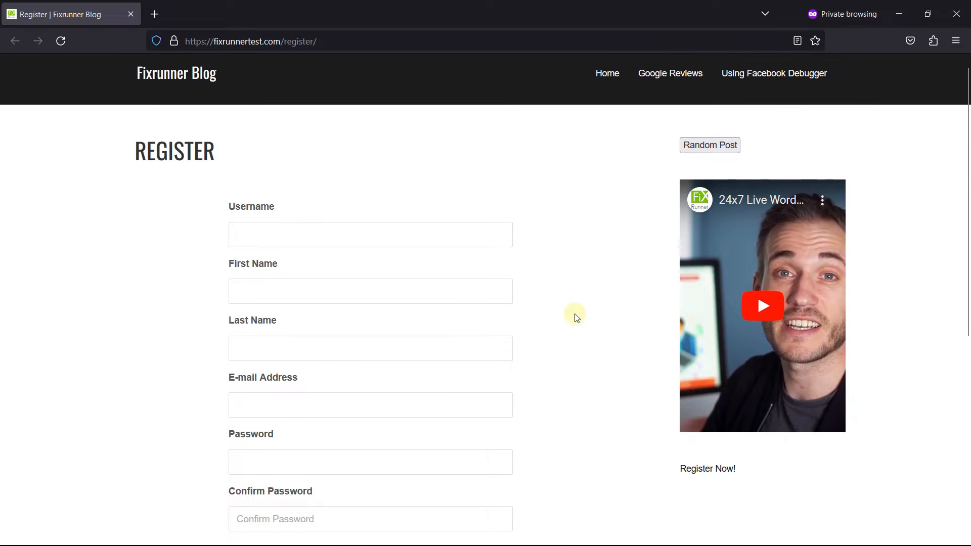
pyautogui.moveTo(779, 163)
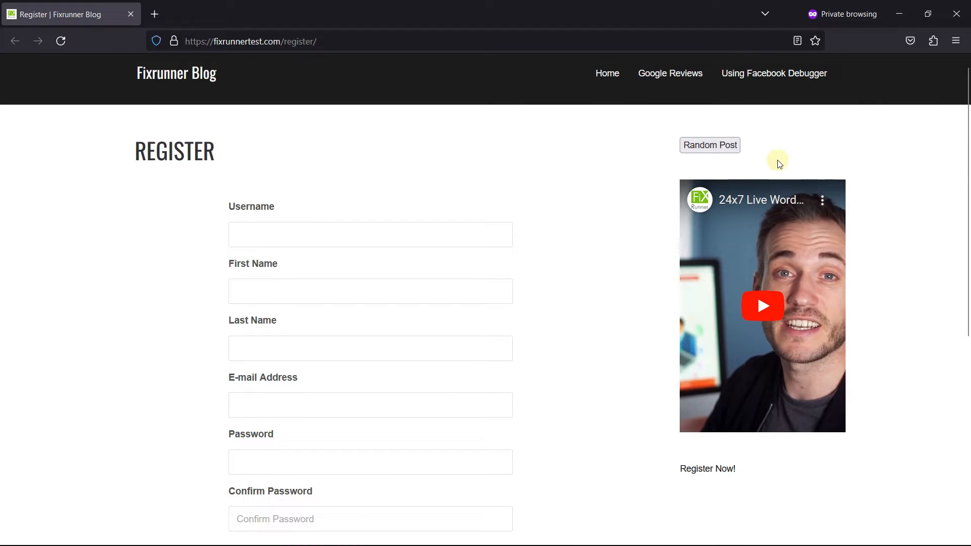
pyautogui.scroll(-3)
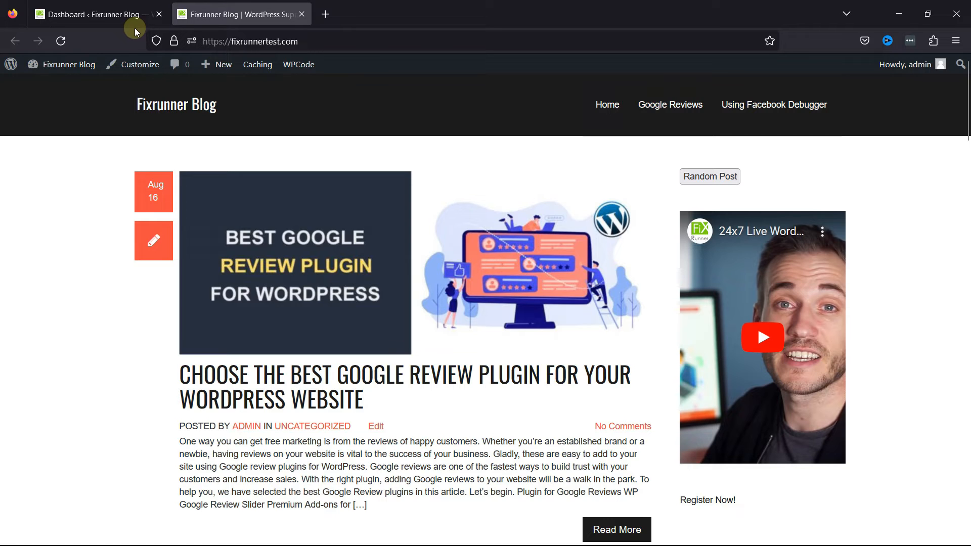
# Return to the Dashboard and load the Appearance > Menus editor showing the Collapsable menu.
pyautogui.click(93, 13)
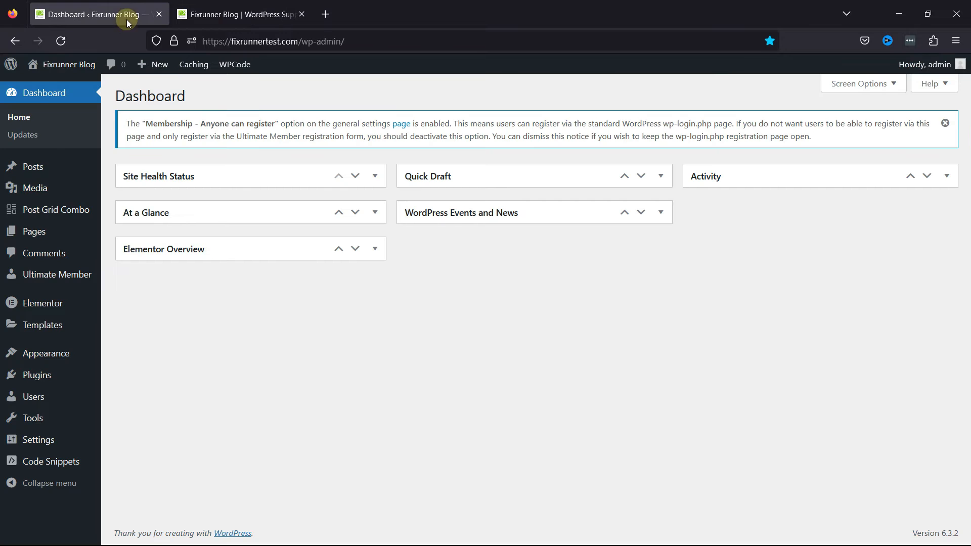
pyautogui.moveTo(46, 353)
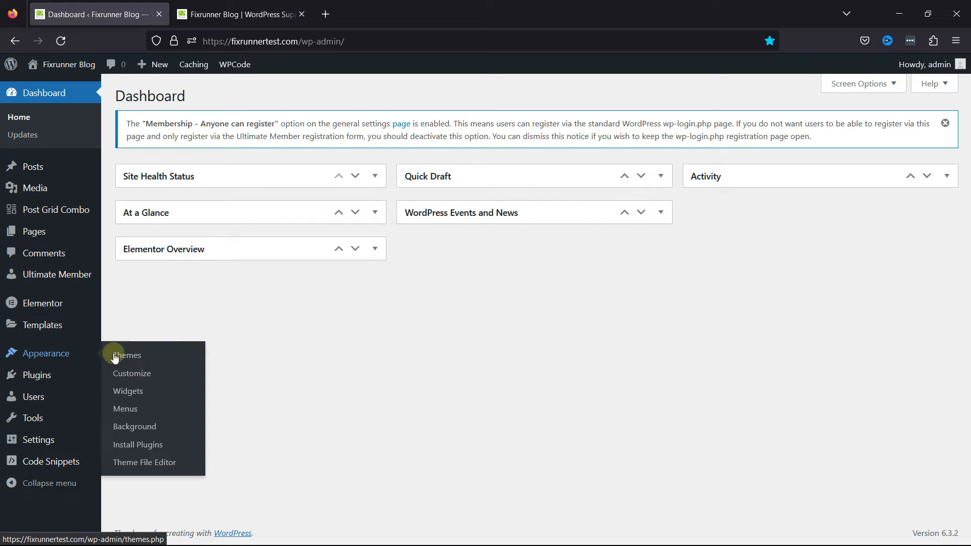
pyautogui.click(125, 408)
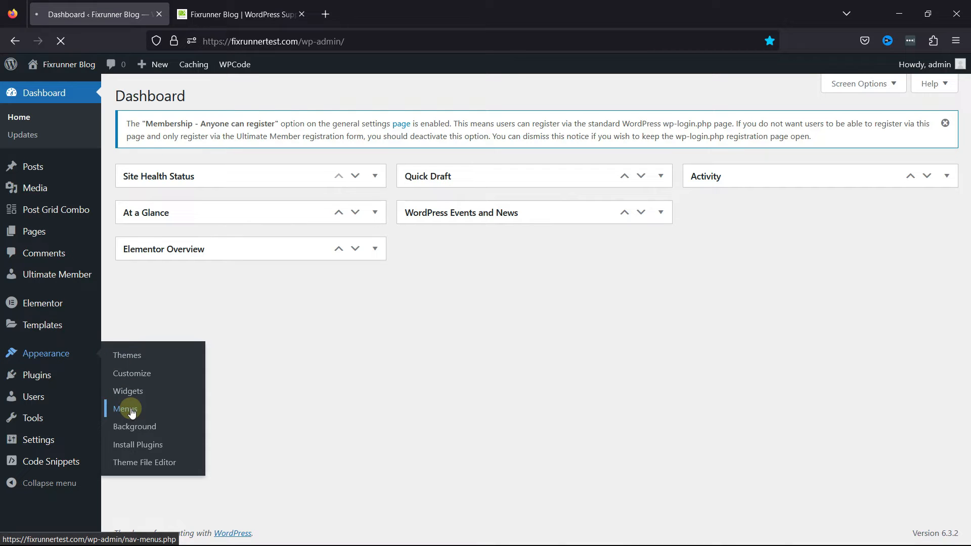
pyautogui.click(124, 408)
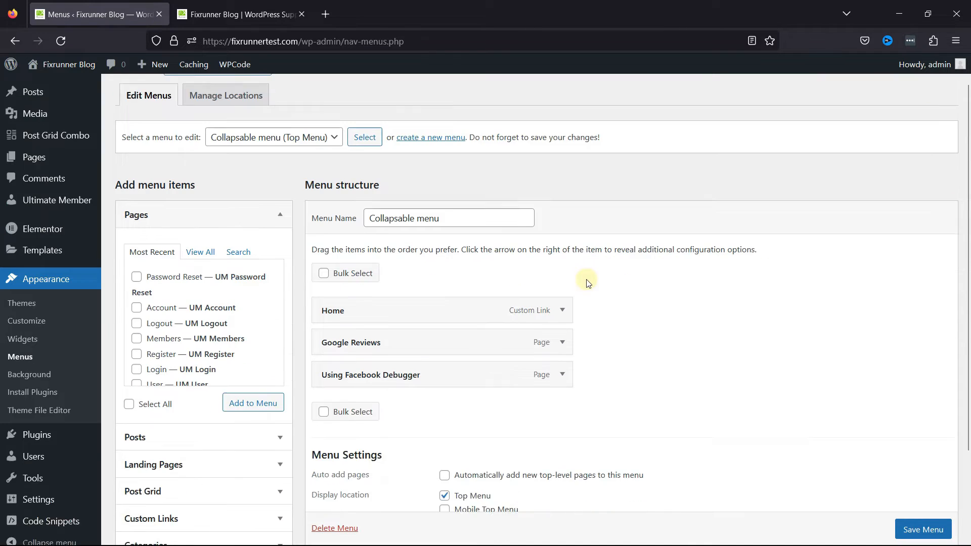
# Remove Google Reviews and Using Facebook Debugger from the Collapsable menu, leaving only Home.
pyautogui.click(562, 343)
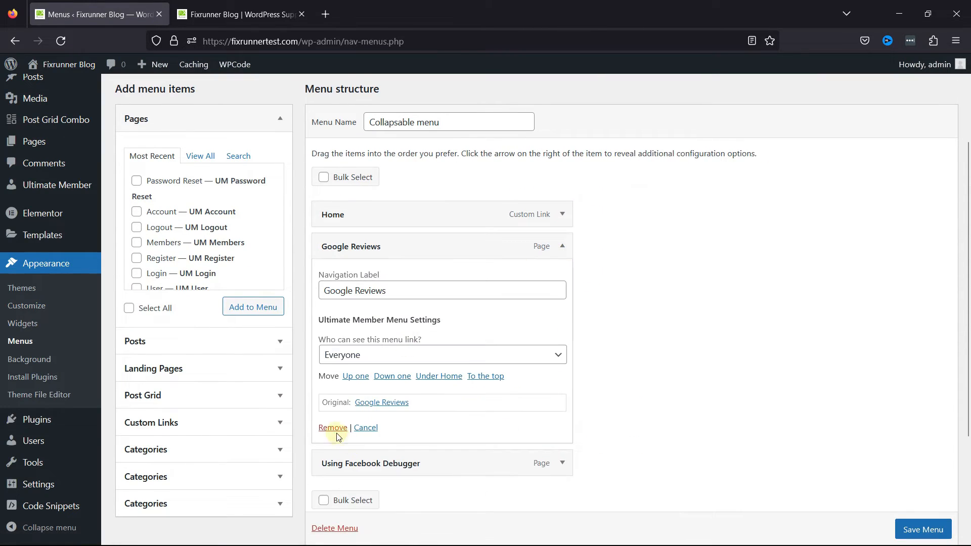
pyautogui.click(333, 427)
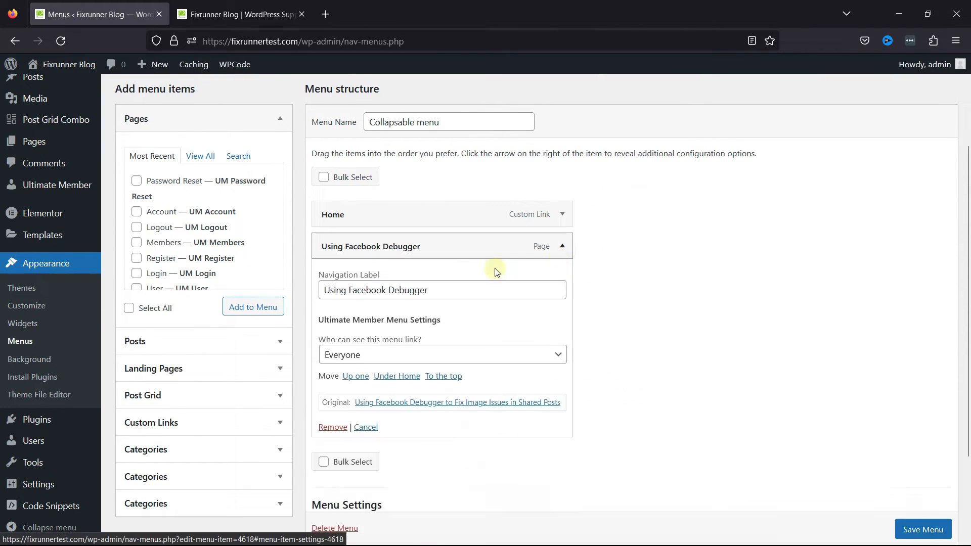
pyautogui.click(333, 427)
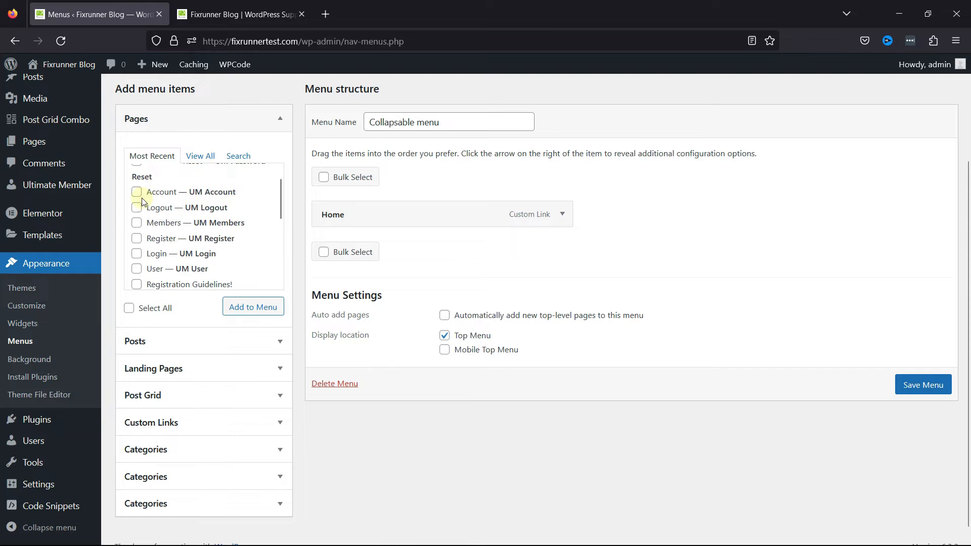
# Add the Account, Logout, Register and Login pages to the menu and place Register directly under Home.
pyautogui.click(137, 207)
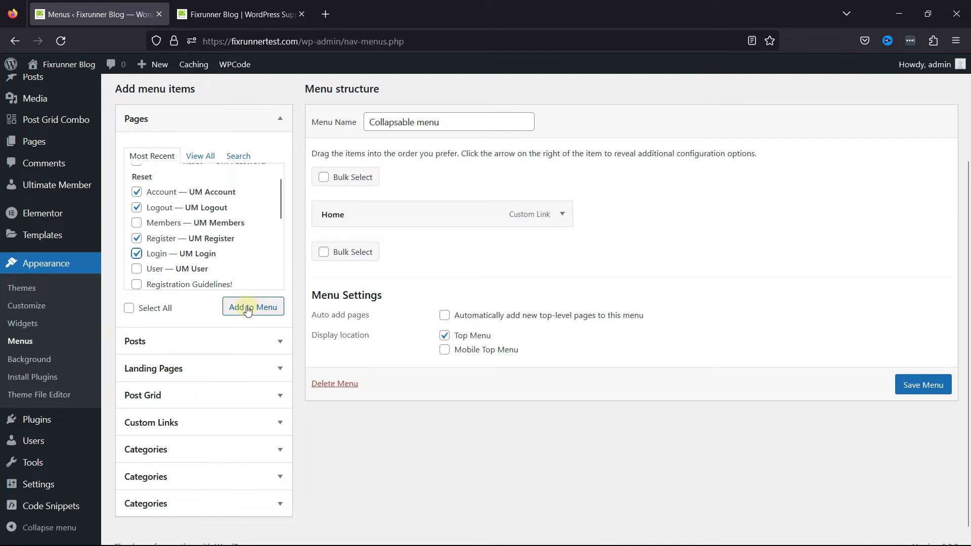
pyautogui.click(253, 307)
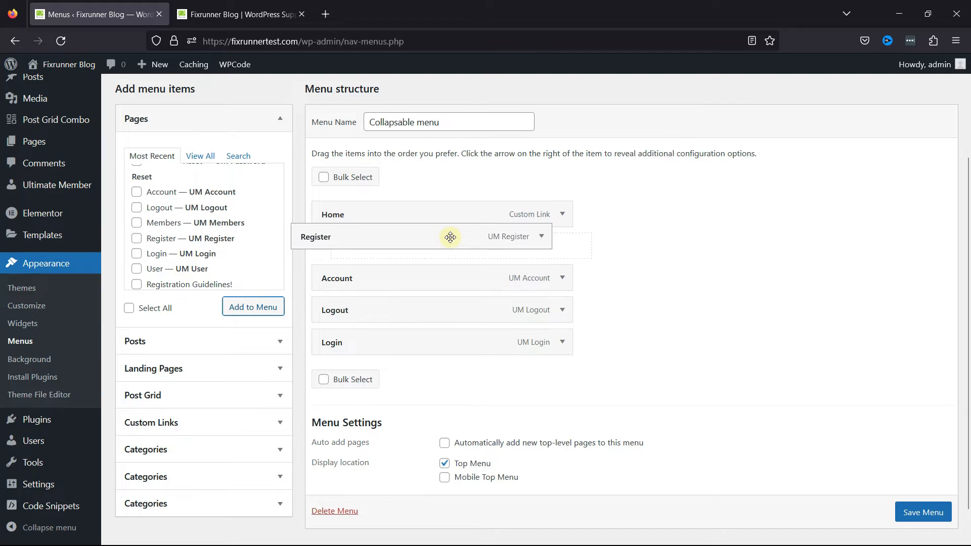
pyautogui.moveTo(450, 236); pyautogui.dragTo(401, 247)
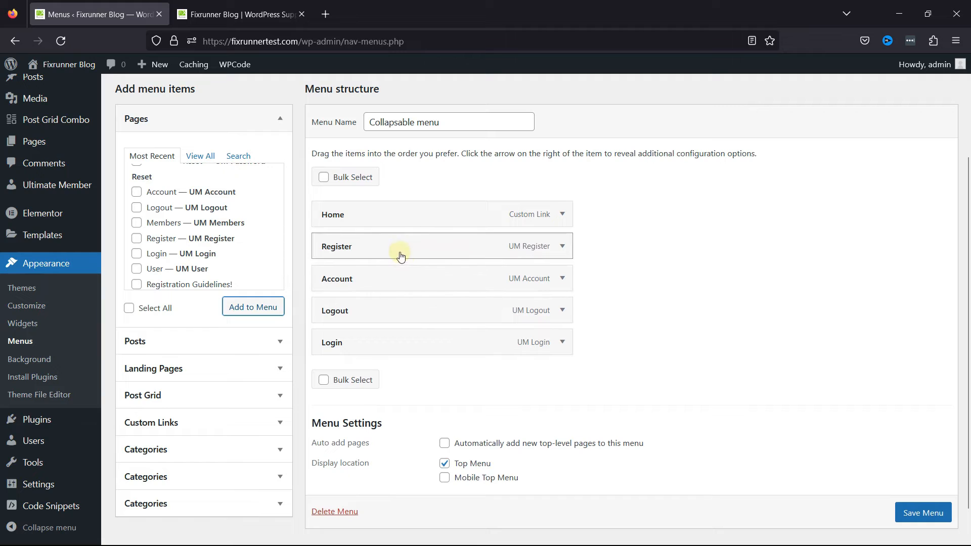
pyautogui.moveTo(662, 285)
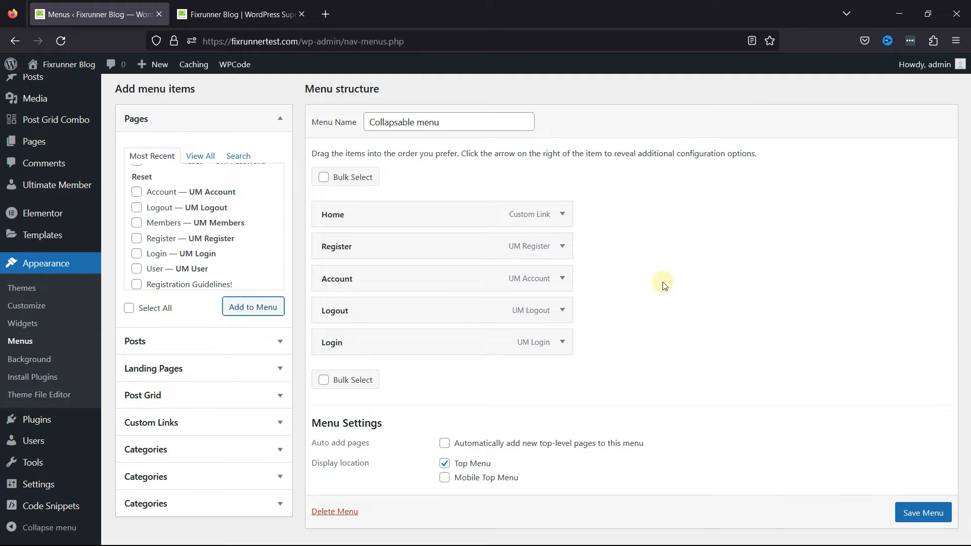
# Restrict the Register menu link to Logged Out Users in its item settings.
pyautogui.click(560, 246)
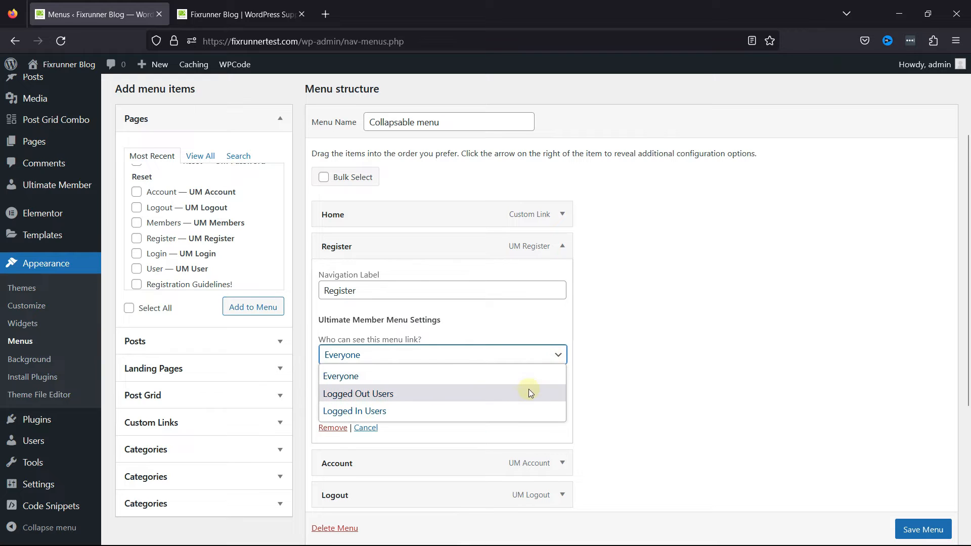
pyautogui.moveTo(526, 397)
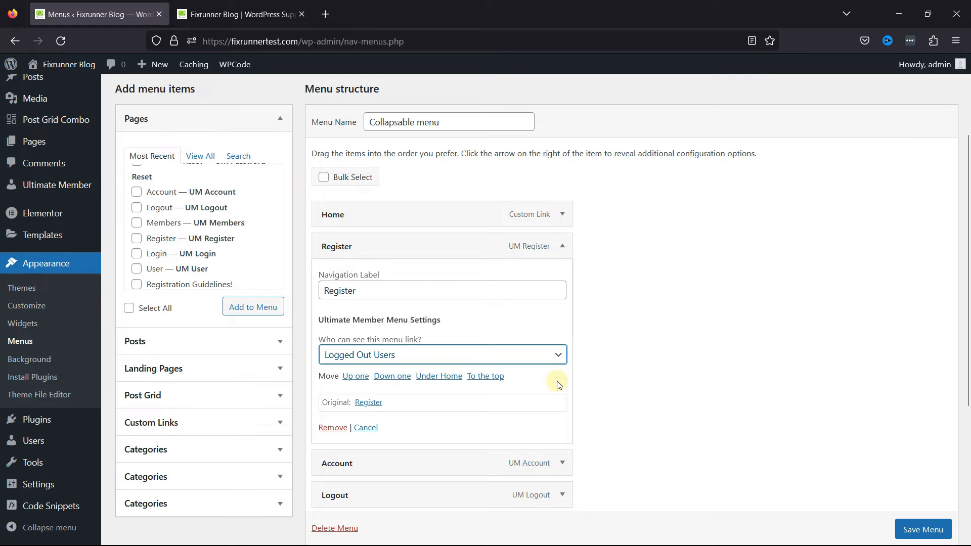
pyautogui.click(558, 246)
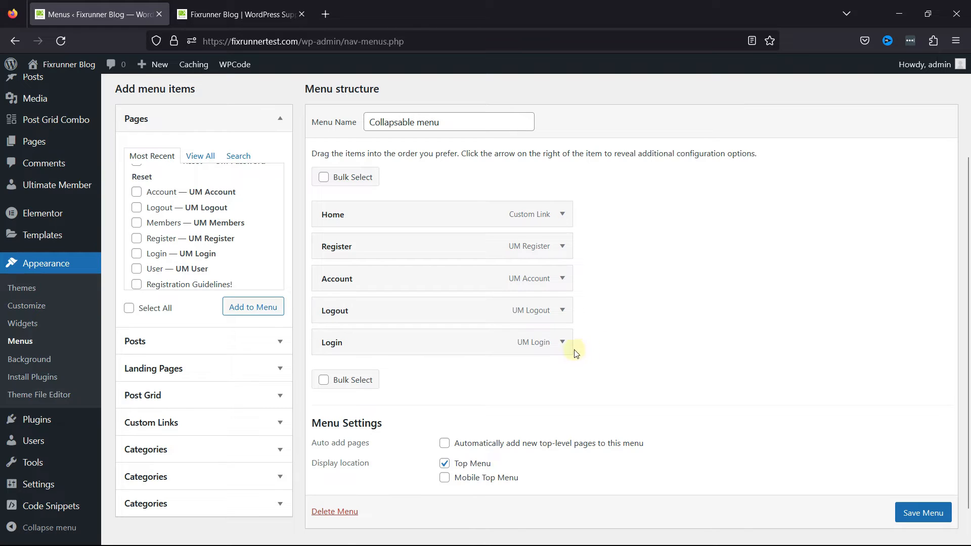
# Restrict the Login menu link to Logged Out Users in its item settings.
pyautogui.click(561, 343)
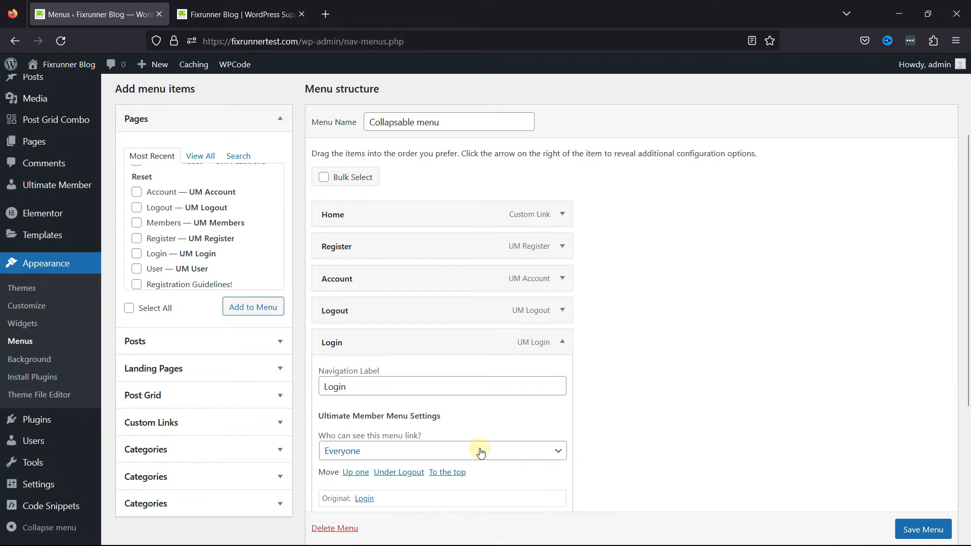
pyautogui.scroll(-3)
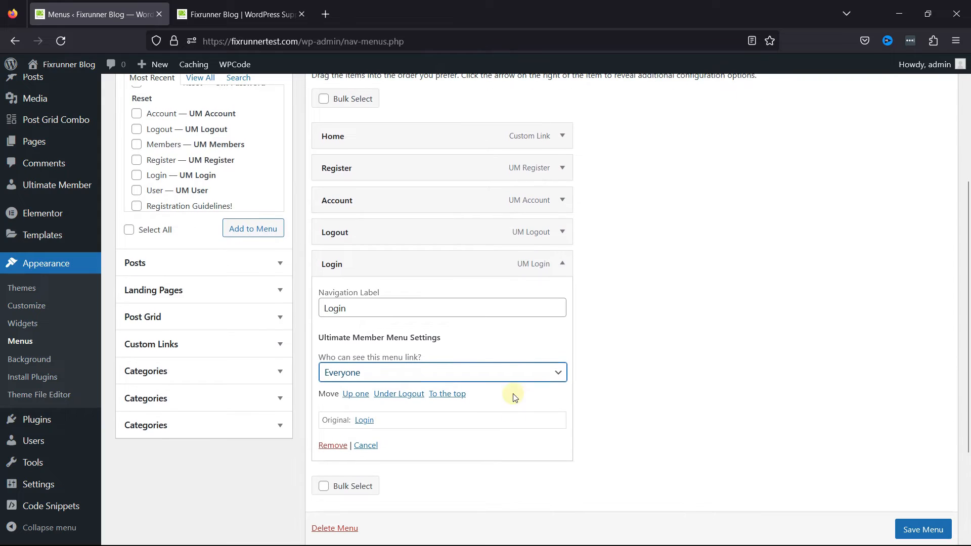
pyautogui.click(441, 372)
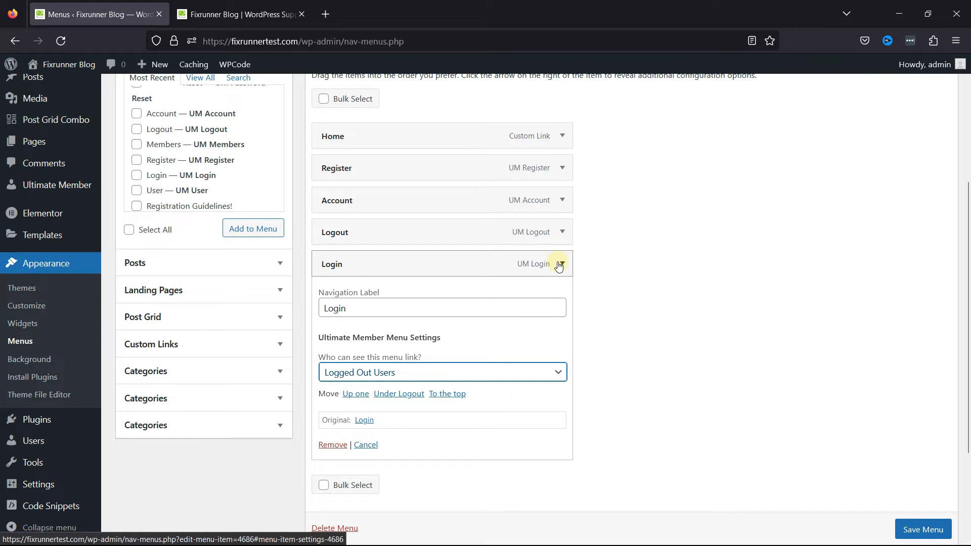
pyautogui.click(558, 266)
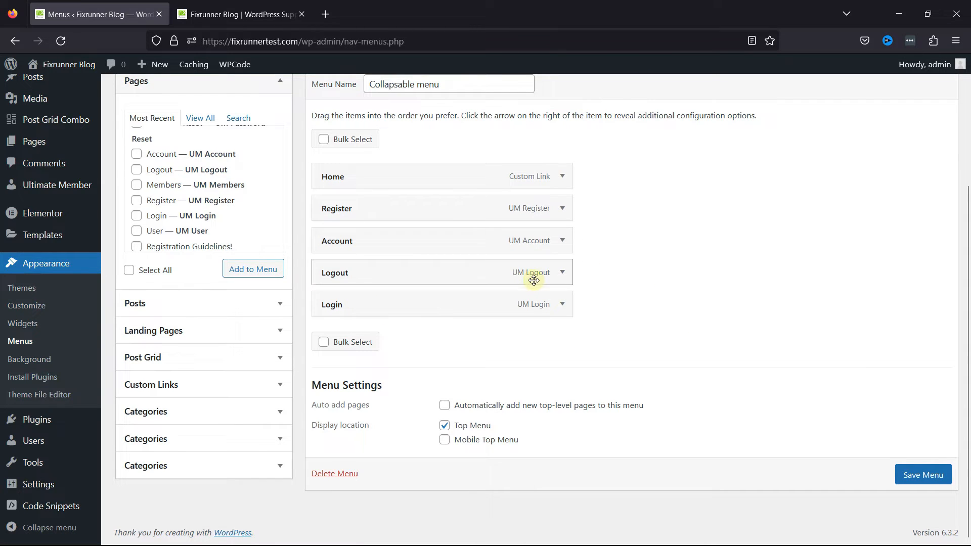
pyautogui.moveTo(368, 313)
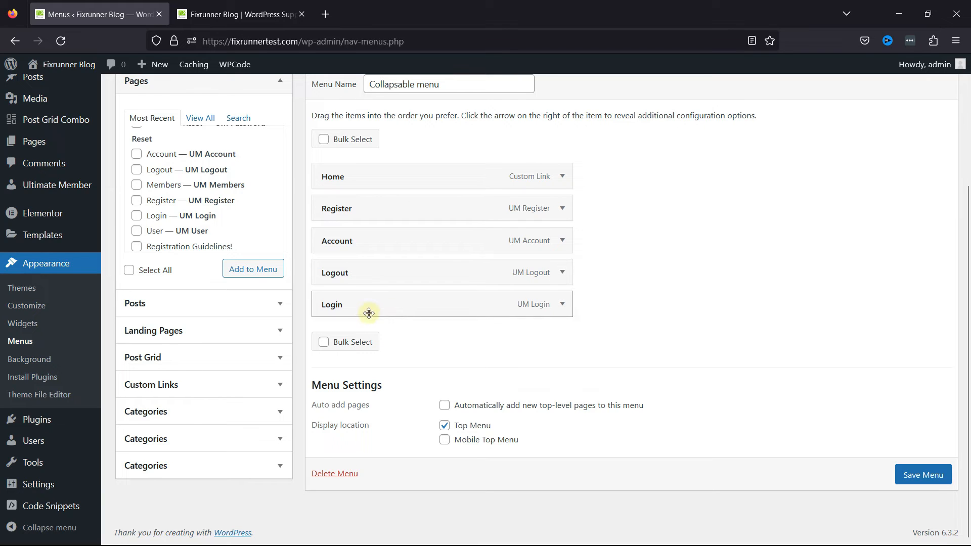
# Move the Login item up so it sits between Account and Logout.
pyautogui.moveTo(369, 312); pyautogui.dragTo(299, 266)
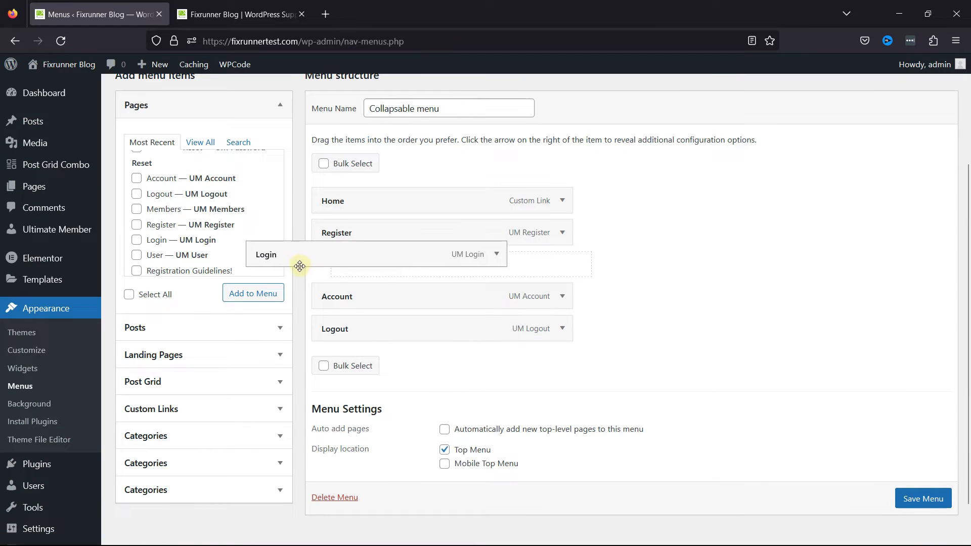
pyautogui.moveTo(299, 254); pyautogui.dragTo(477, 277)
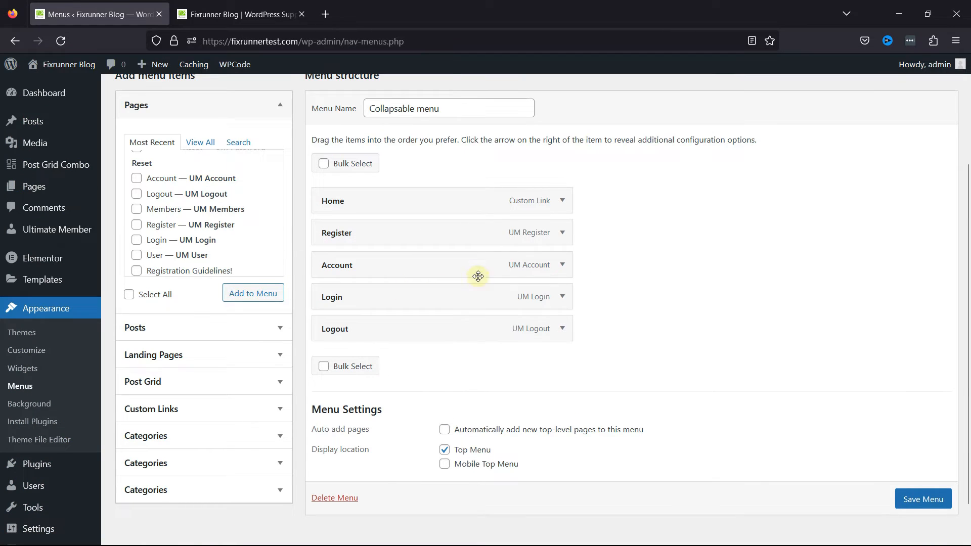
# Restrict the Account menu link to Logged In Users in its item settings.
pyautogui.click(562, 265)
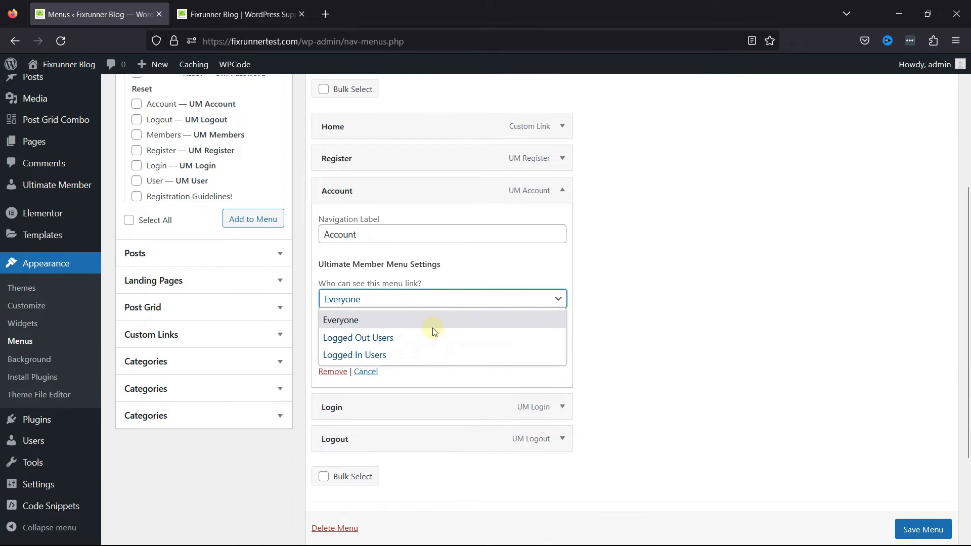
pyautogui.click(354, 355)
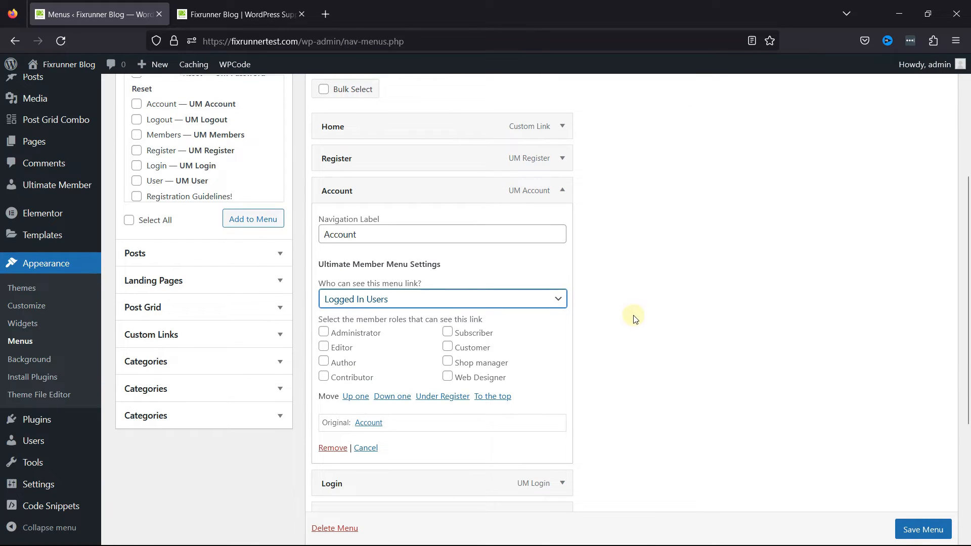
pyautogui.moveTo(519, 357)
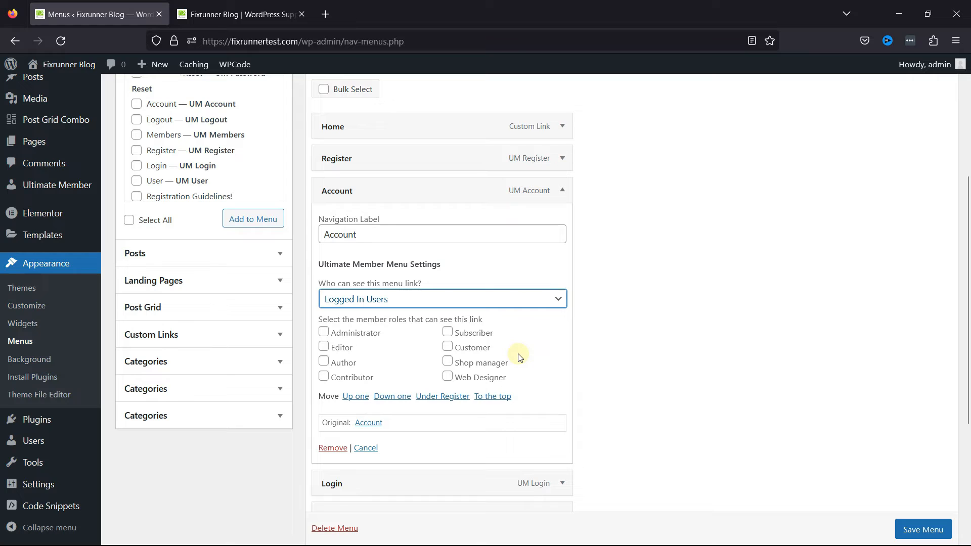
pyautogui.moveTo(485, 362)
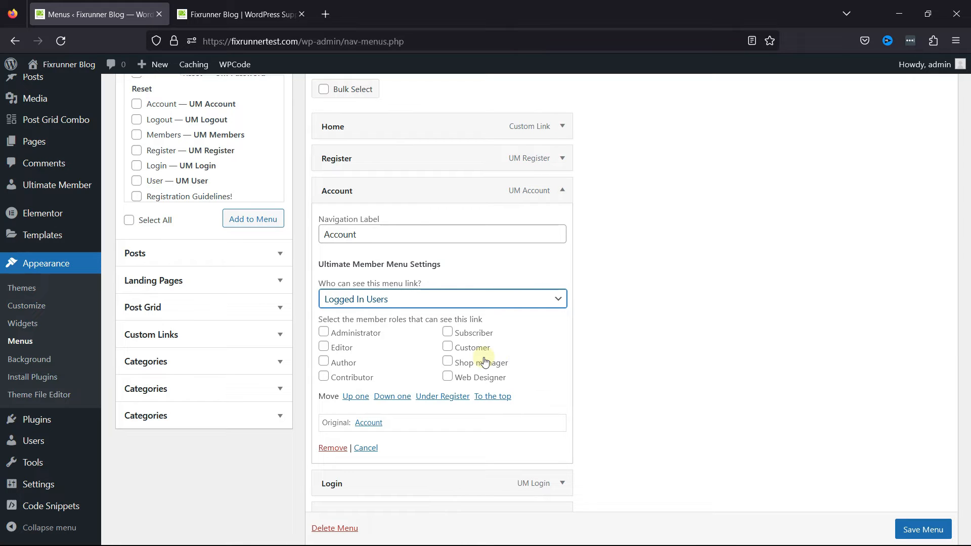
pyautogui.click(447, 333)
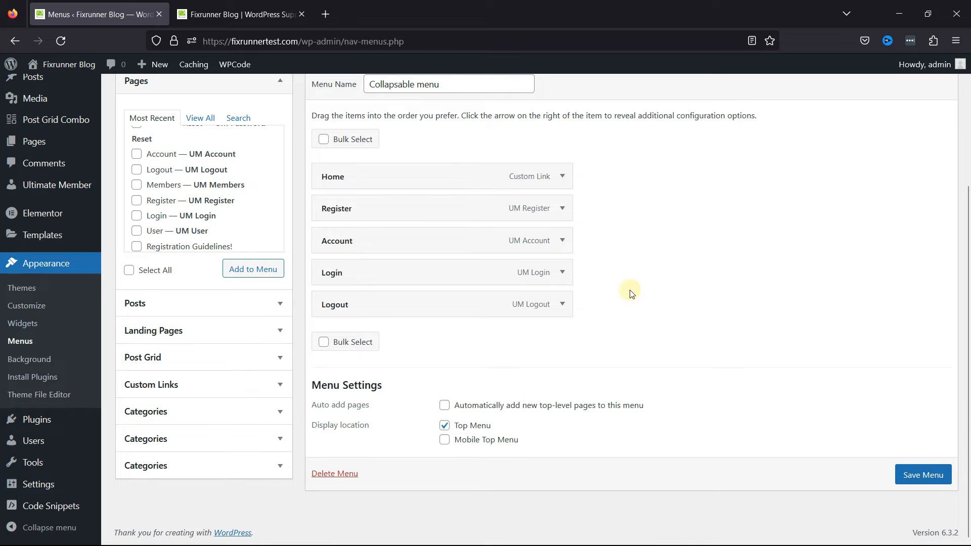
# Restrict the Logout menu link to Logged In Users in its item settings.
pyautogui.click(558, 305)
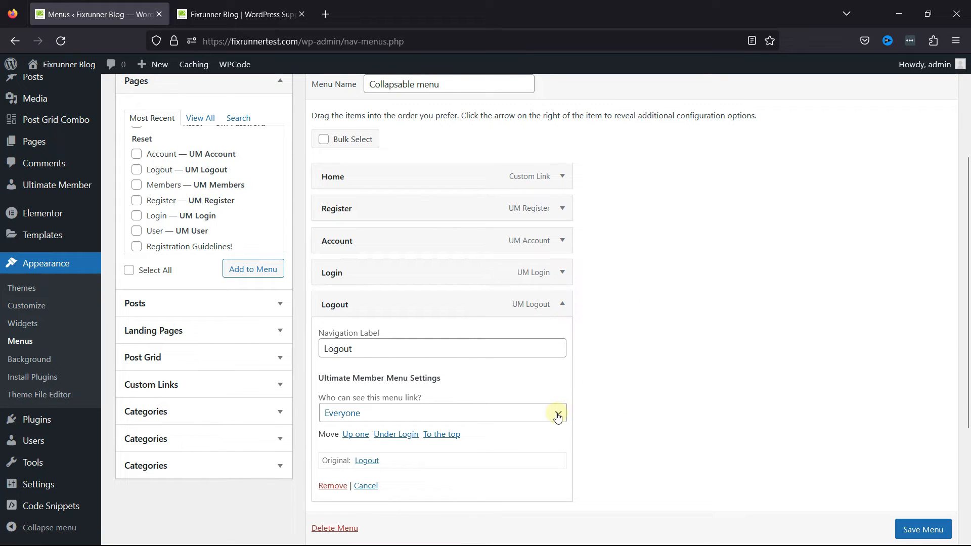
pyautogui.click(441, 412)
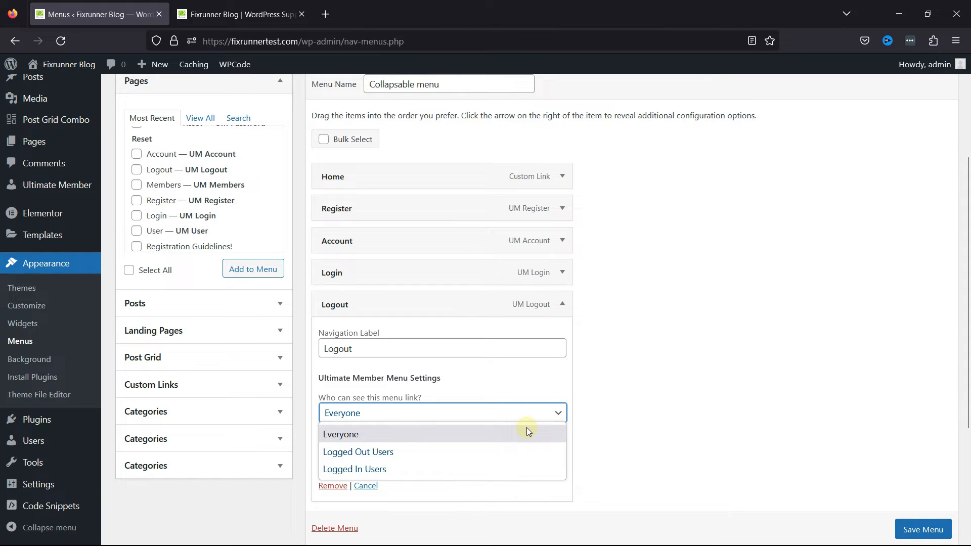
pyautogui.click(354, 468)
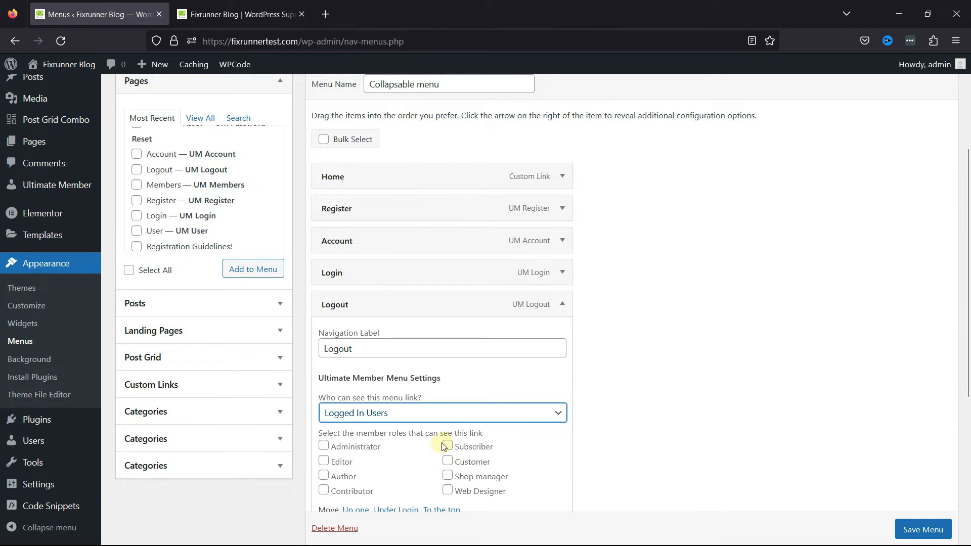
pyautogui.scroll(-3)
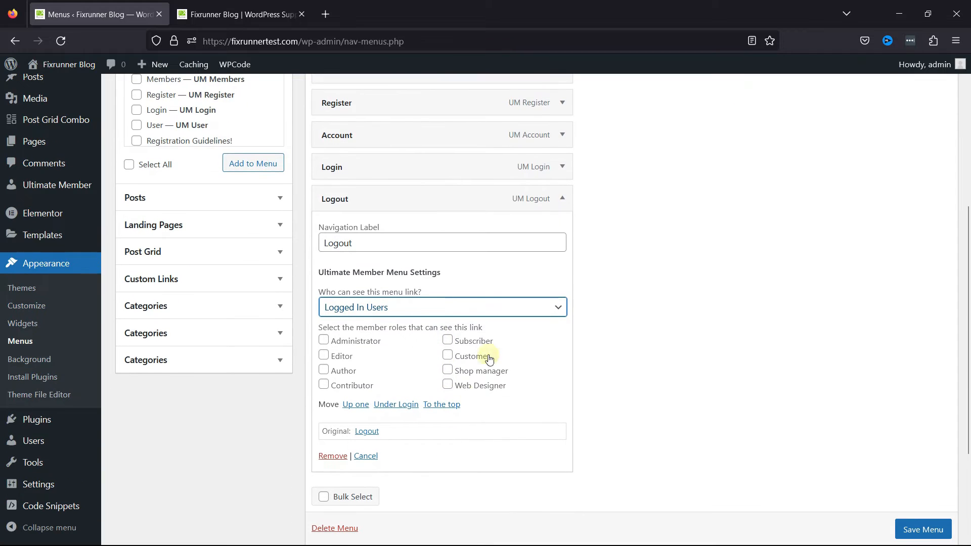
pyautogui.click(446, 341)
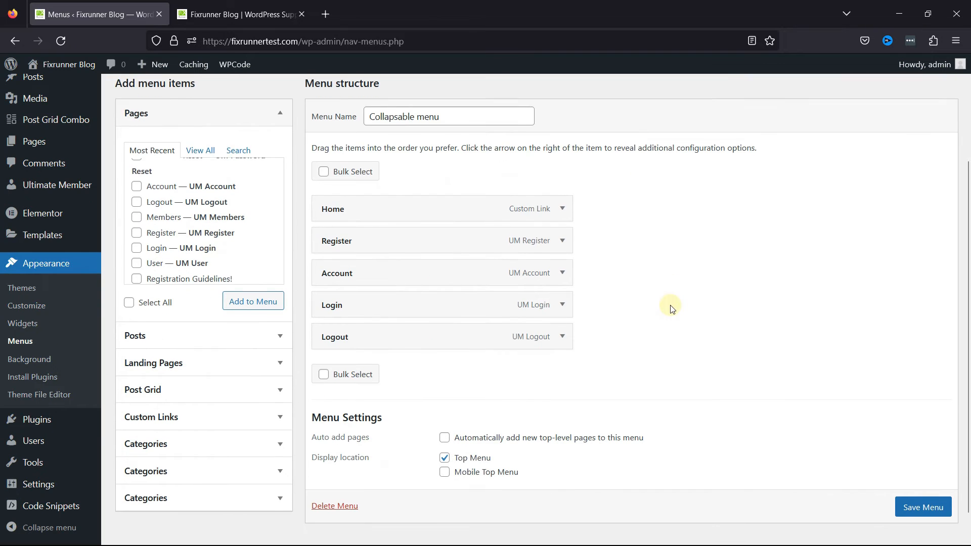
# Save the updated Collapsable menu.
pyautogui.click(923, 507)
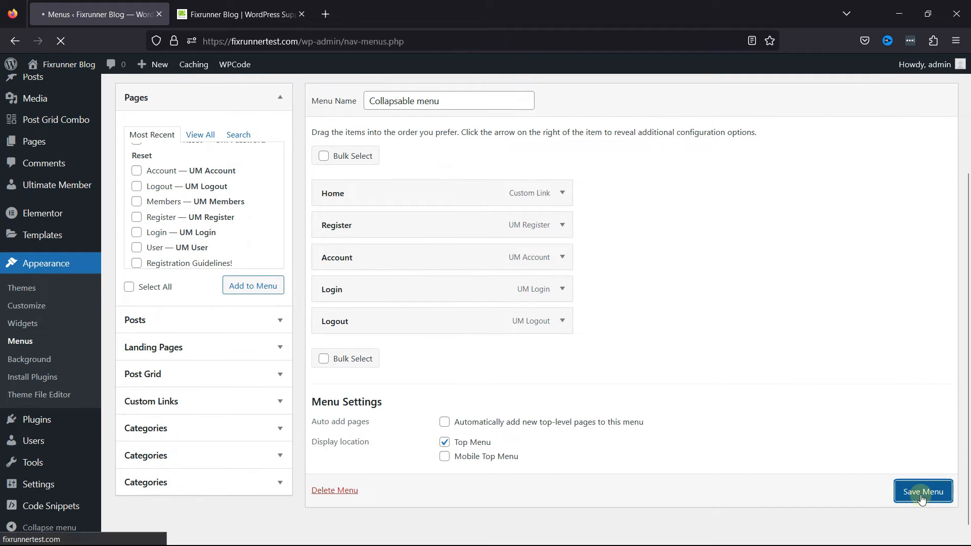
pyautogui.click(923, 491)
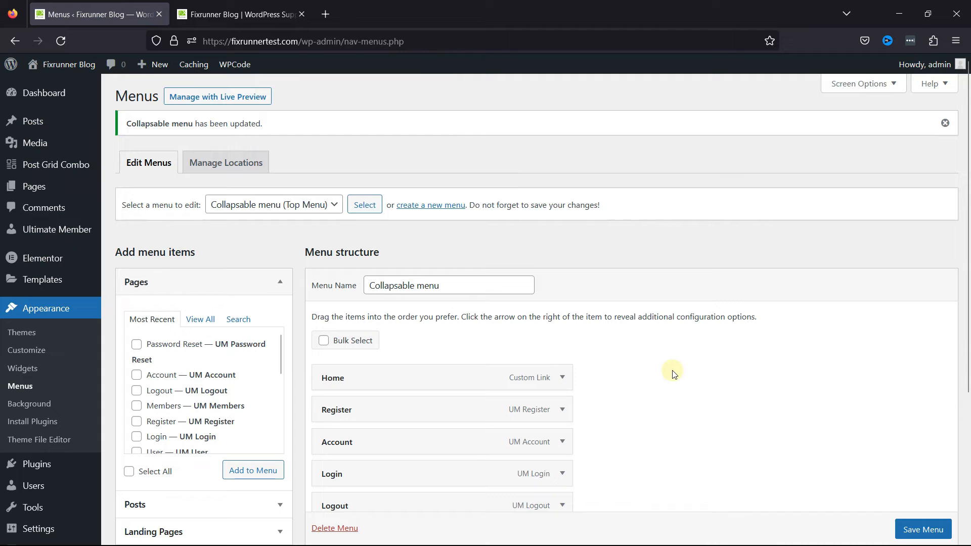
pyautogui.moveTo(370, 82)
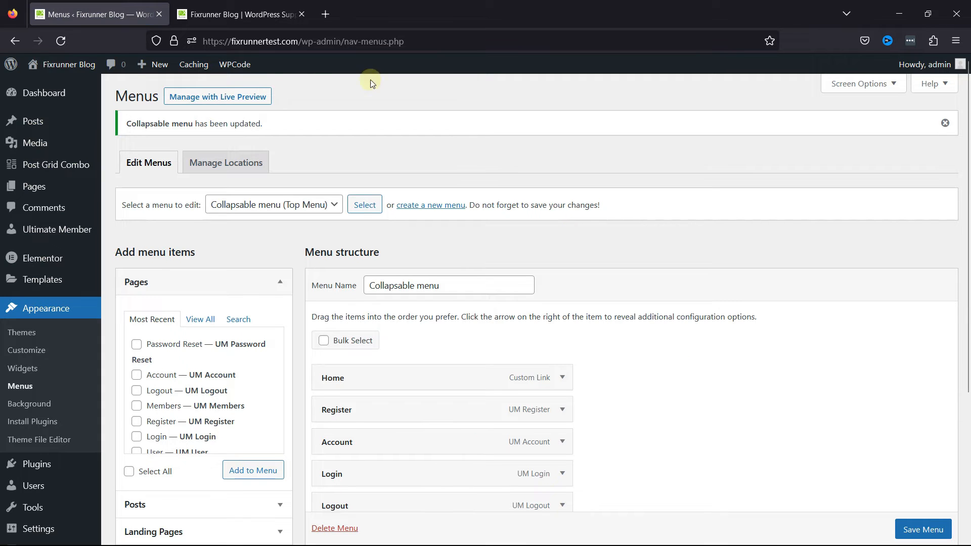
# Switch to the live Fixrunner Blog tab showing Home, Account and Logout for the admin.
pyautogui.click(239, 13)
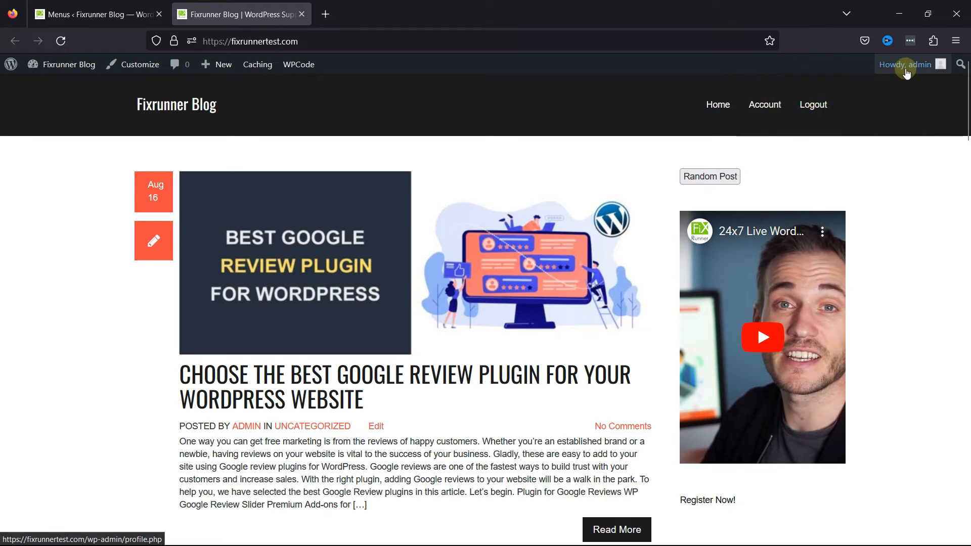
pyautogui.moveTo(761, 158)
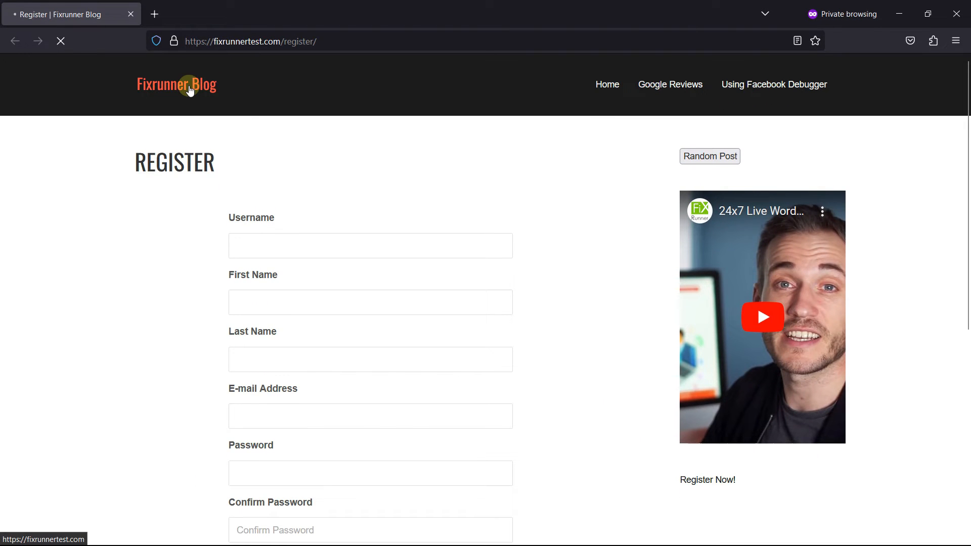
# Visit the home page, the login page and the registration page as the test visitor.
pyautogui.click(176, 85)
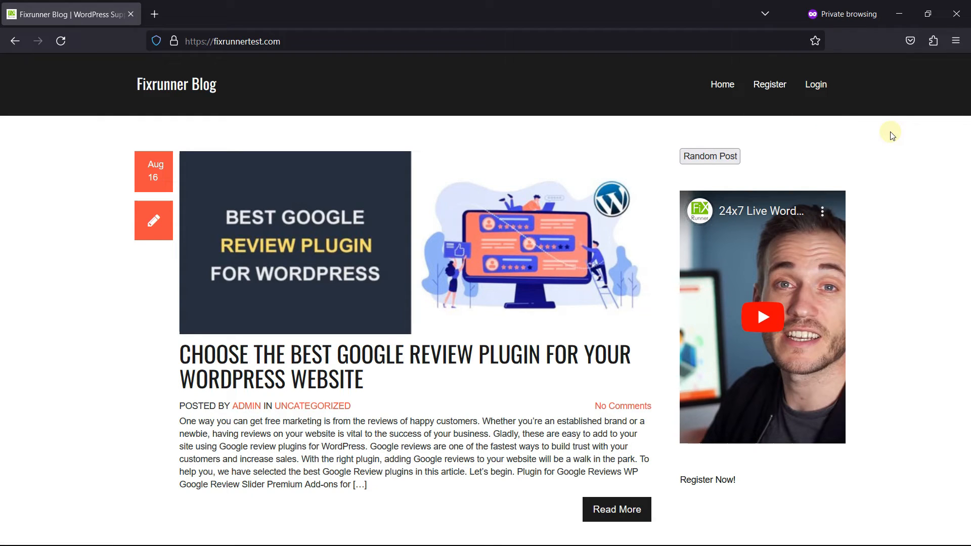
pyautogui.click(816, 84)
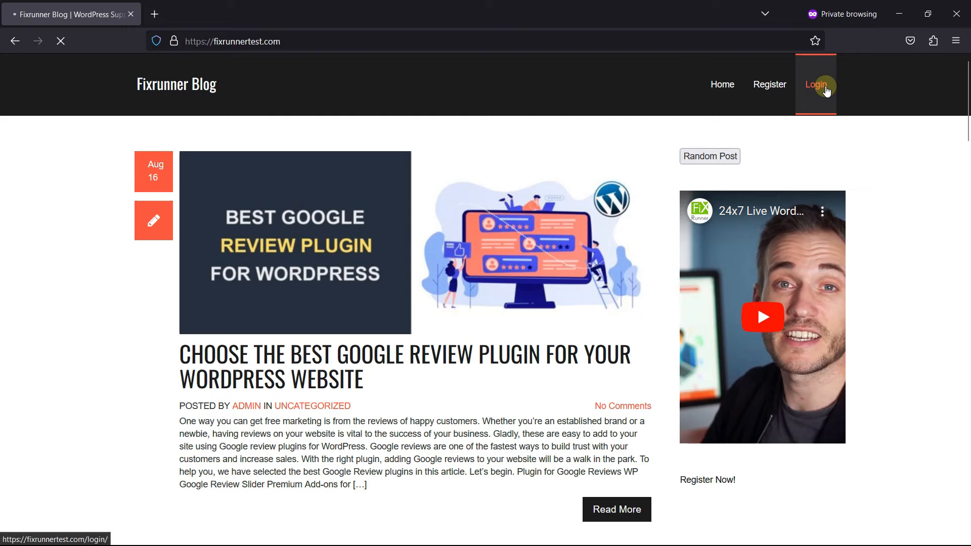
pyautogui.click(815, 84)
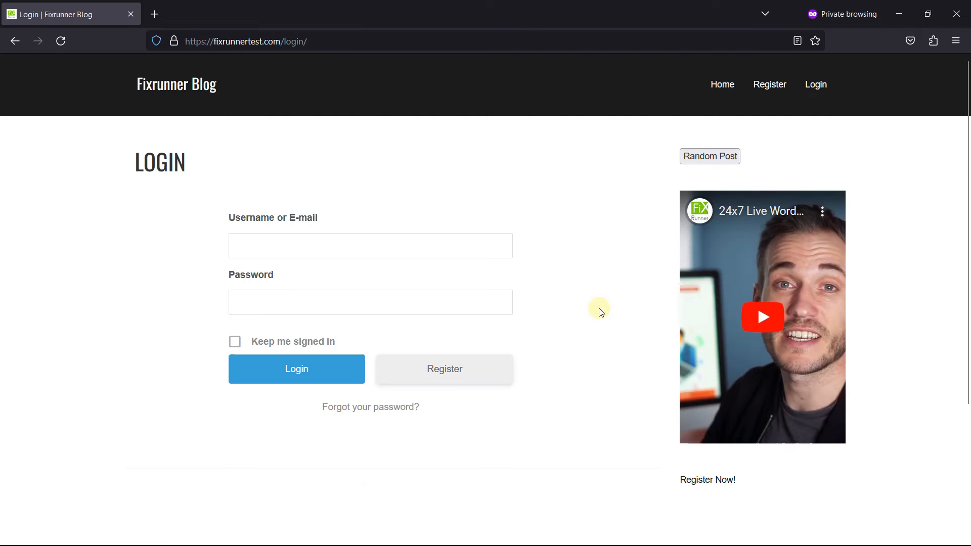
pyautogui.moveTo(601, 321)
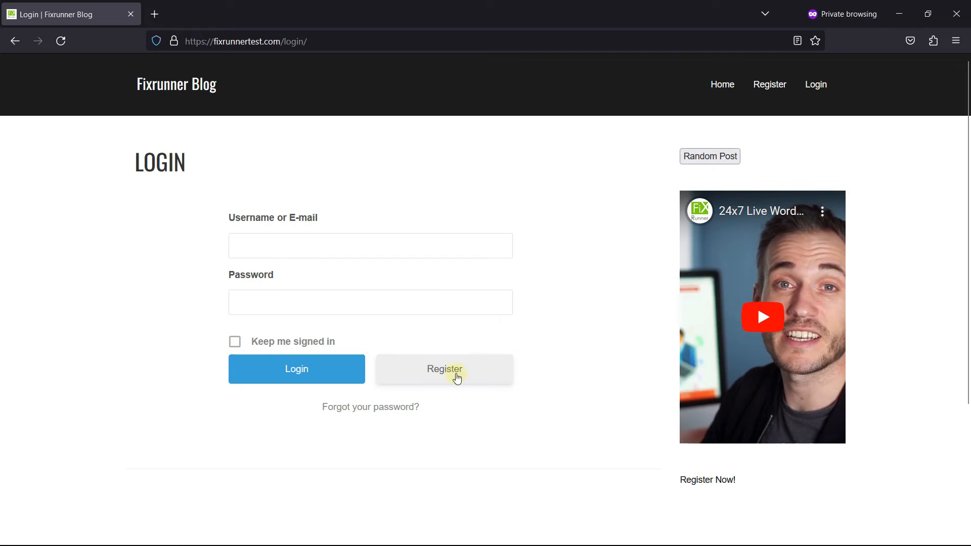
pyautogui.click(444, 369)
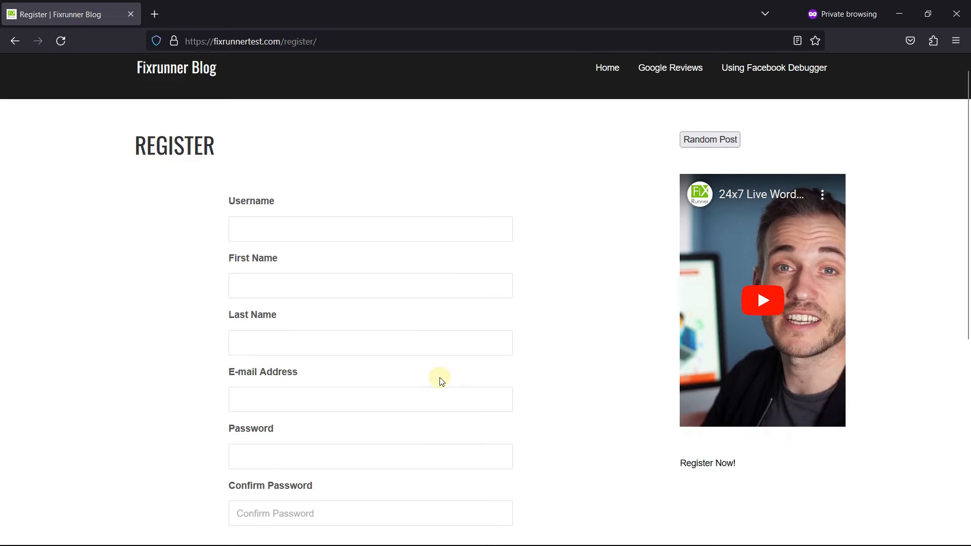
pyautogui.scroll(-3)
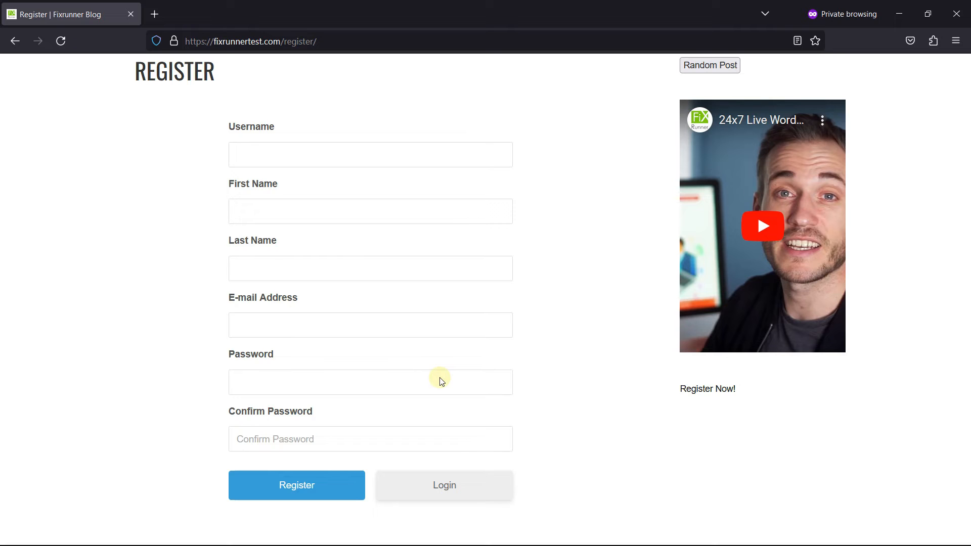
pyautogui.moveTo(451, 357)
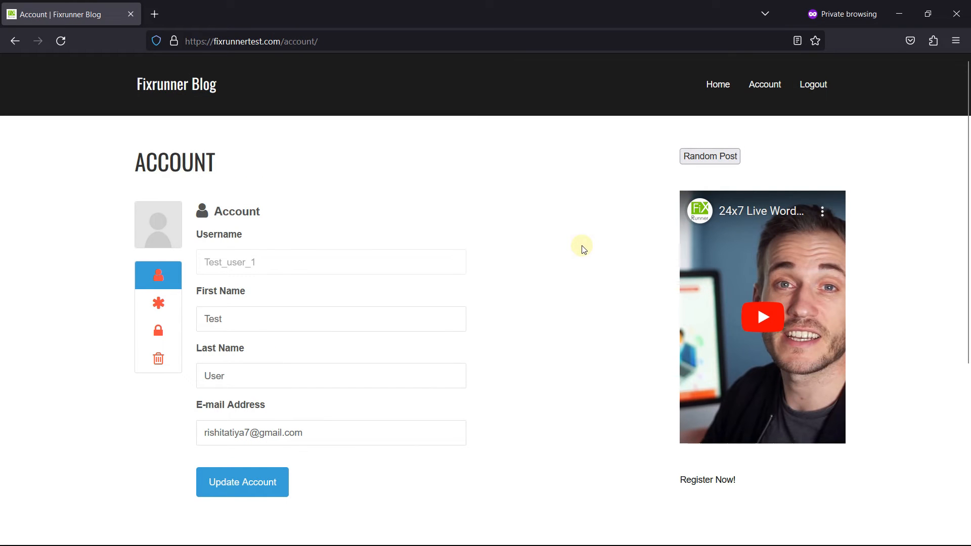
pyautogui.moveTo(814, 84)
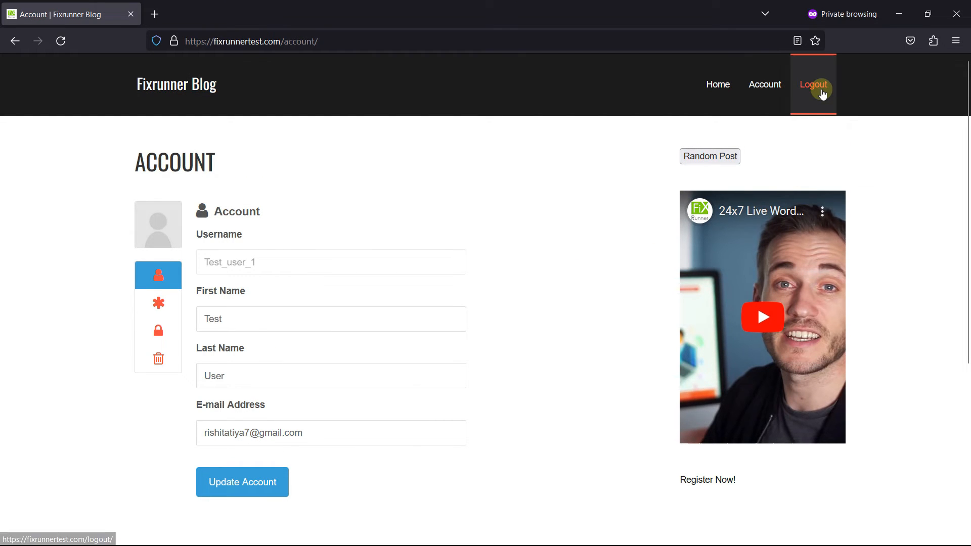
# Log the test subscriber out from the top navigation menu.
pyautogui.click(813, 84)
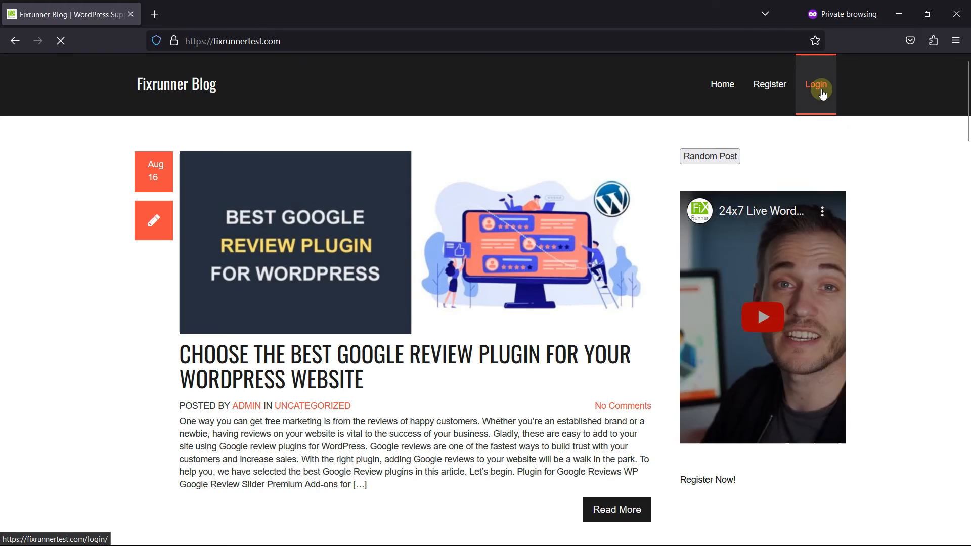
# Finish the test user's logout so the homepage shows Home, Register and Login.
pyautogui.click(815, 84)
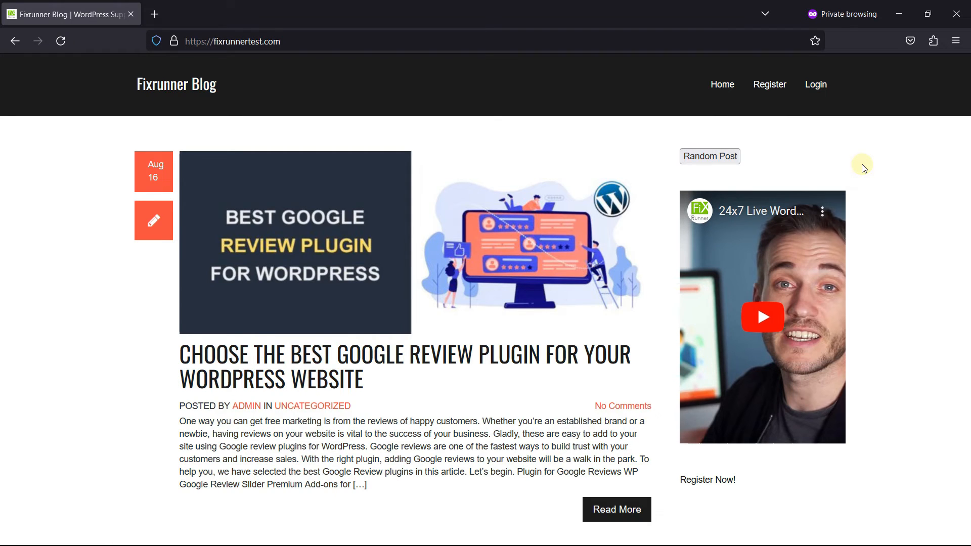
pyautogui.moveTo(747, 189)
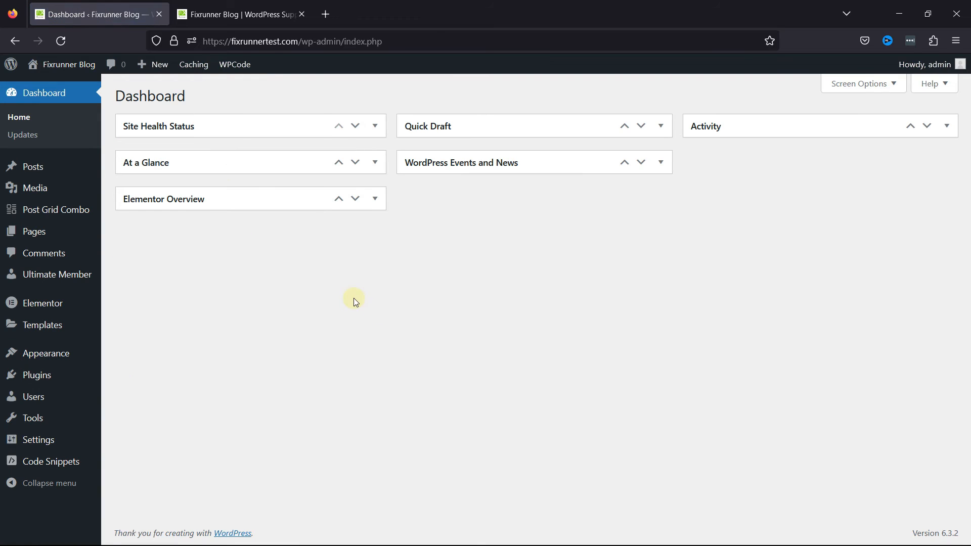
pyautogui.moveTo(33, 397)
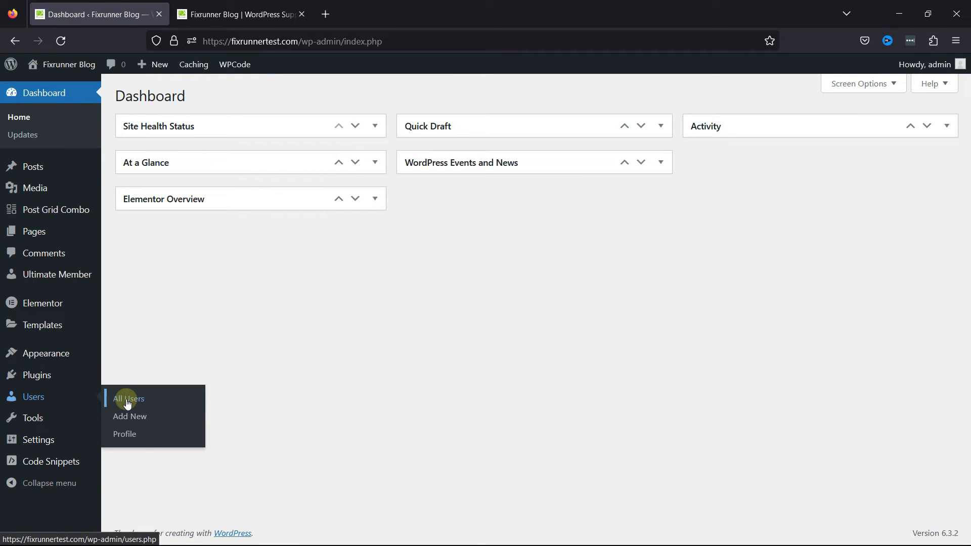
# Review Test_user_1's registration details in Users > All Users and close the popup.
pyautogui.click(129, 399)
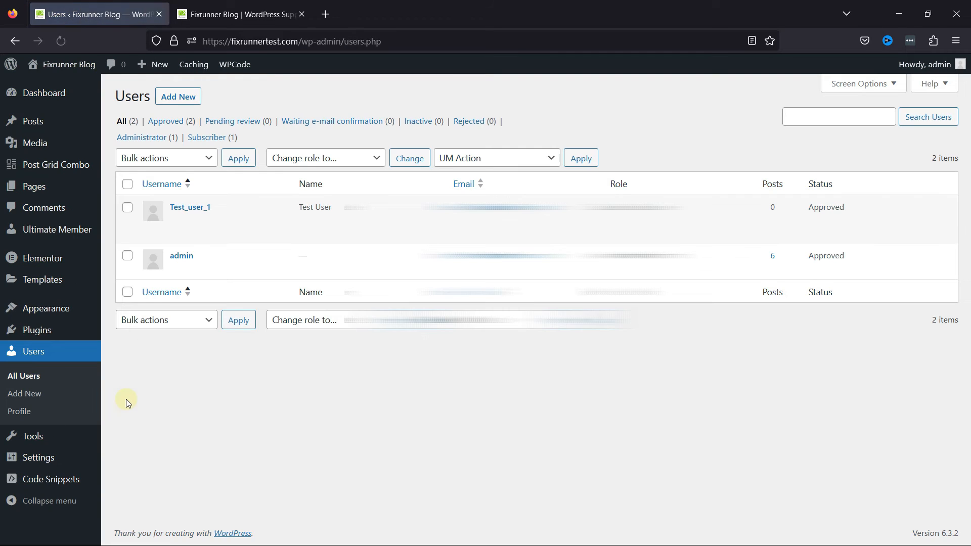
pyautogui.moveTo(210, 210)
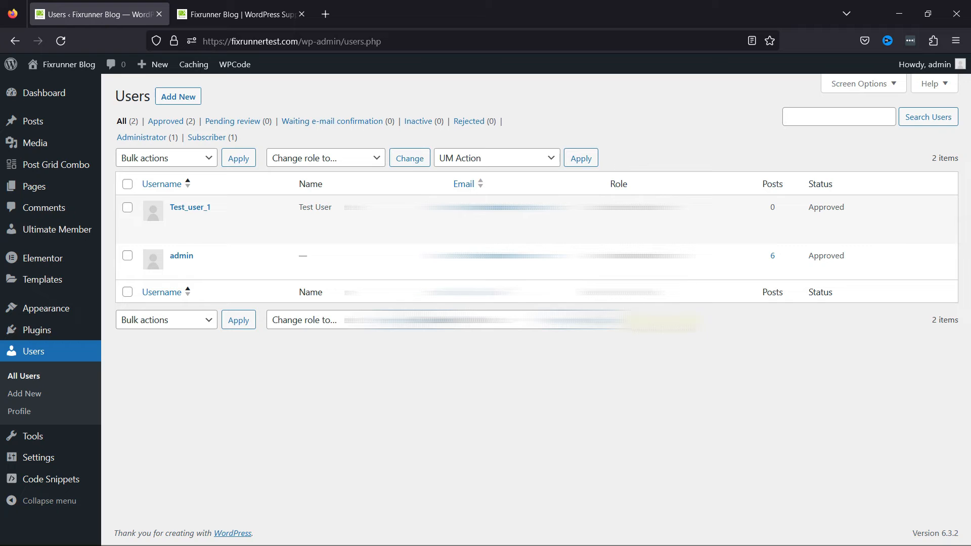
pyautogui.click(260, 233)
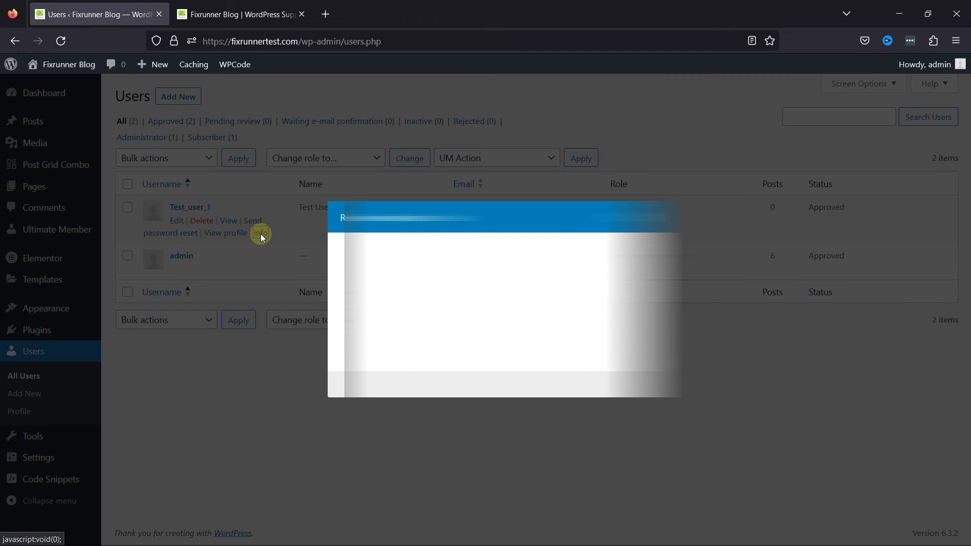
pyautogui.click(260, 232)
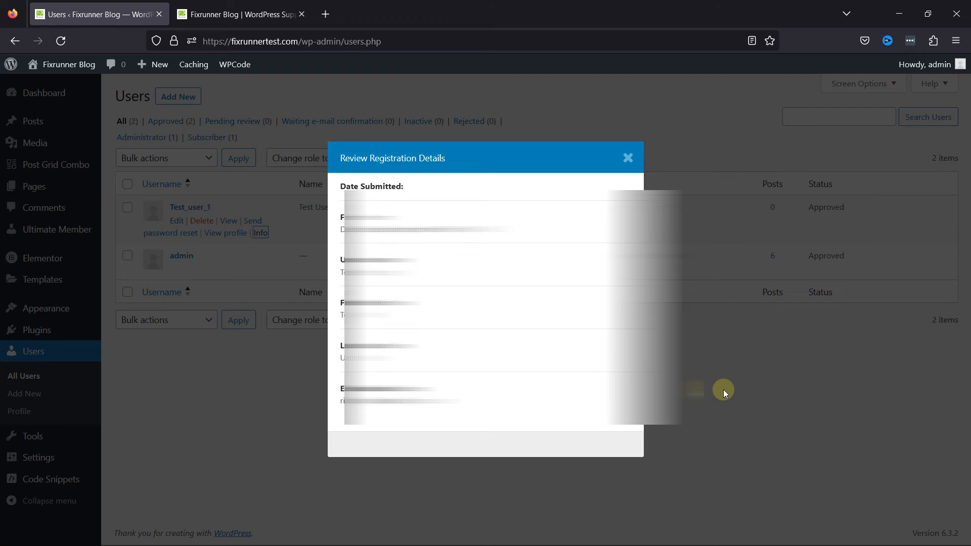
pyautogui.moveTo(738, 330)
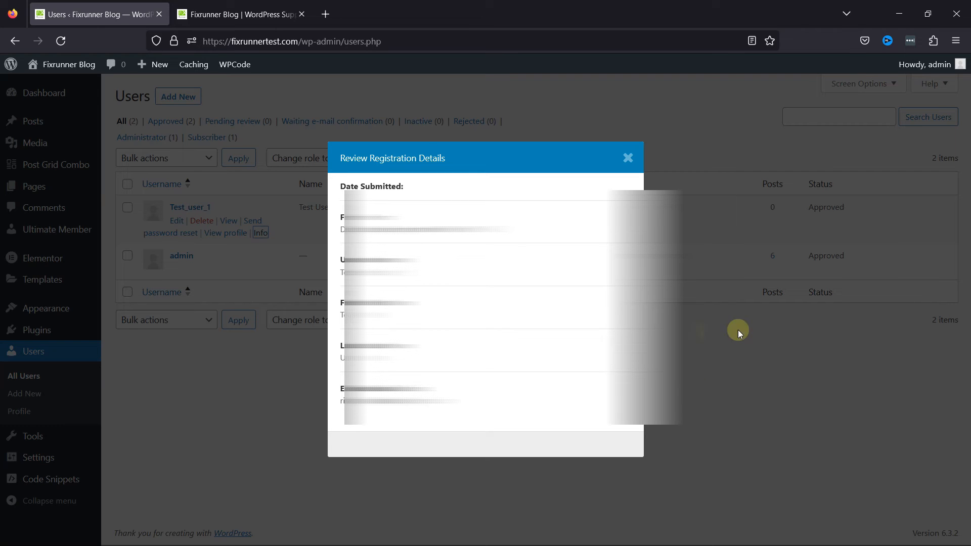
pyautogui.click(627, 158)
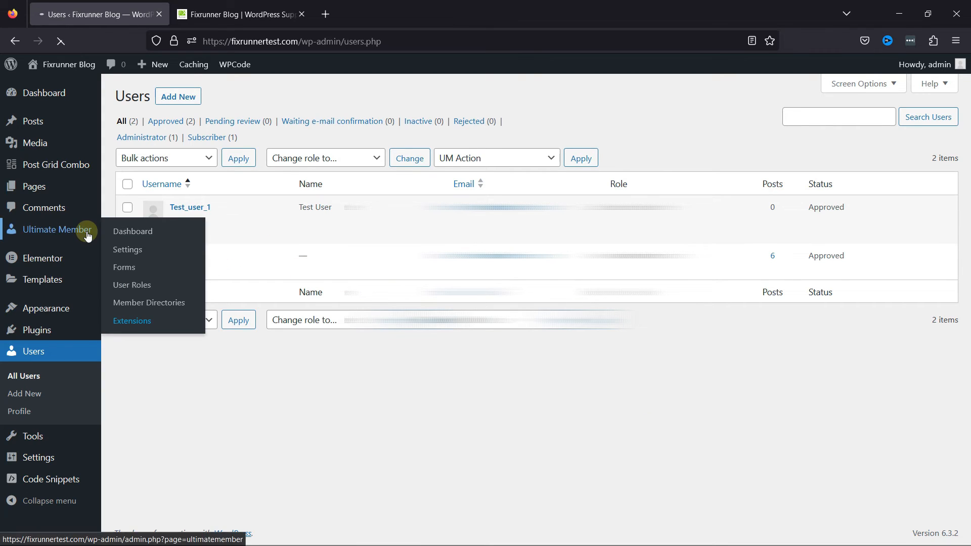
# Go to Ultimate Member > Settings > Access and show the content restriction options.
pyautogui.click(131, 231)
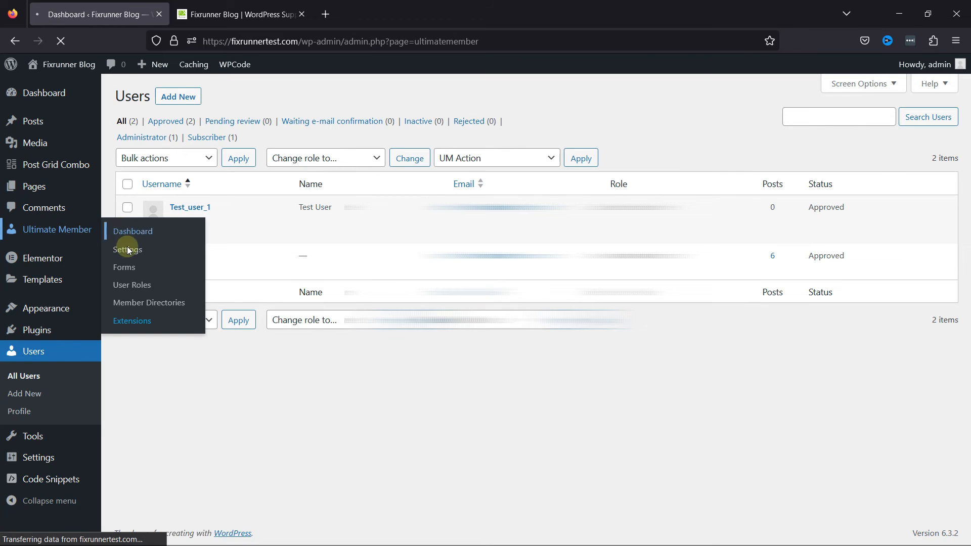
pyautogui.click(133, 231)
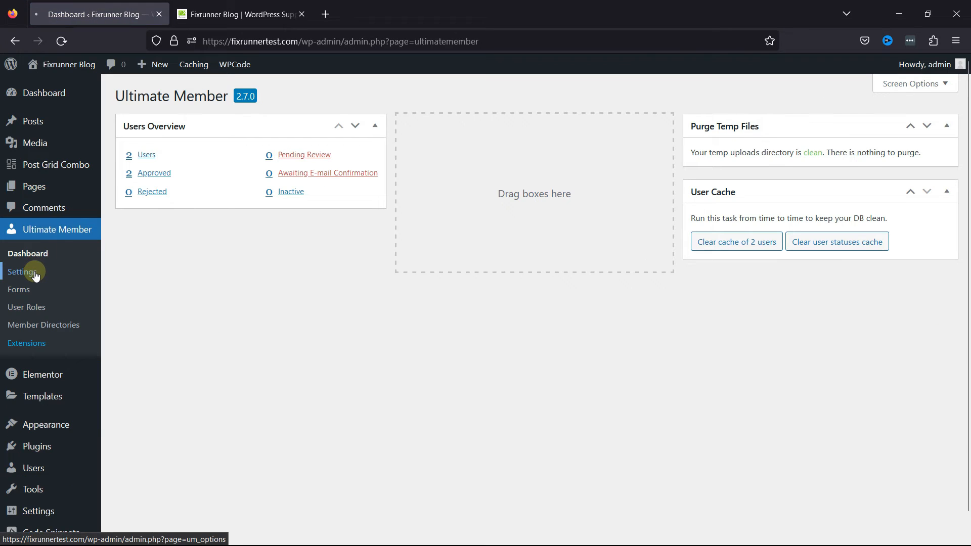
pyautogui.click(23, 271)
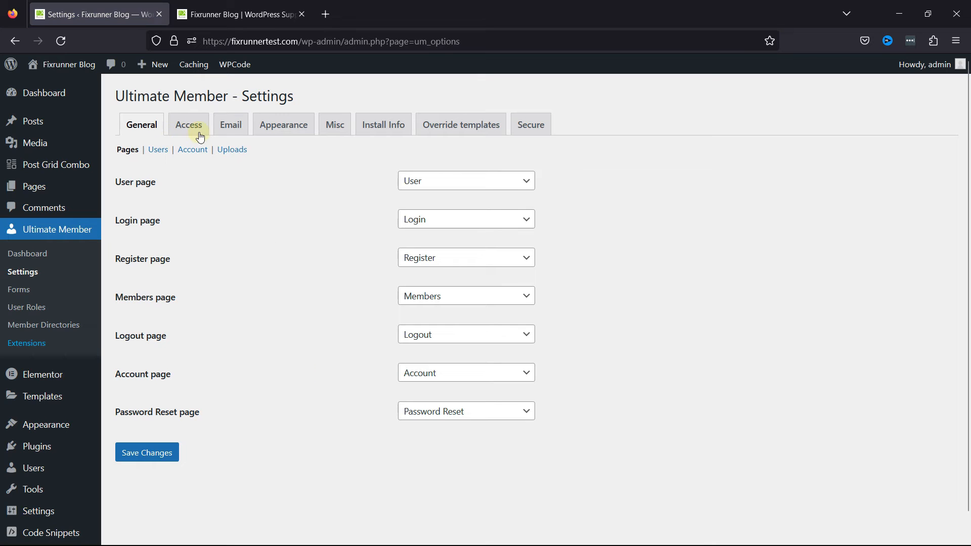
pyautogui.click(188, 124)
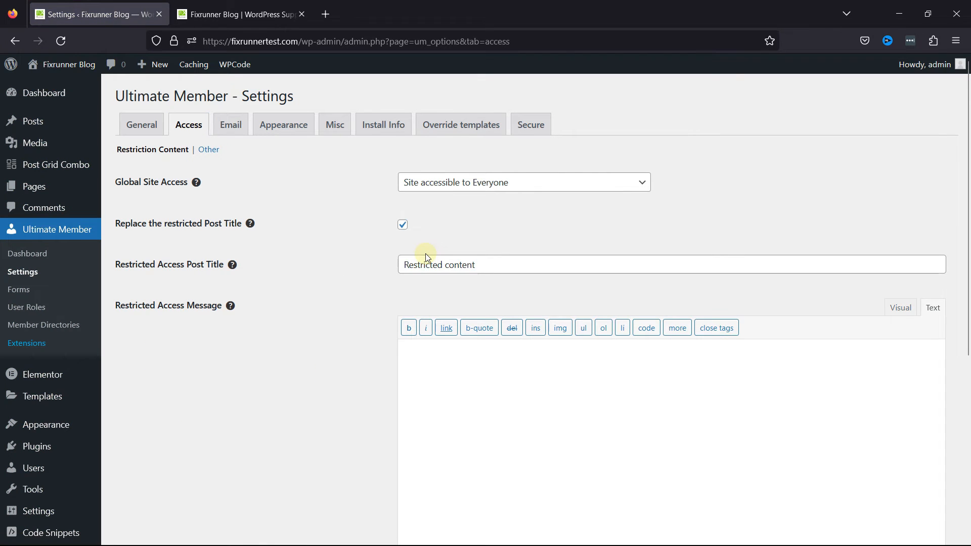
pyautogui.scroll(-3)
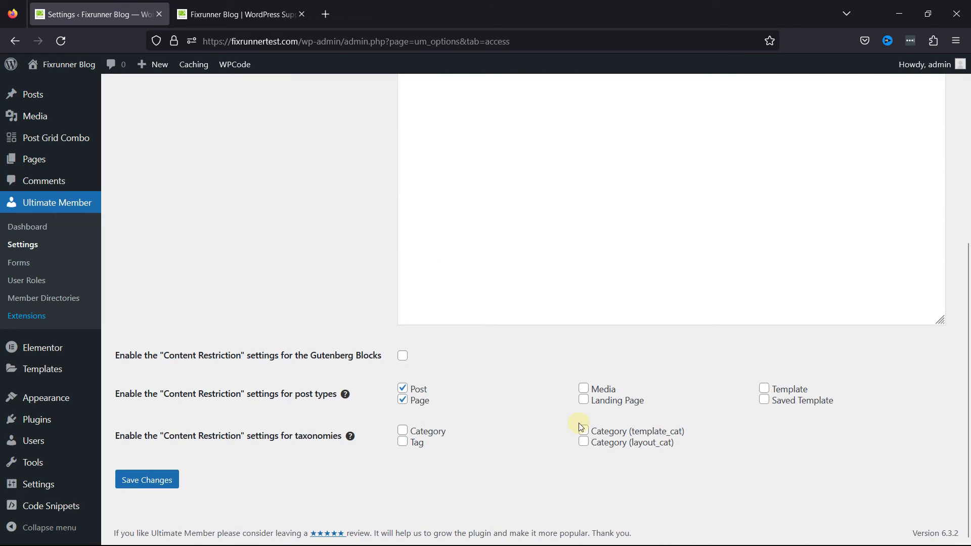
pyautogui.moveTo(539, 438)
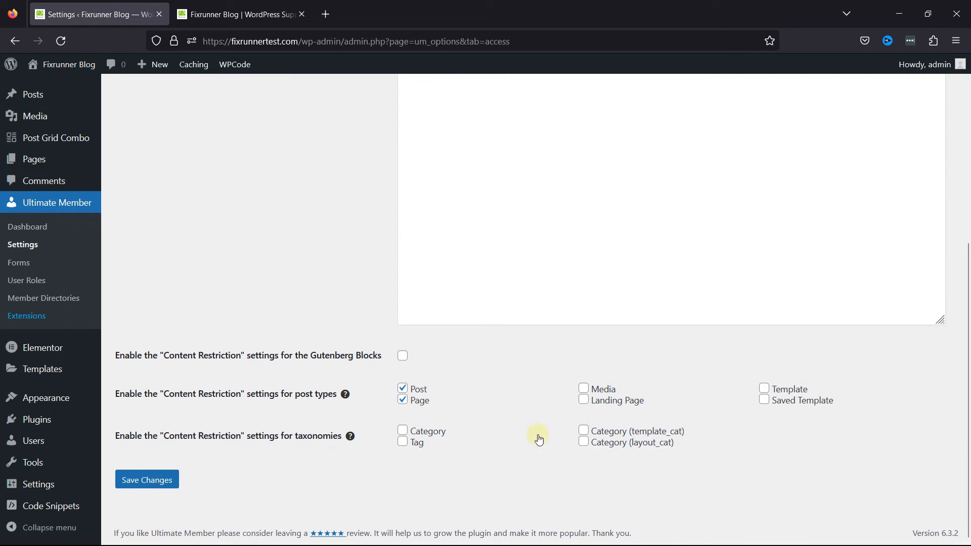
pyautogui.moveTo(515, 421)
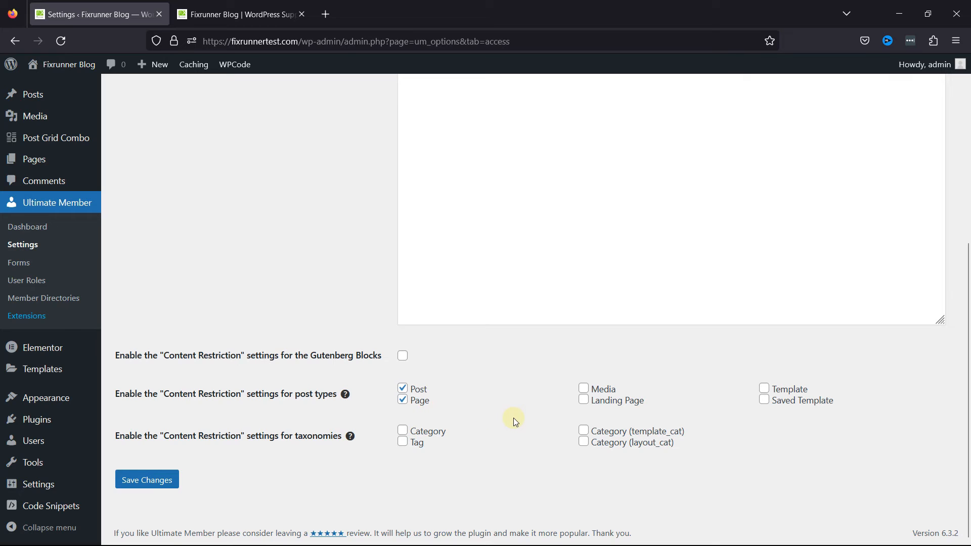
pyautogui.moveTo(504, 425)
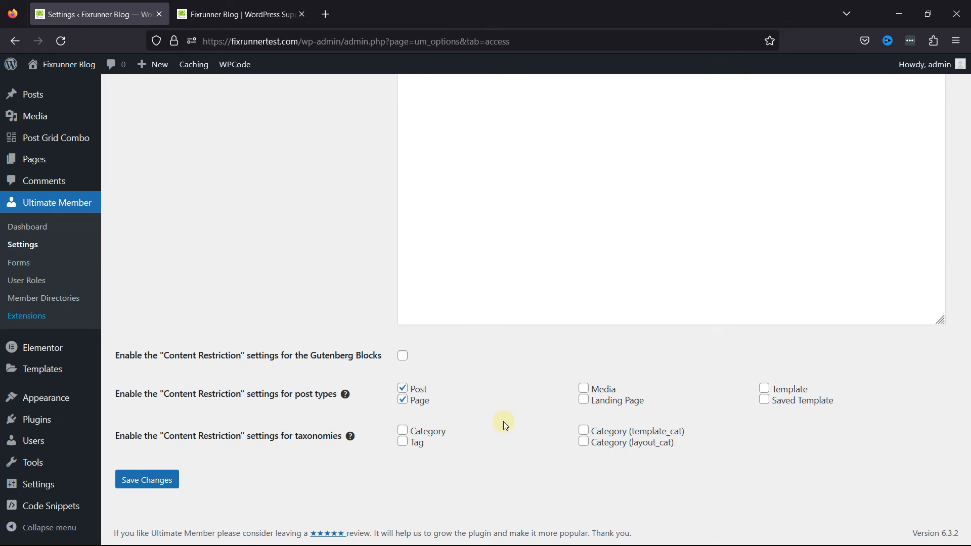
pyautogui.moveTo(227, 513)
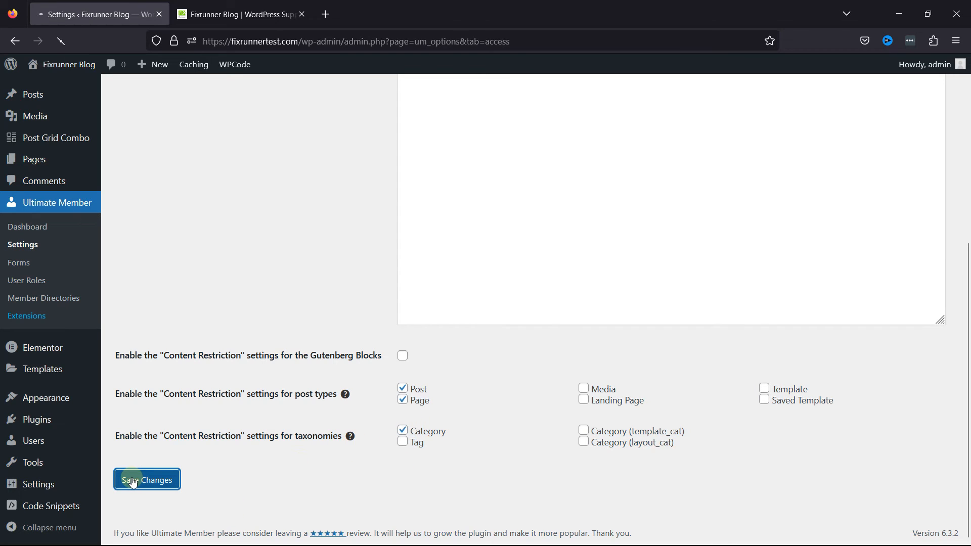
# Enable restriction for the Category taxonomy and save the Access settings.
pyautogui.click(147, 480)
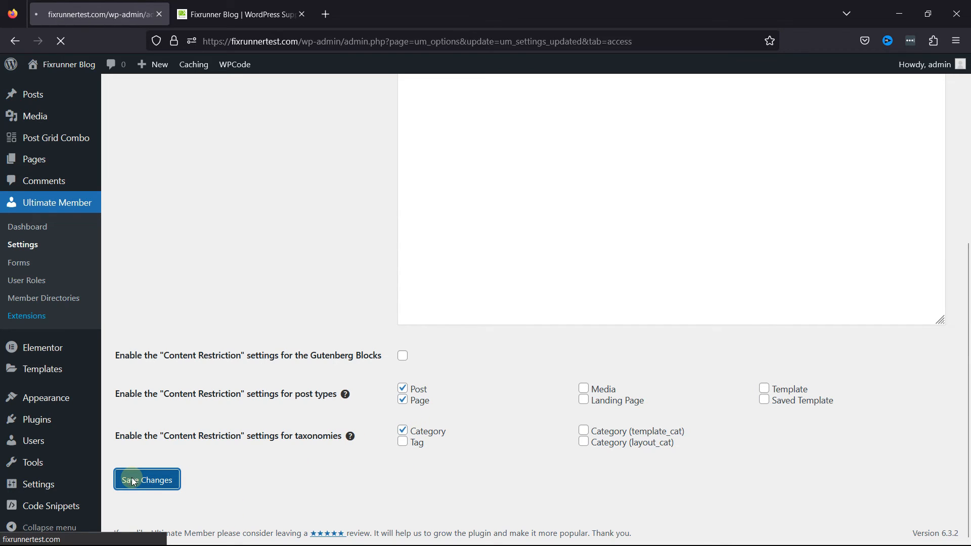
pyautogui.click(147, 479)
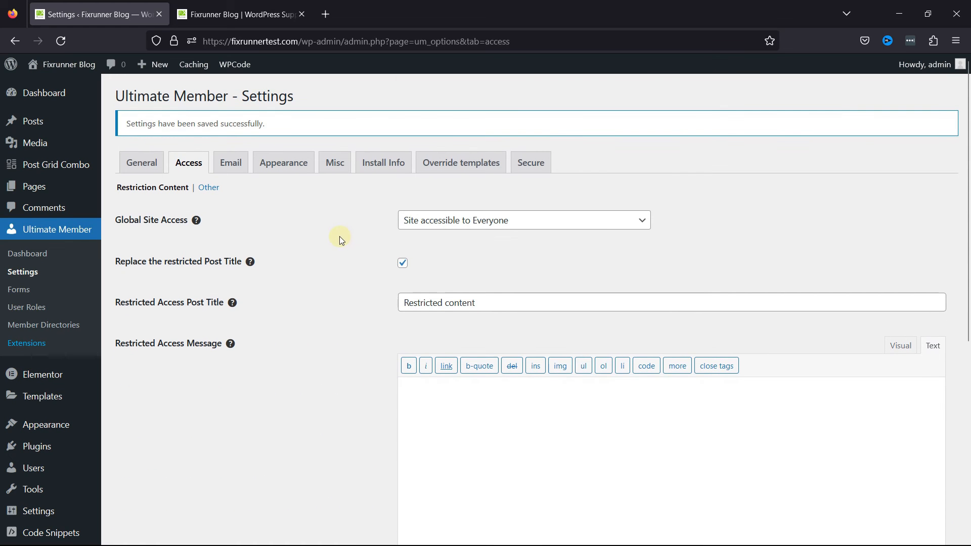
pyautogui.moveTo(33, 186)
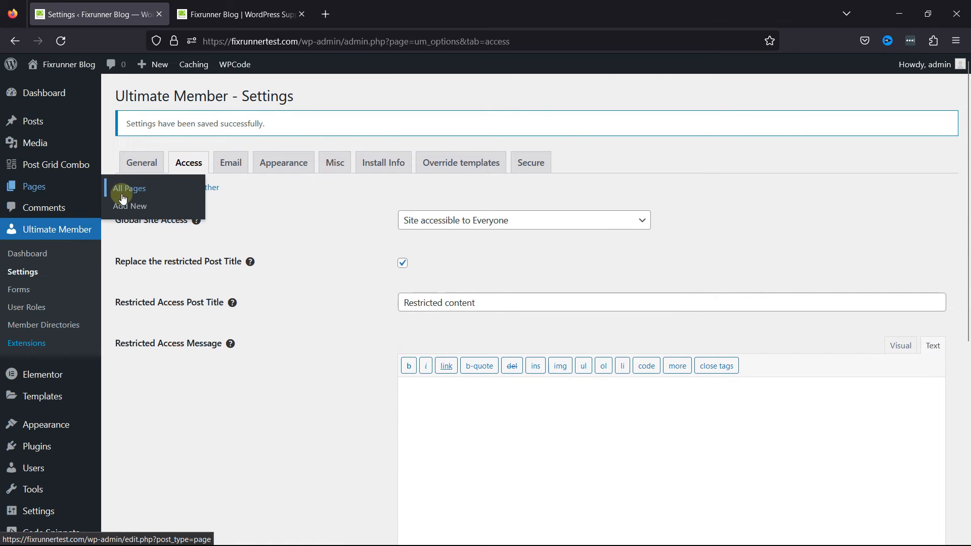
# From Pages > All Pages, start editing the WordPress CRM – Best CRM Plugins page.
pyautogui.click(128, 189)
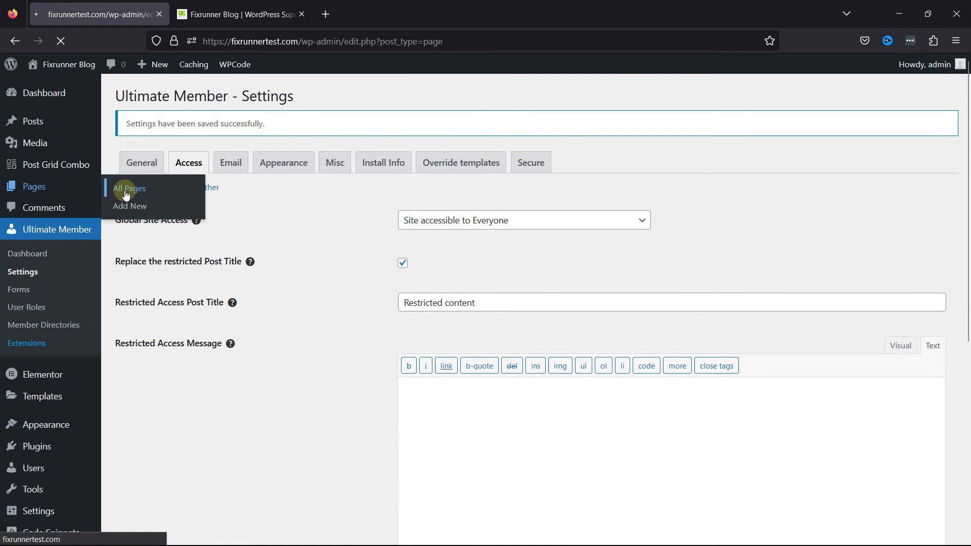
pyautogui.click(129, 189)
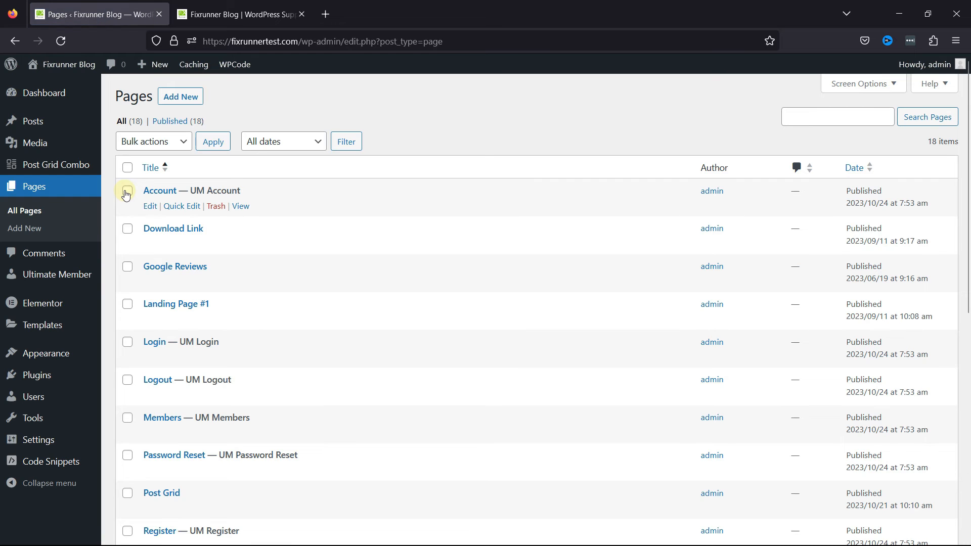
pyautogui.moveTo(150, 209)
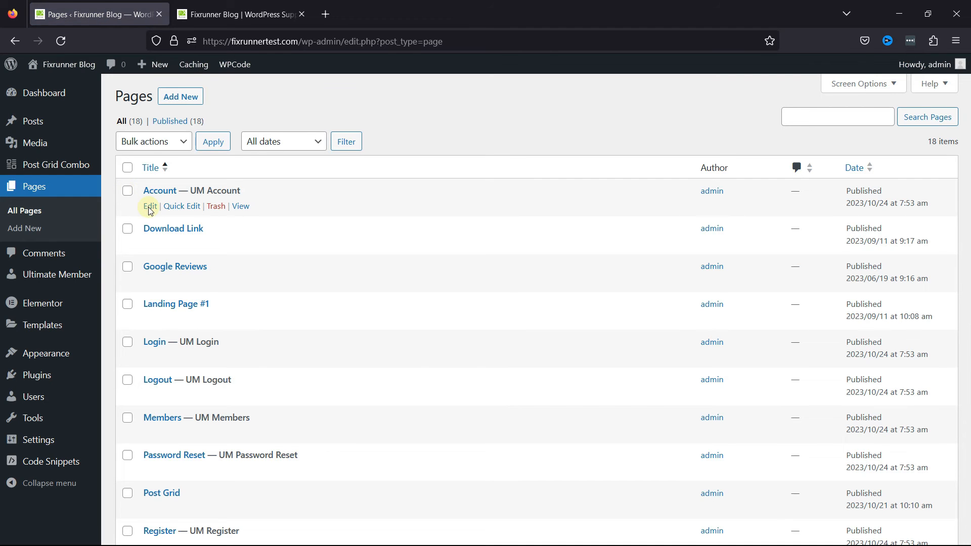
pyautogui.scroll(-3)
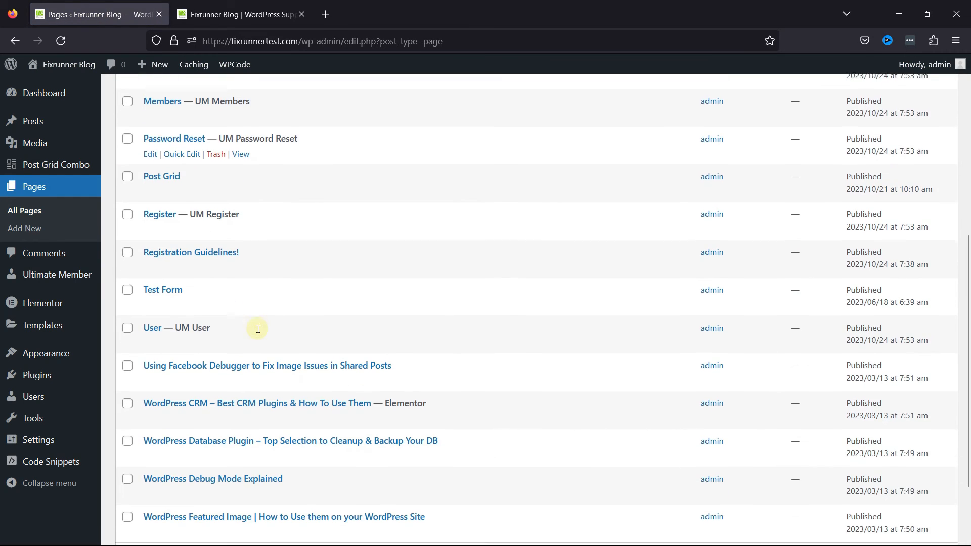
pyautogui.scroll(-3)
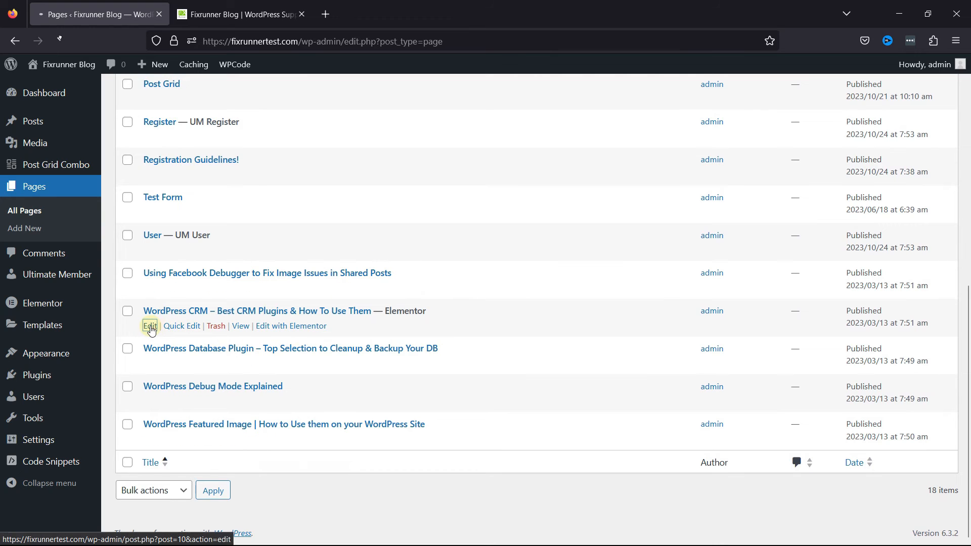
pyautogui.click(150, 326)
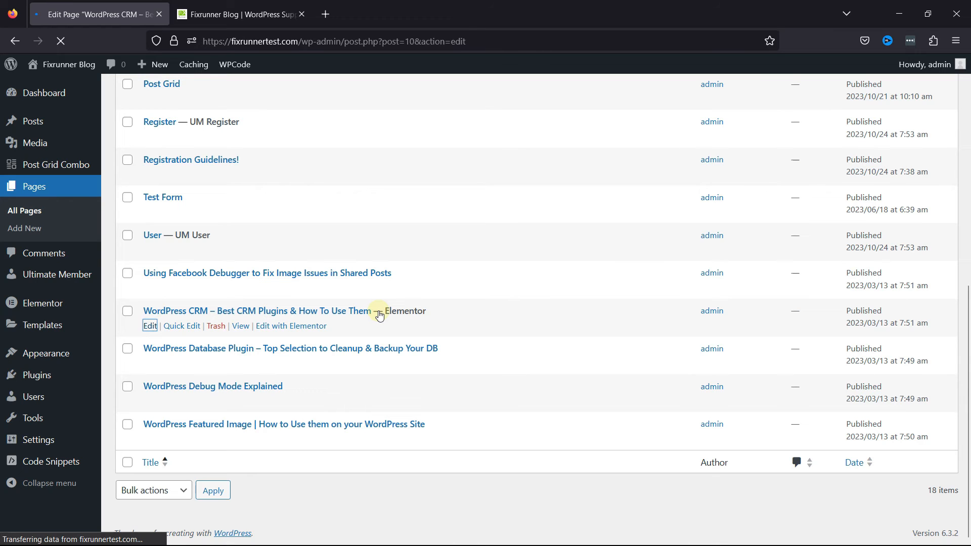
# In Ultimate Member Content Restriction, enable Restrict access for Logged in users only.
pyautogui.click(150, 325)
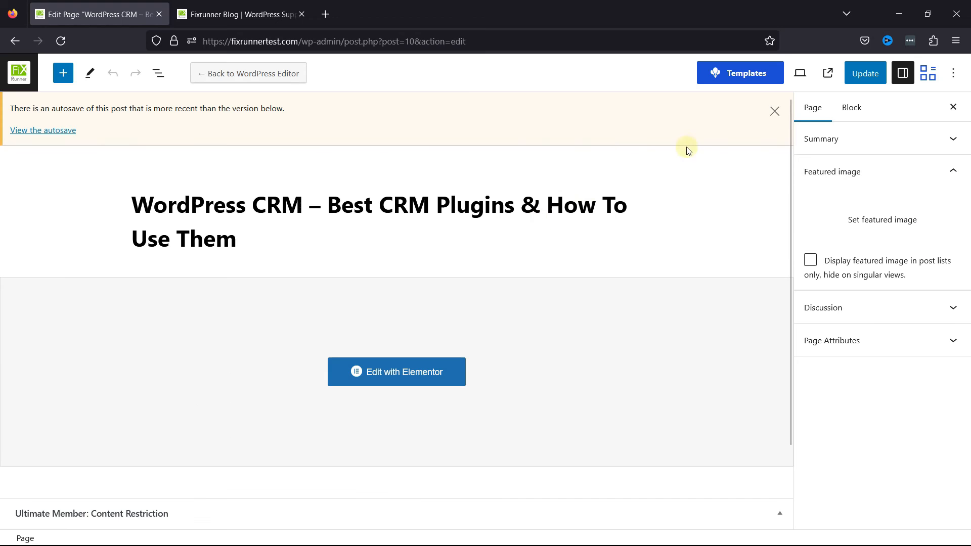
pyautogui.click(775, 112)
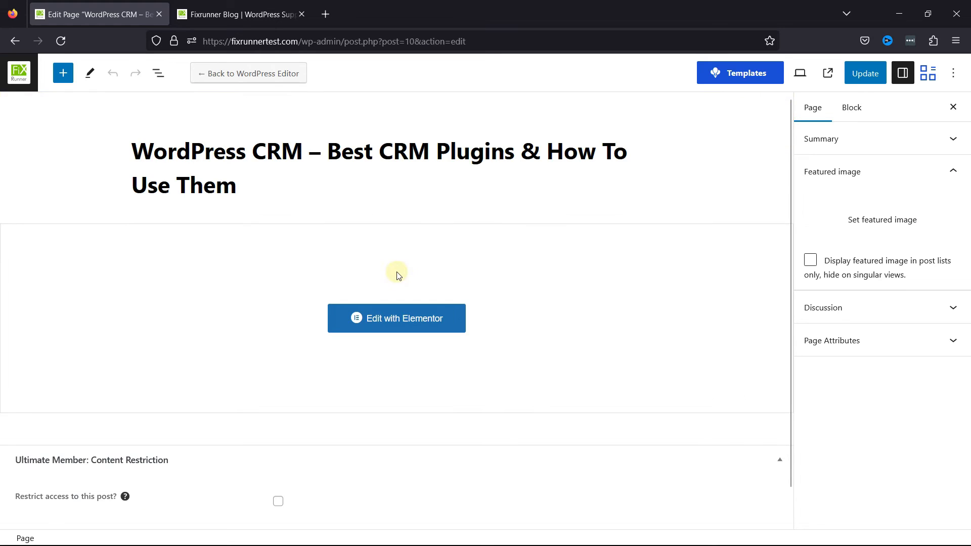
pyautogui.scroll(-3)
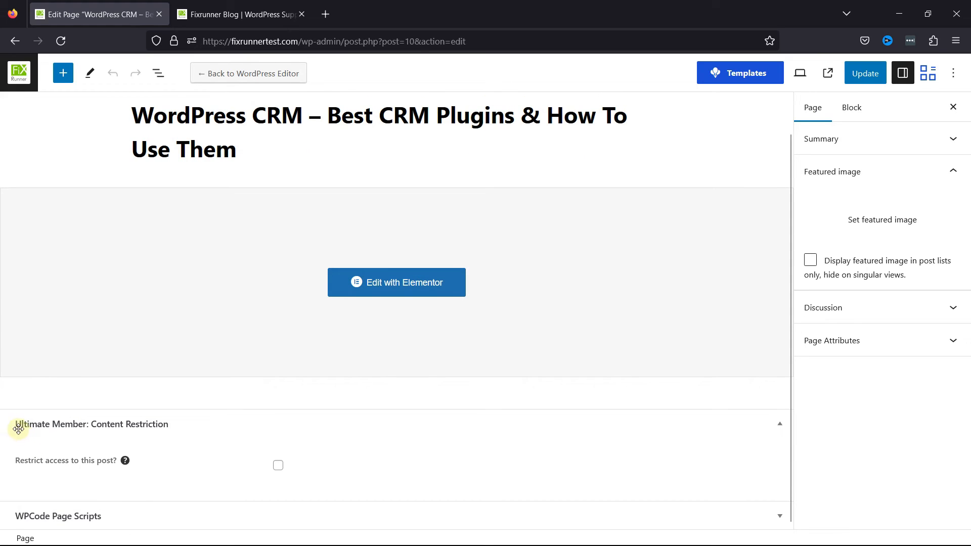
pyautogui.moveTo(287, 440)
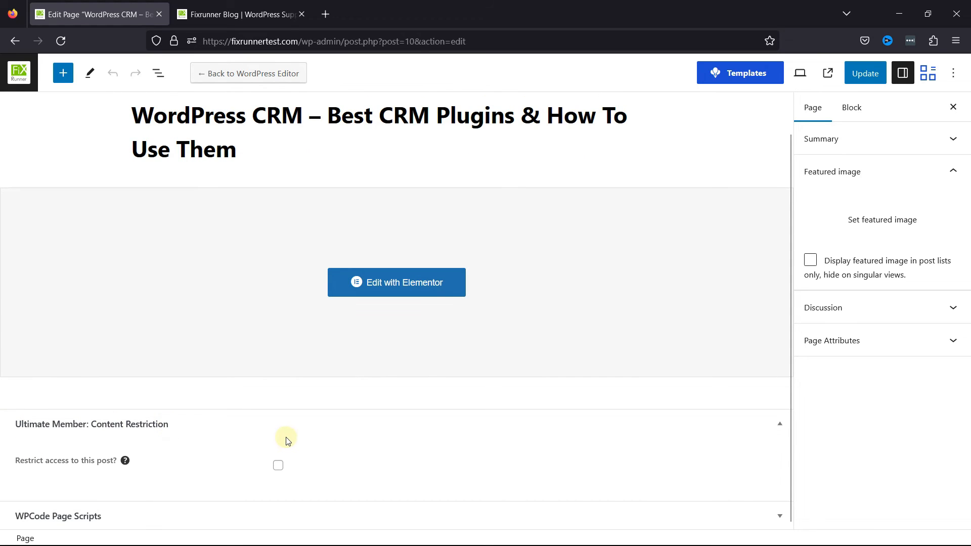
pyautogui.moveTo(380, 469)
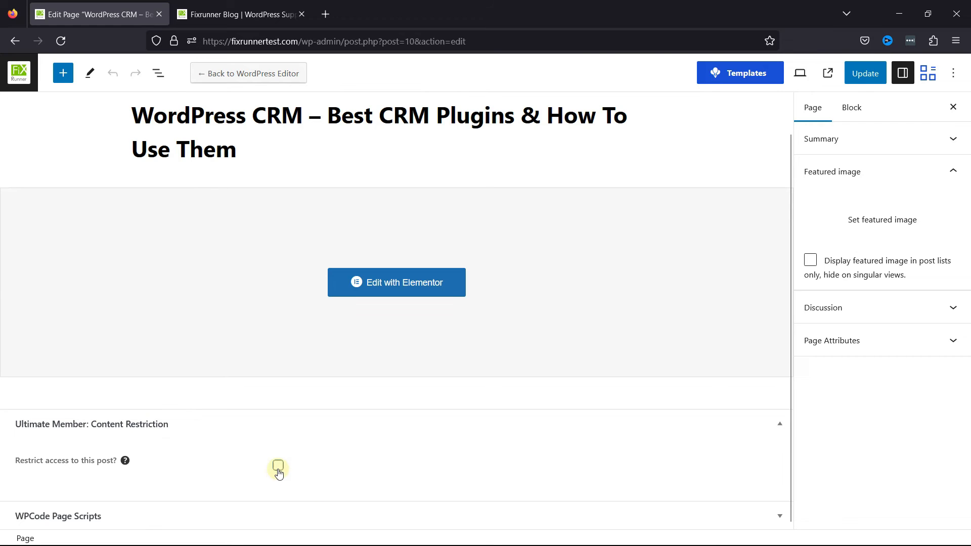
pyautogui.click(279, 467)
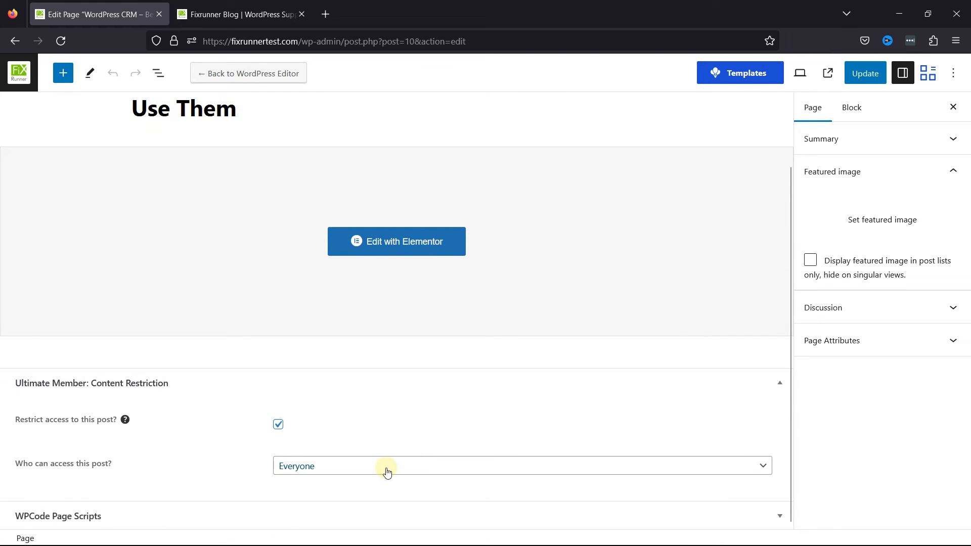
pyautogui.click(385, 465)
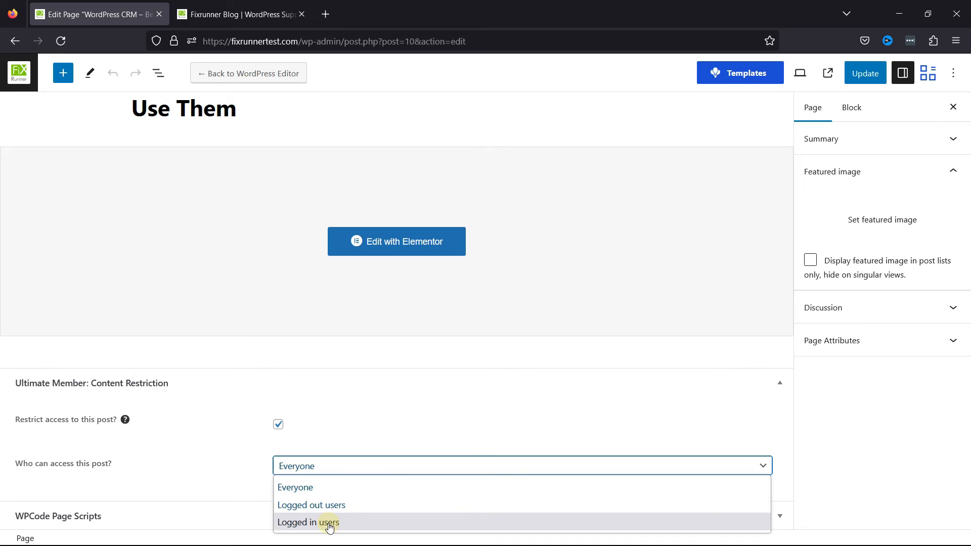
pyautogui.click(309, 522)
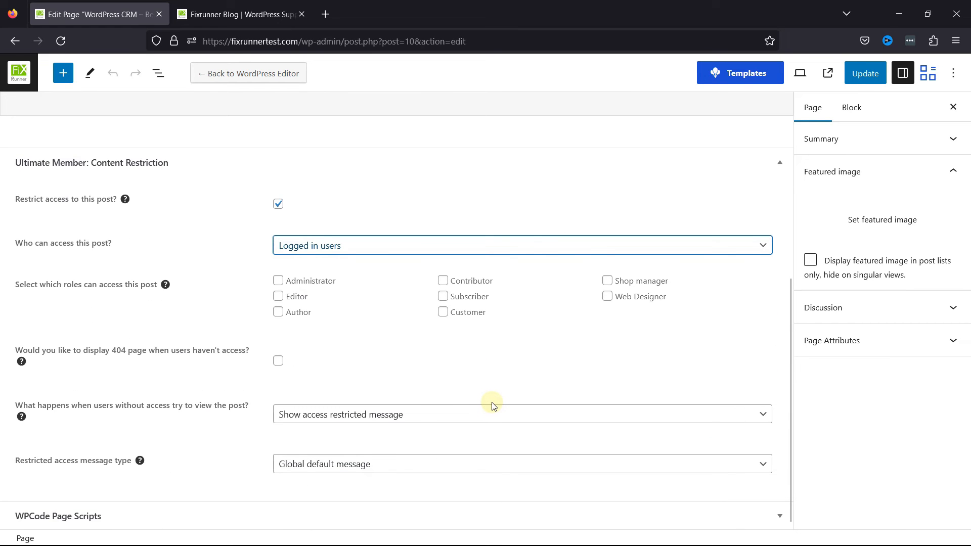
pyautogui.moveTo(452, 345)
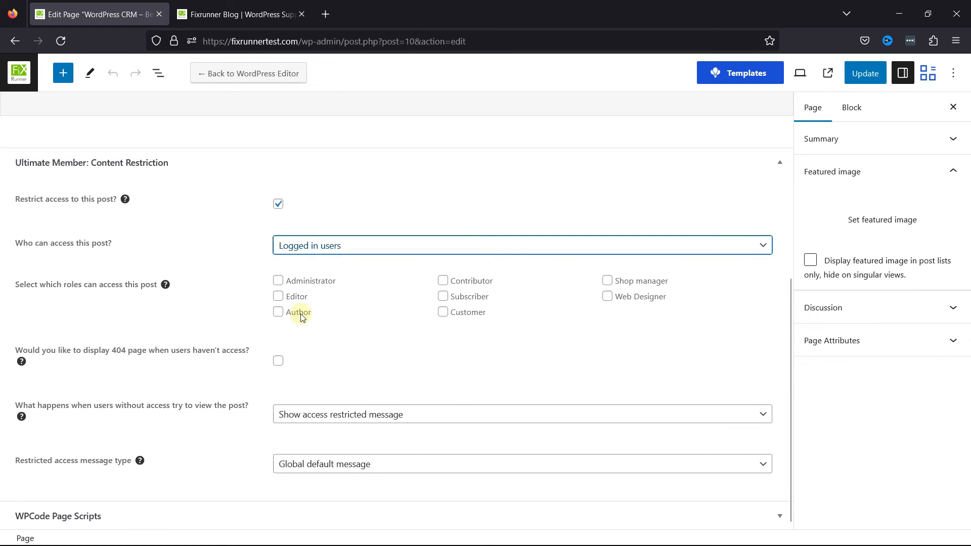
# Limit access to the Subscriber role.
pyautogui.click(443, 296)
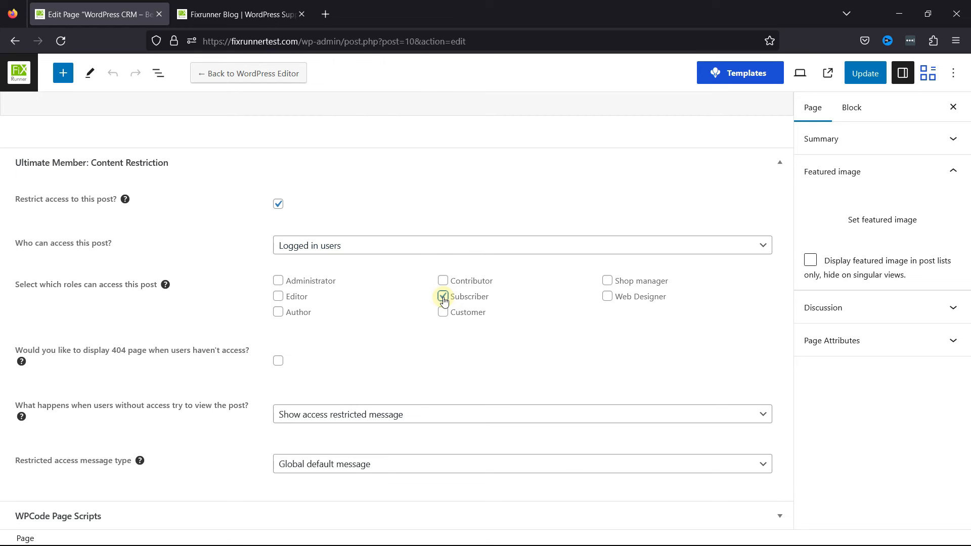
pyautogui.click(443, 297)
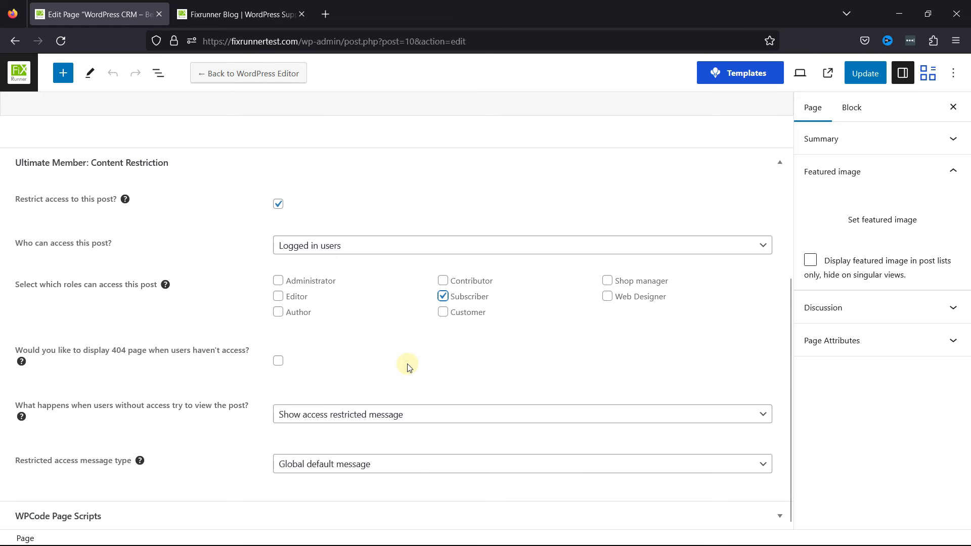
# Redirect visitors without access to the Login page.
pyautogui.click(522, 415)
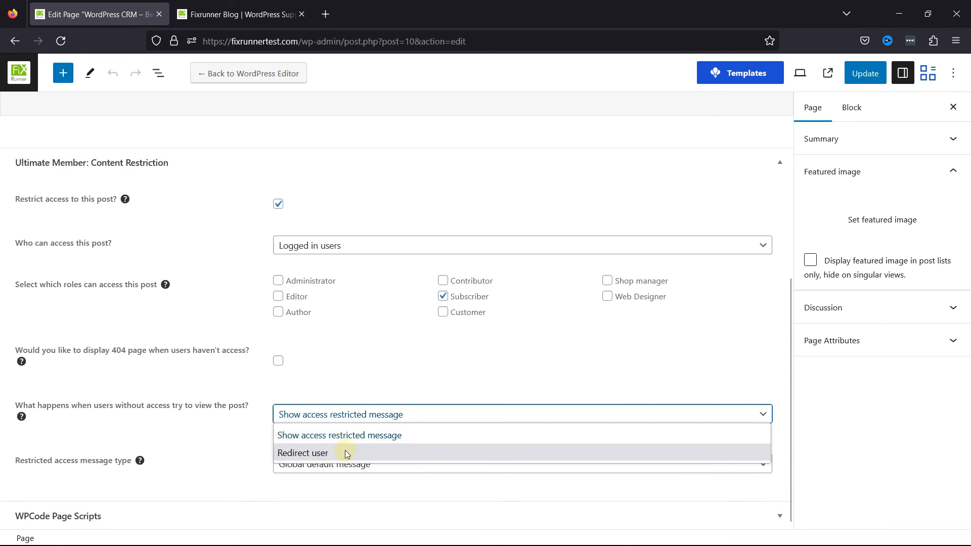
pyautogui.click(302, 453)
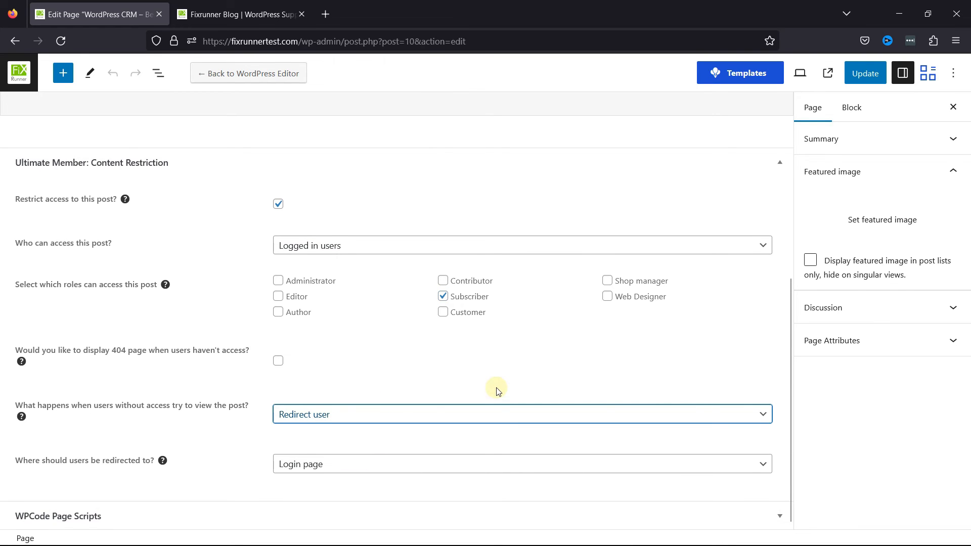
pyautogui.click(522, 464)
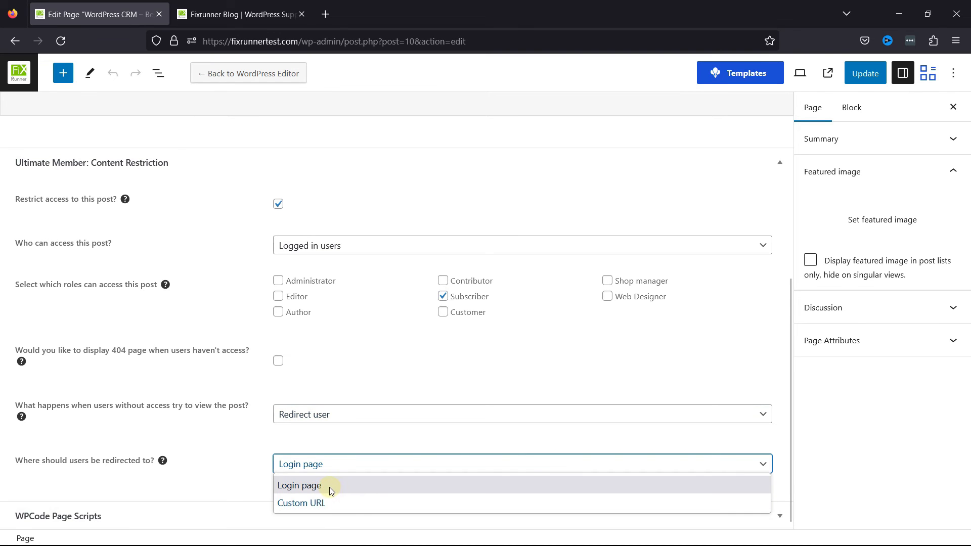
pyautogui.click(299, 485)
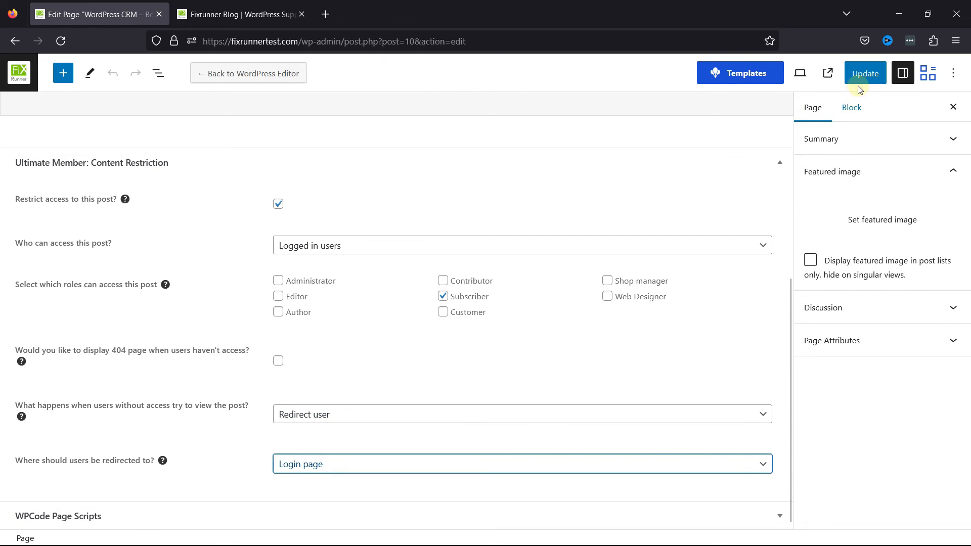
# Update the page to save the restriction settings.
pyautogui.click(865, 73)
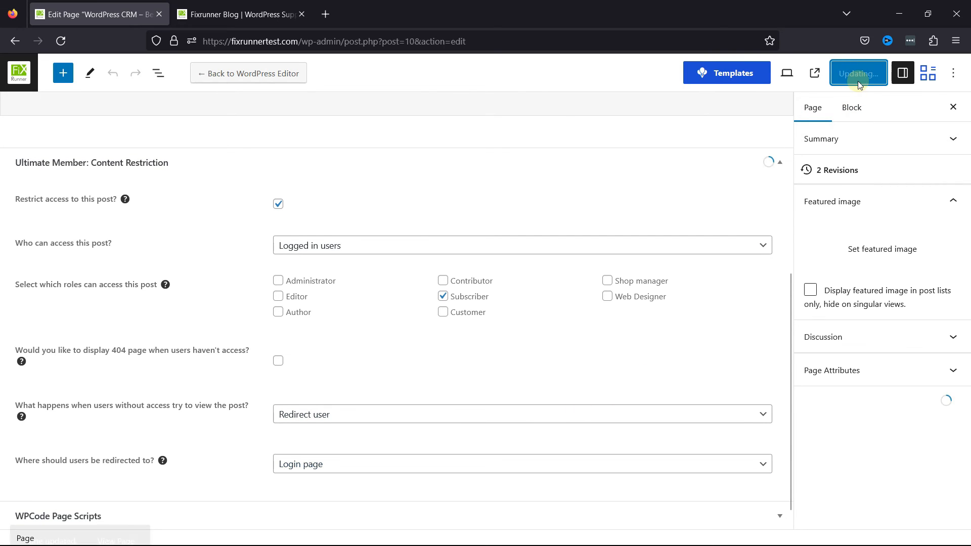
pyautogui.click(859, 73)
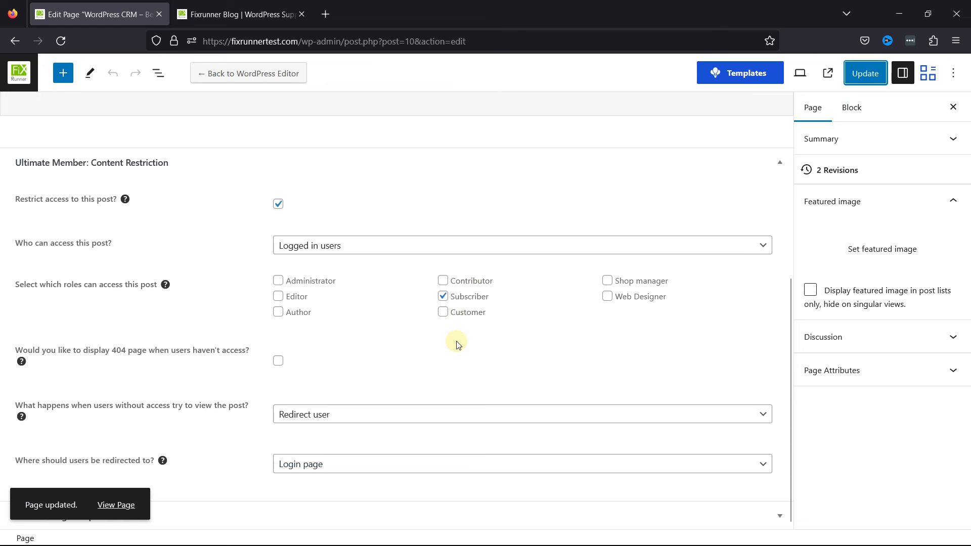
pyautogui.moveTo(115, 505)
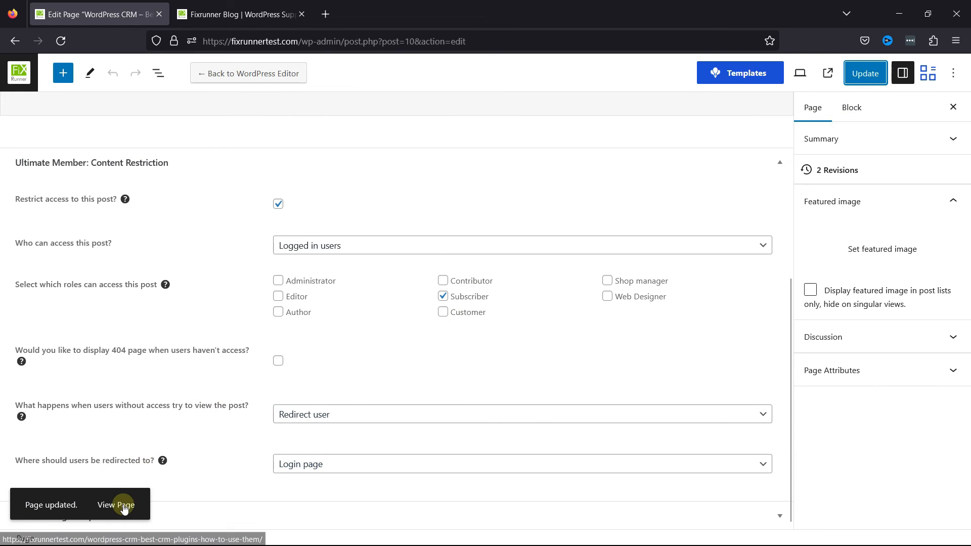
# View the updated WordPress CRM page on the live site as admin.
pyautogui.click(117, 505)
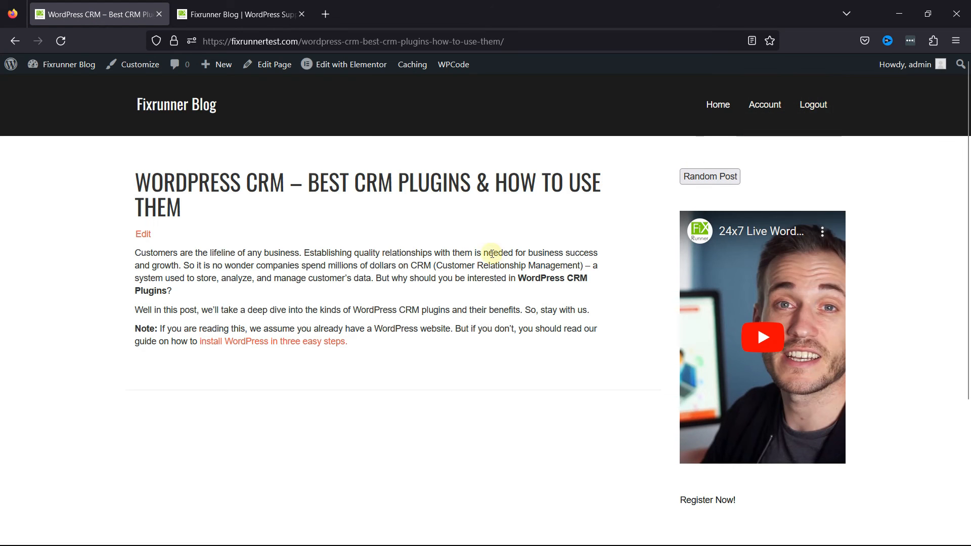
pyautogui.click(352, 40)
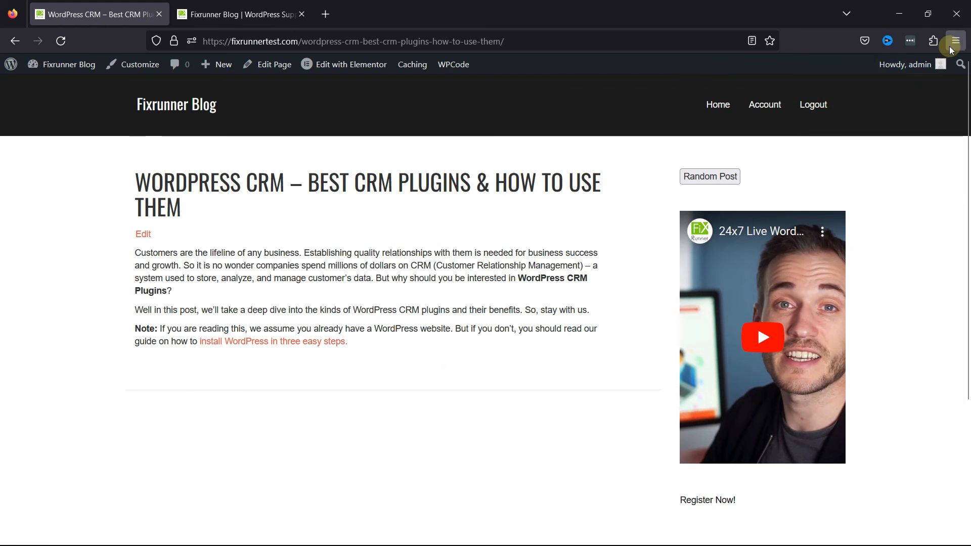
# In a Firefox private window, visit the WordPress CRM page URL and get redirected to login.
pyautogui.click(953, 41)
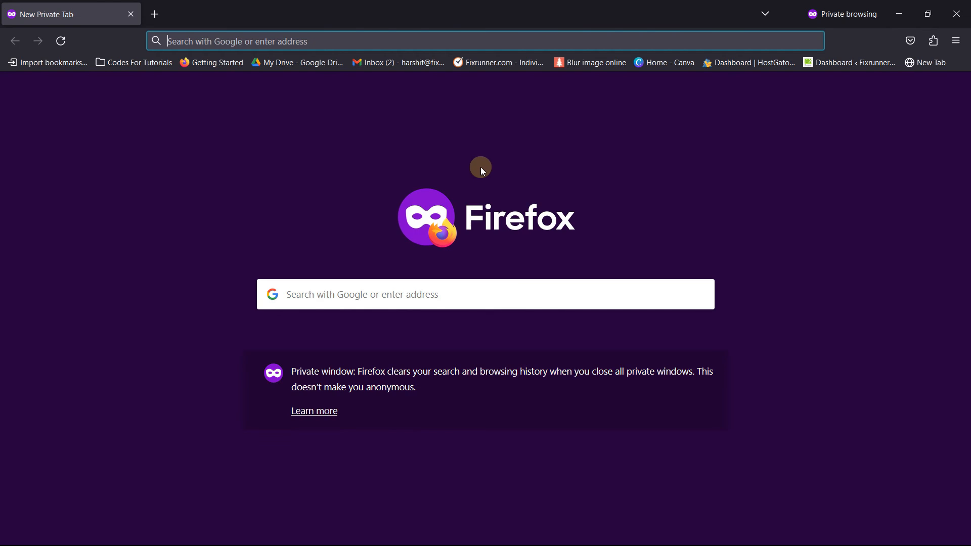
pyautogui.write('https://fixrunnertest.com/wordpress-crm-best-crm-plugins-how-to-use-them/')
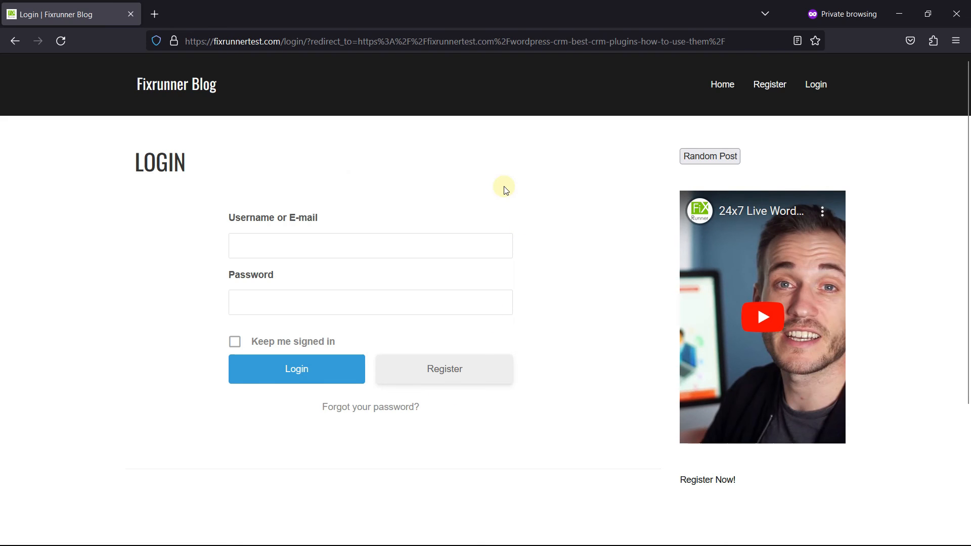
pyautogui.moveTo(577, 186)
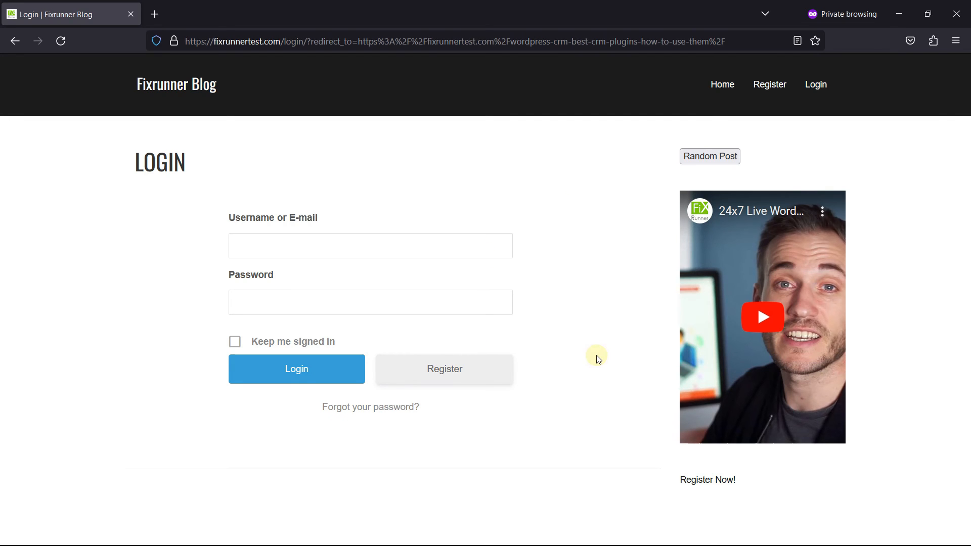
# Log in as Test_user_1 with its password.
pyautogui.click(370, 245)
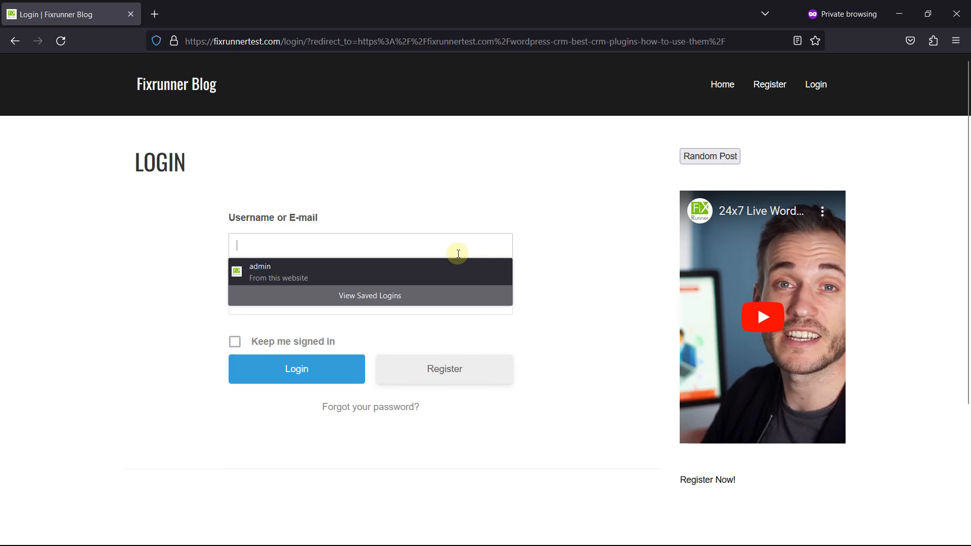
pyautogui.write('Test_')
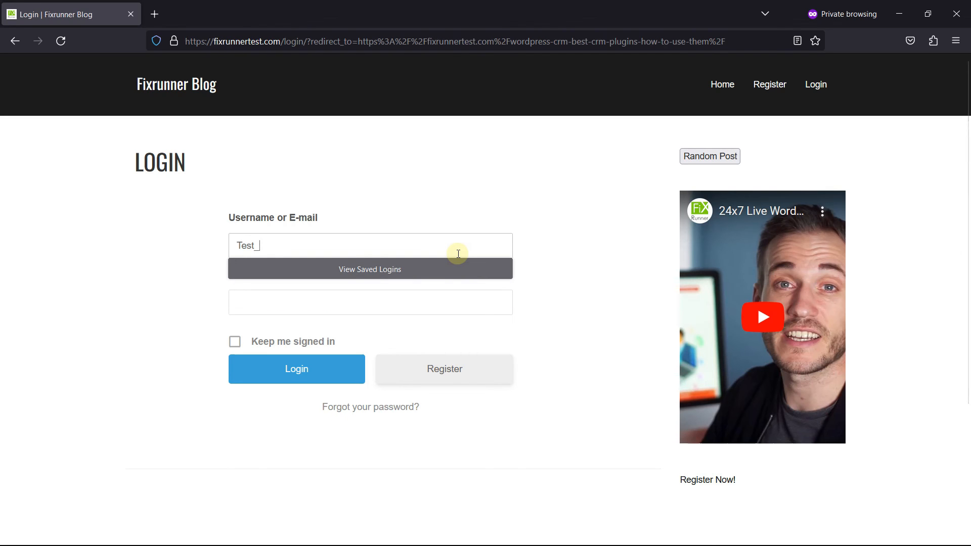
pyautogui.write('user_1')
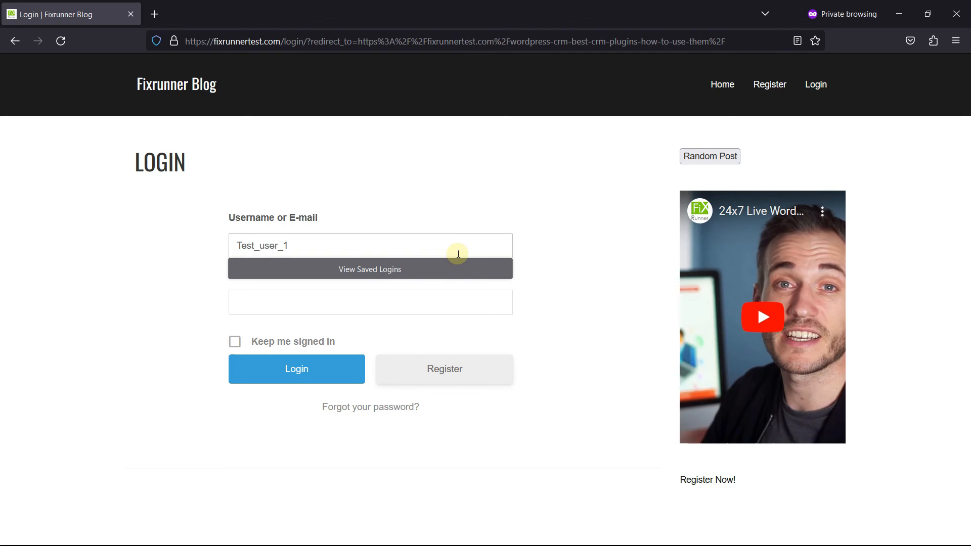
pyautogui.write('••••')
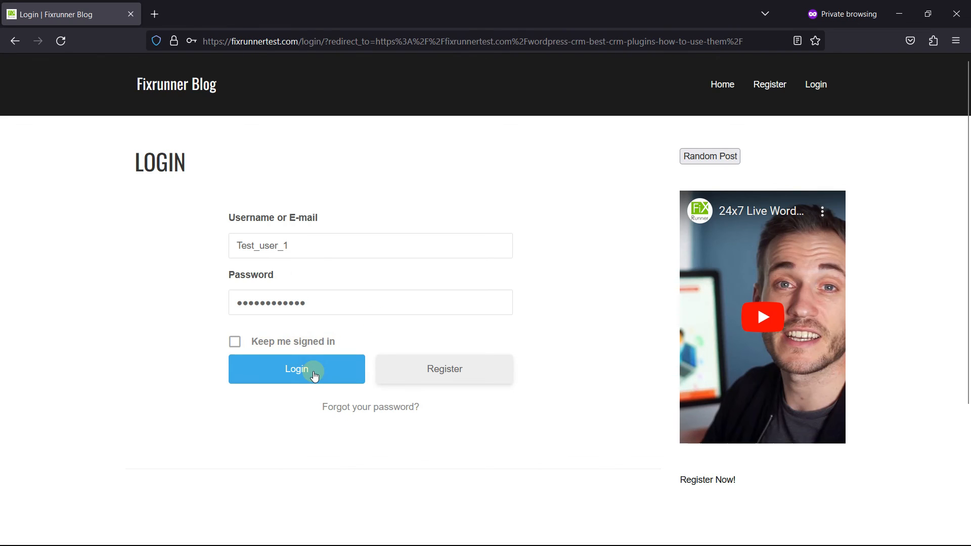
pyautogui.click(296, 369)
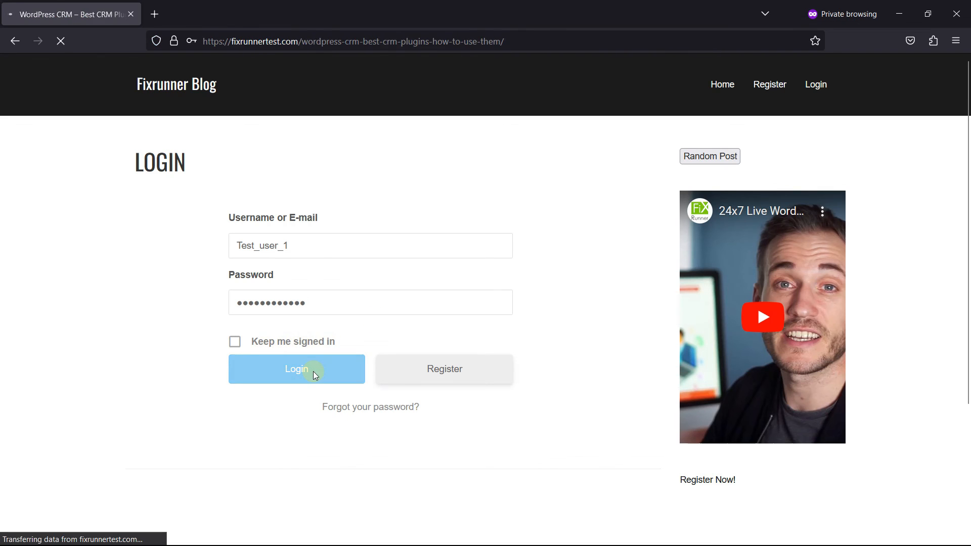
# Let the login finish so the restricted CRM page loads for Test_user_1.
pyautogui.click(297, 368)
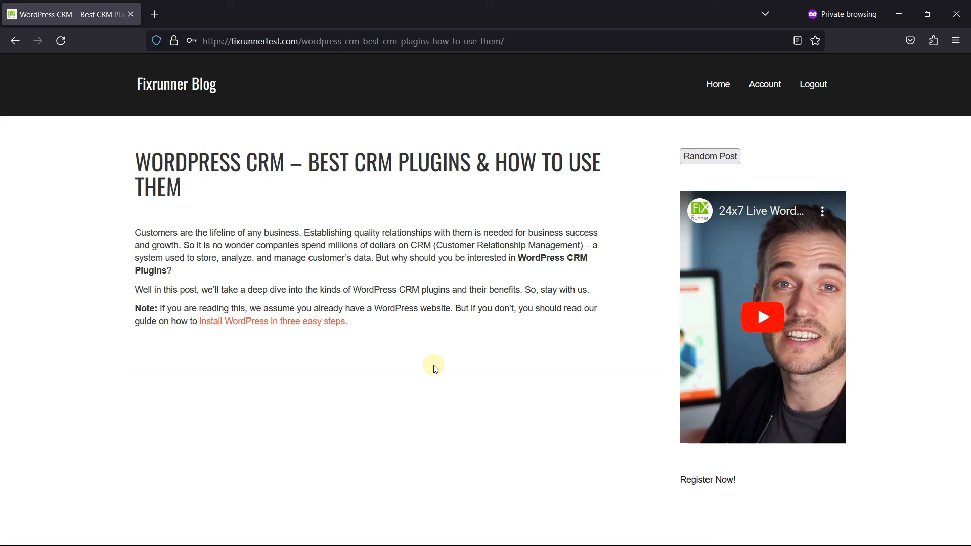
pyautogui.moveTo(568, 318)
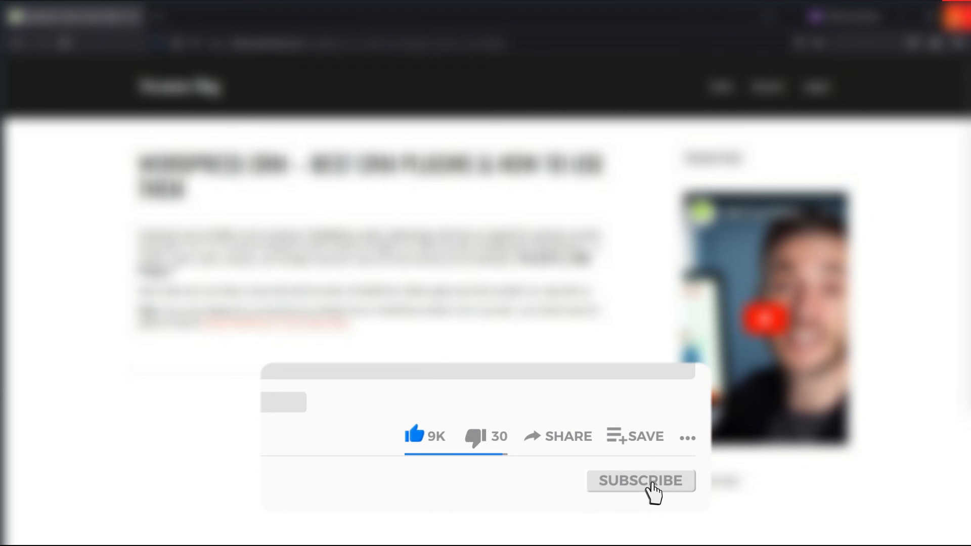
pyautogui.click(640, 480)
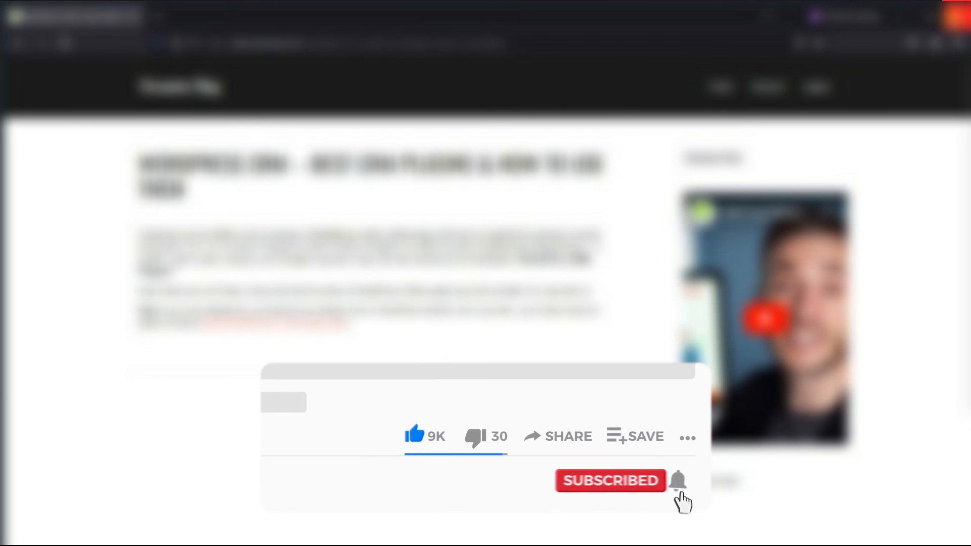